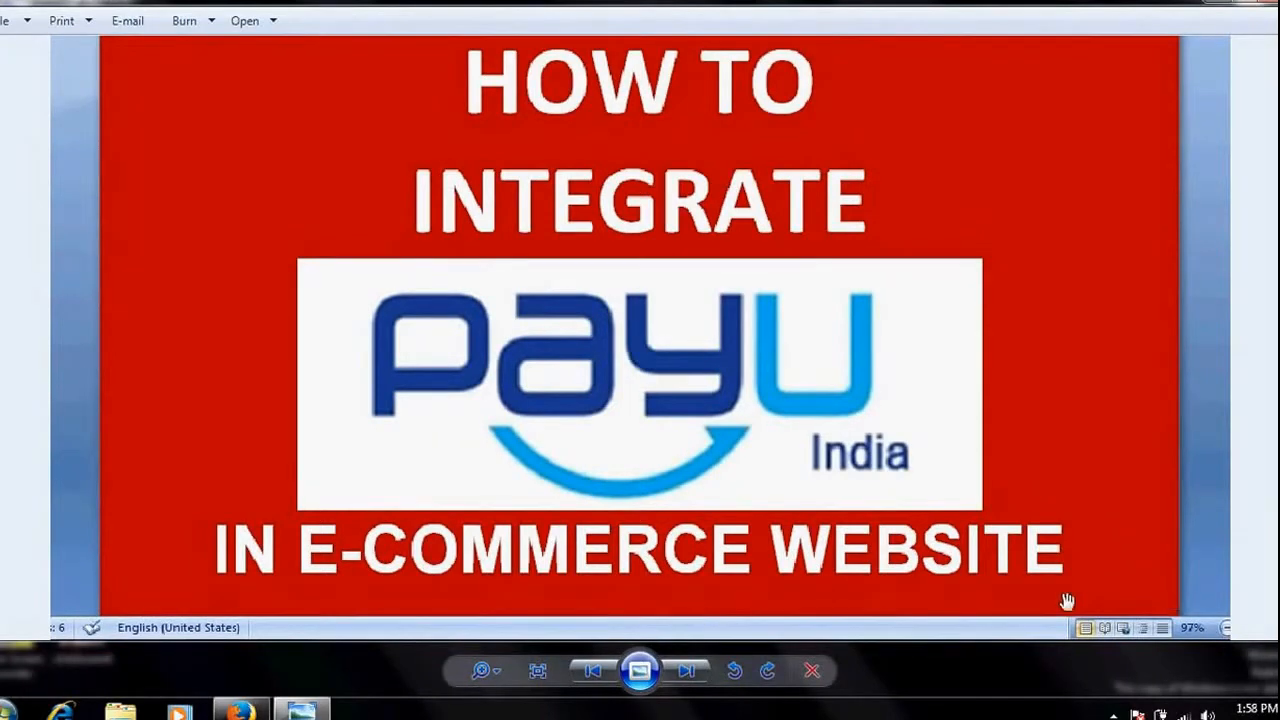
{"action": "mouse_move", "coordinate": [789, 589]}
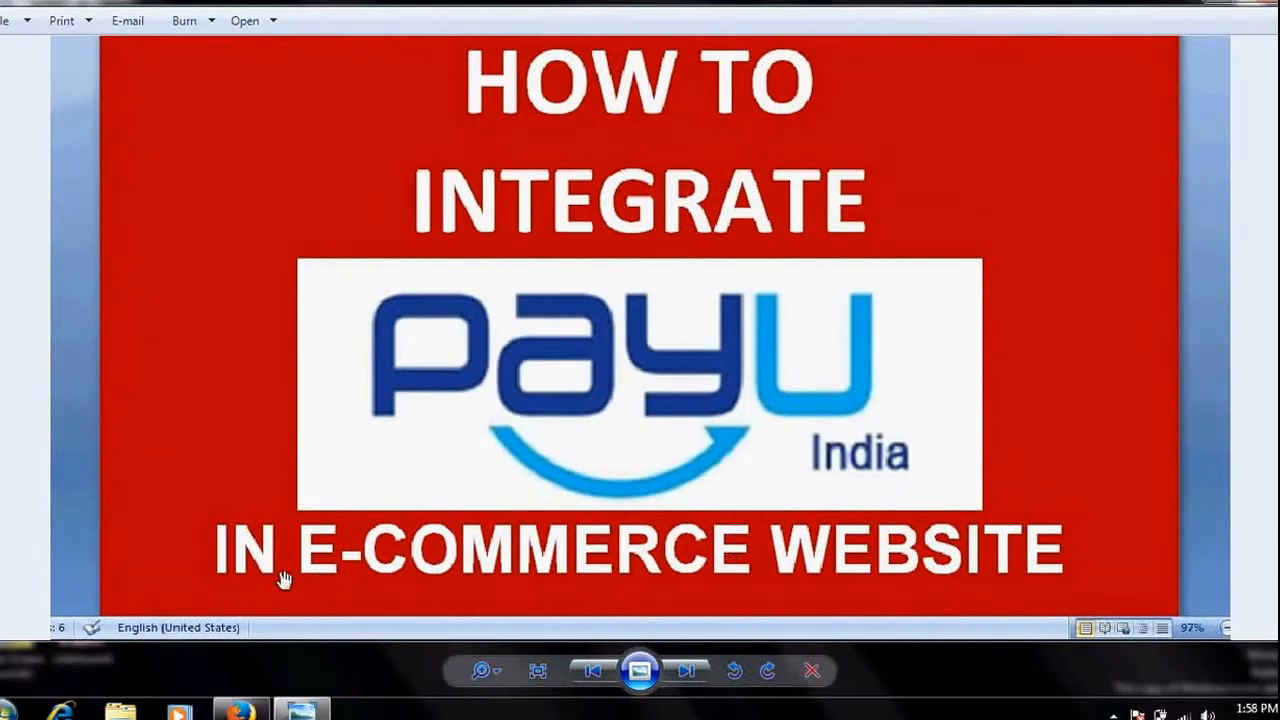
{"action": "mouse_move", "coordinate": [275, 414]}
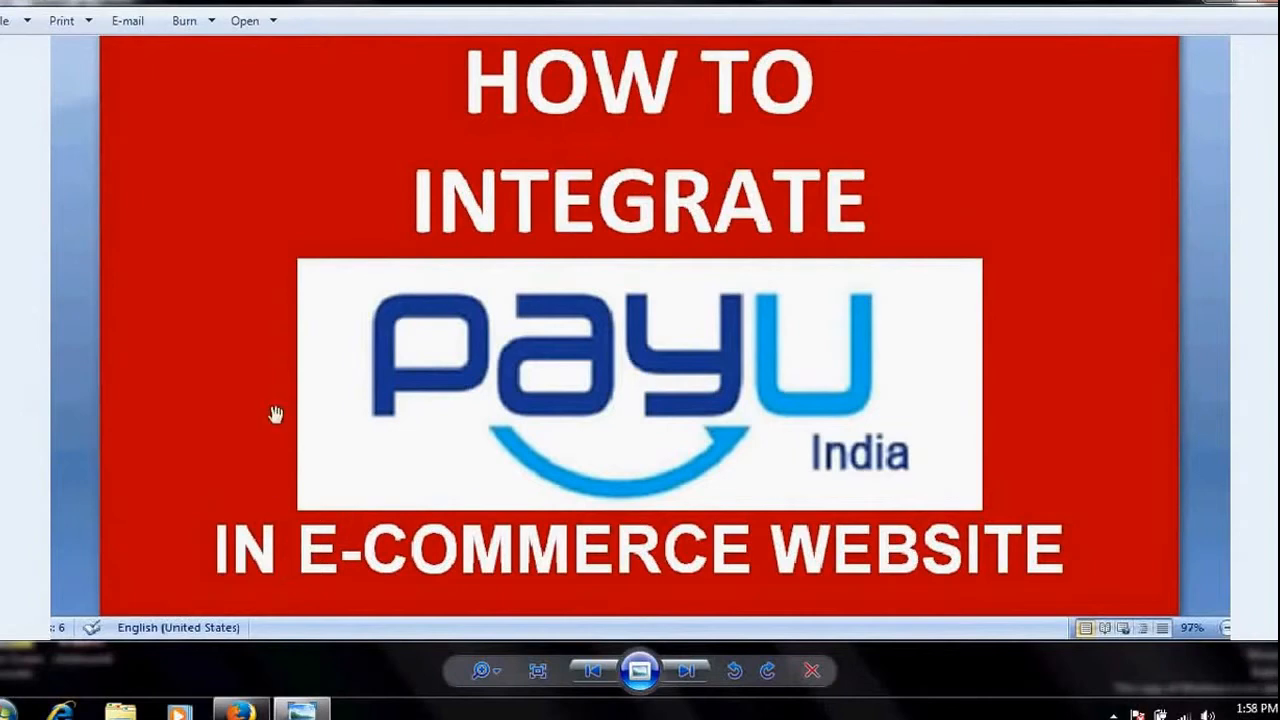
{"action": "mouse_move", "coordinate": [1045, 450]}
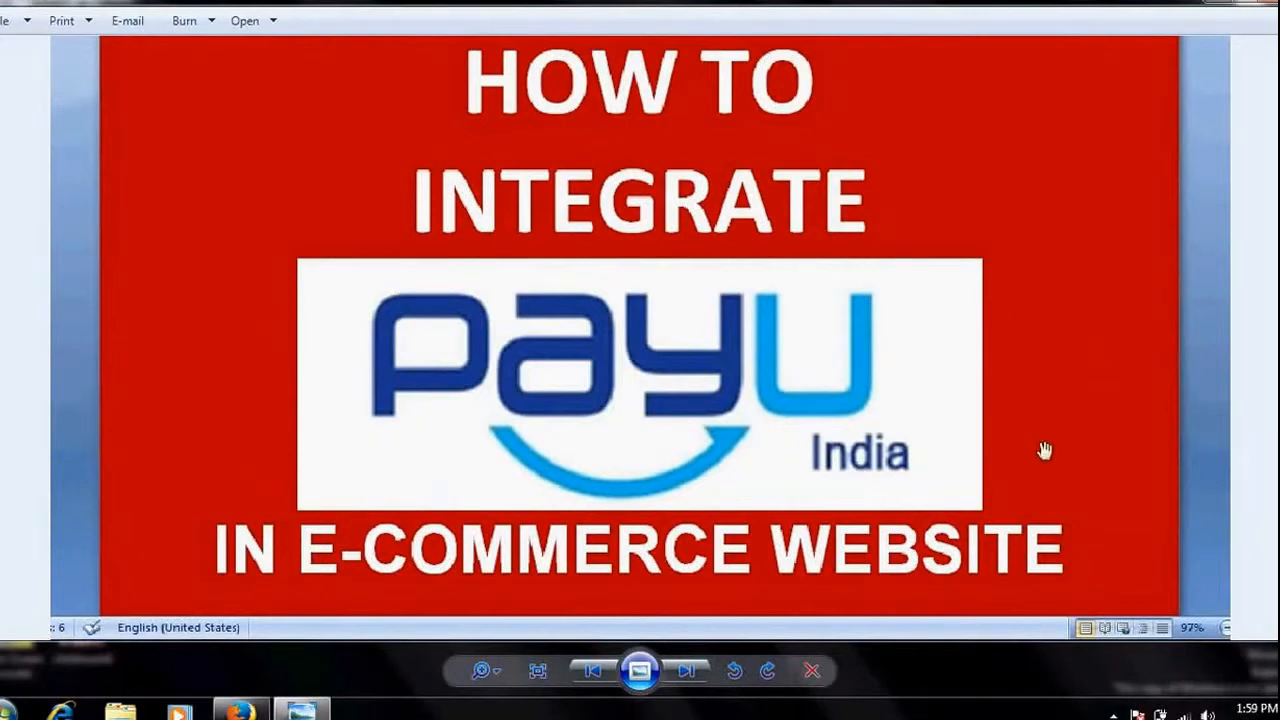
{"action": "mouse_move", "coordinate": [906, 297]}
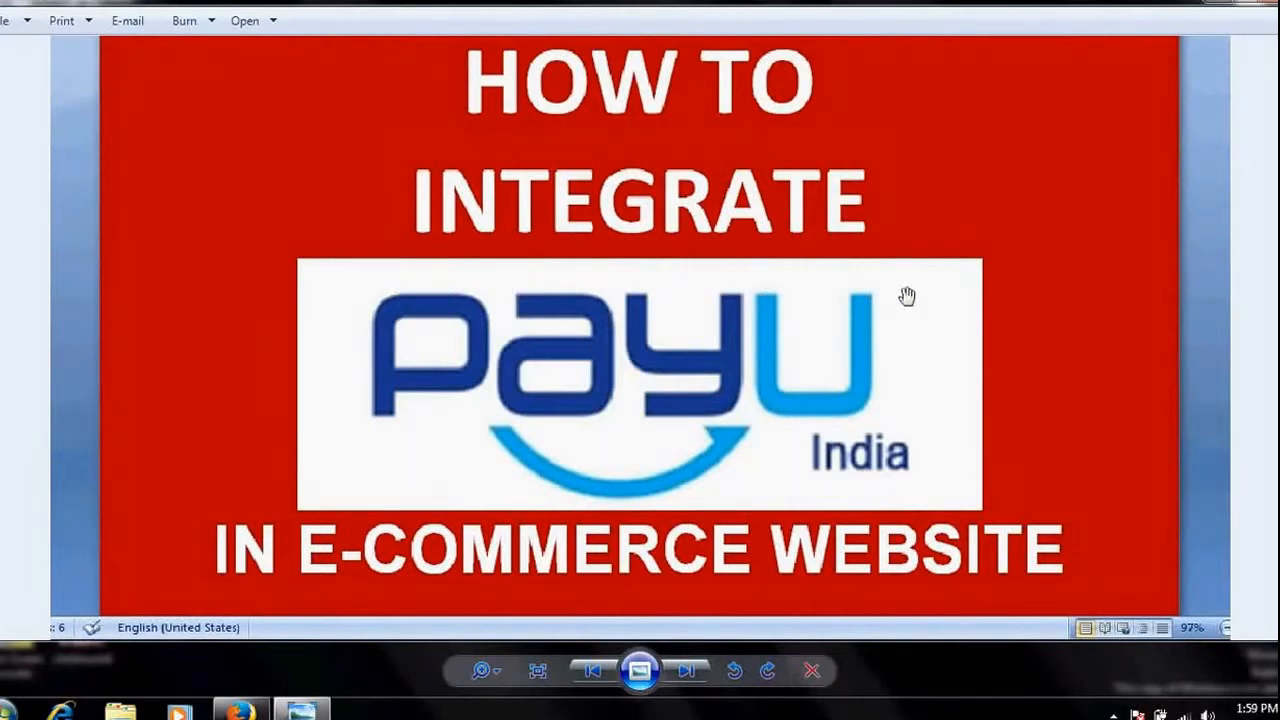
{"action": "mouse_move", "coordinate": [598, 265]}
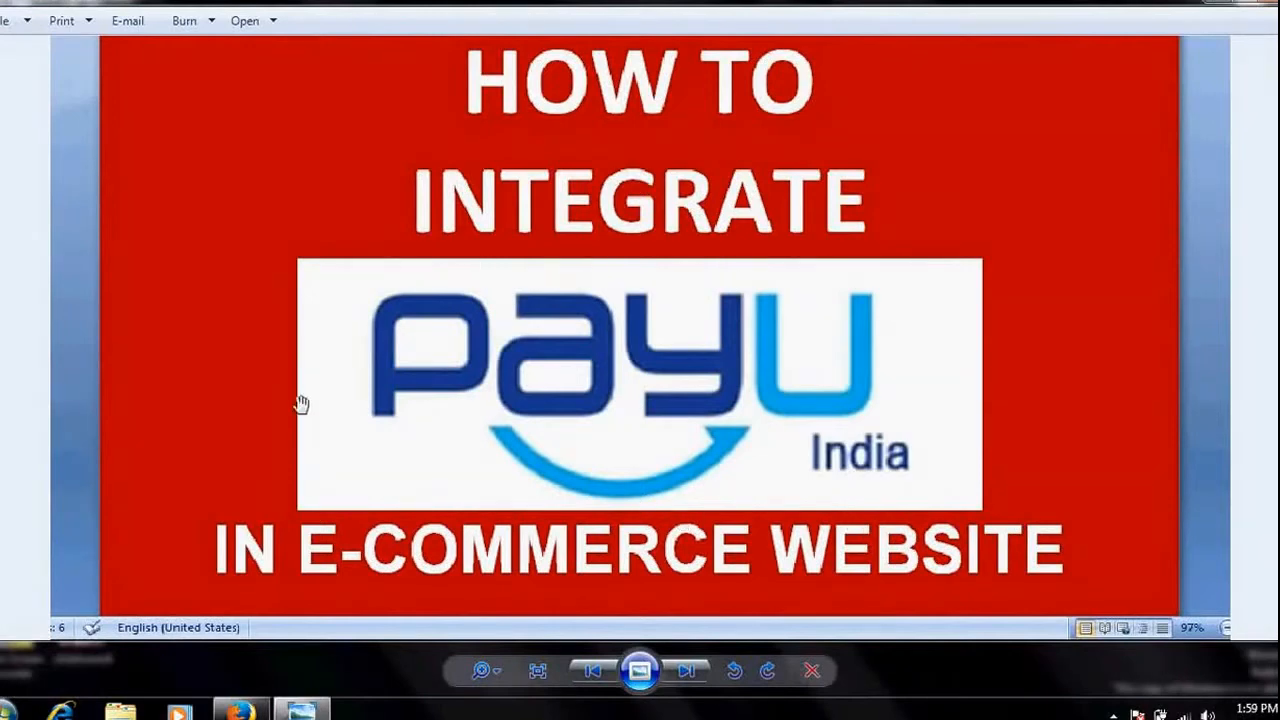
{"action": "mouse_move", "coordinate": [1054, 424]}
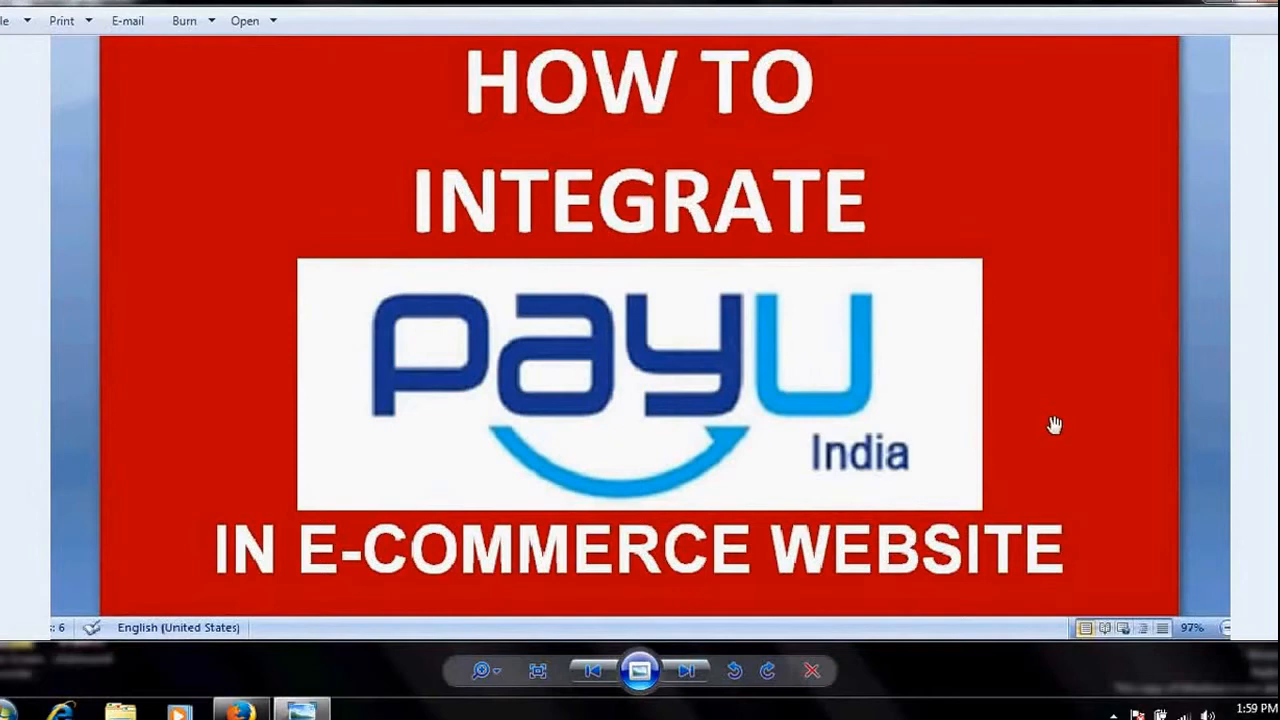
{"action": "mouse_move", "coordinate": [1002, 431]}
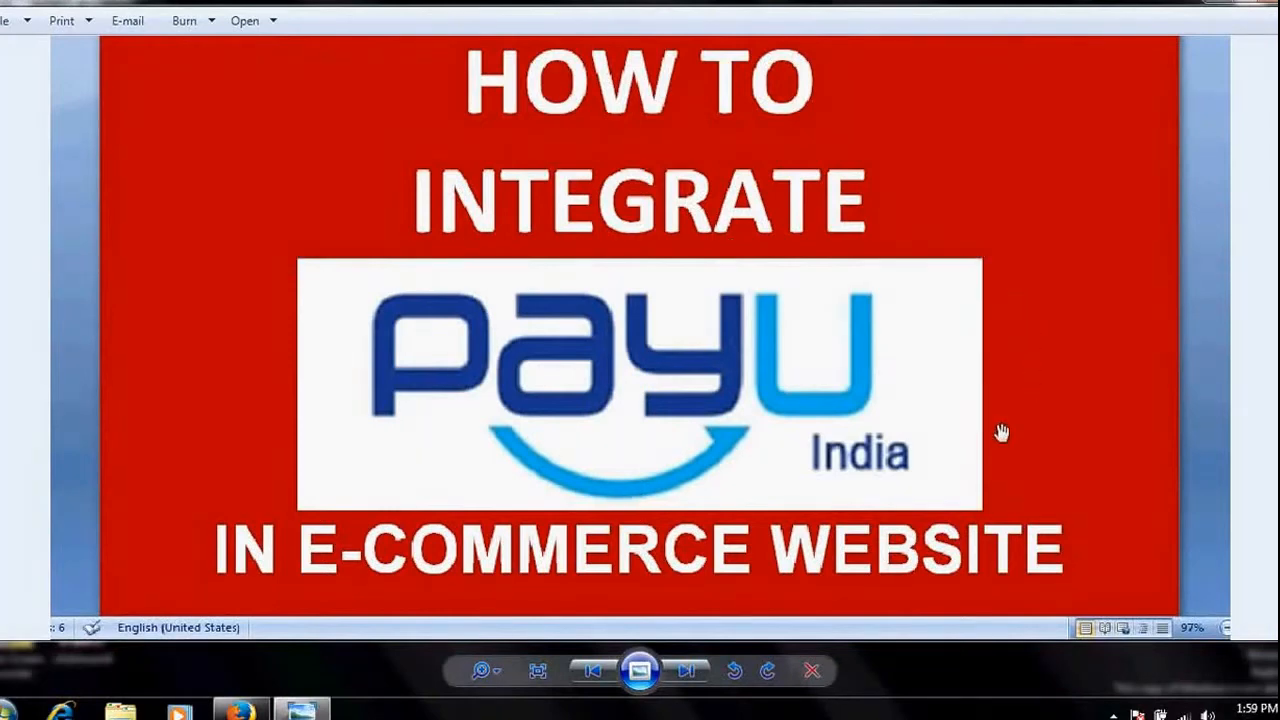
{"action": "mouse_move", "coordinate": [975, 453]}
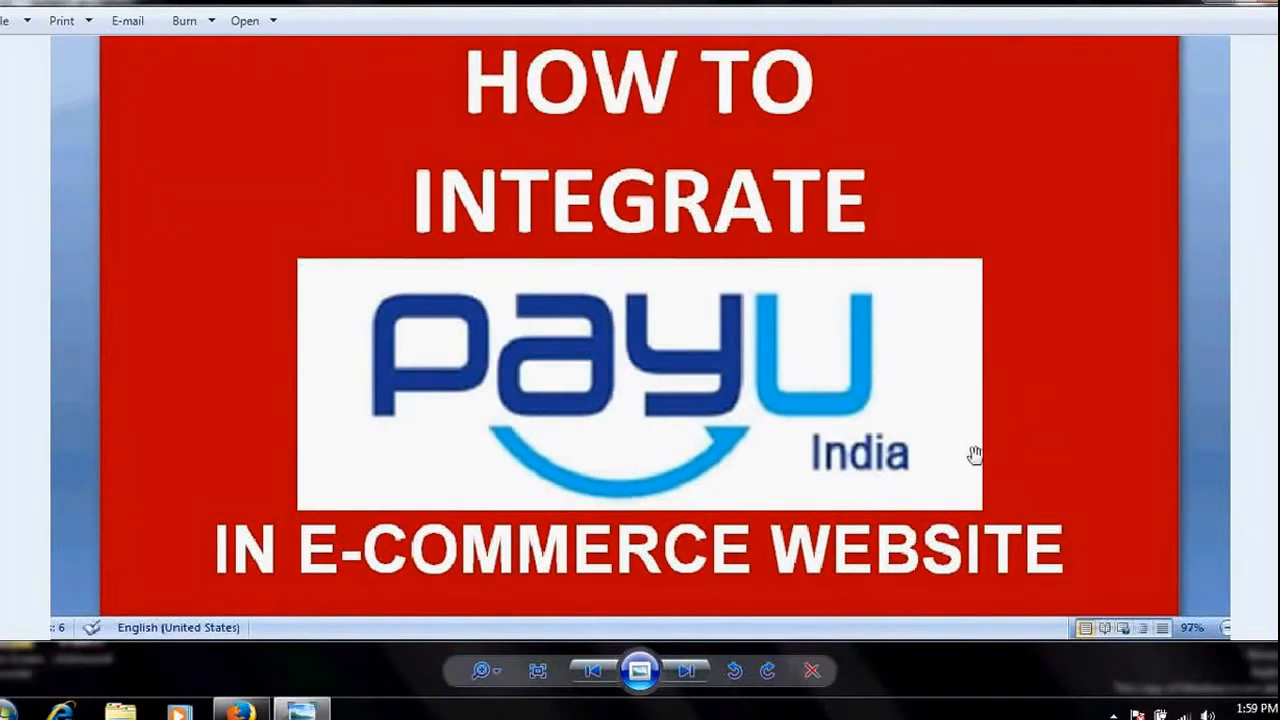
{"action": "mouse_move", "coordinate": [1056, 313]}
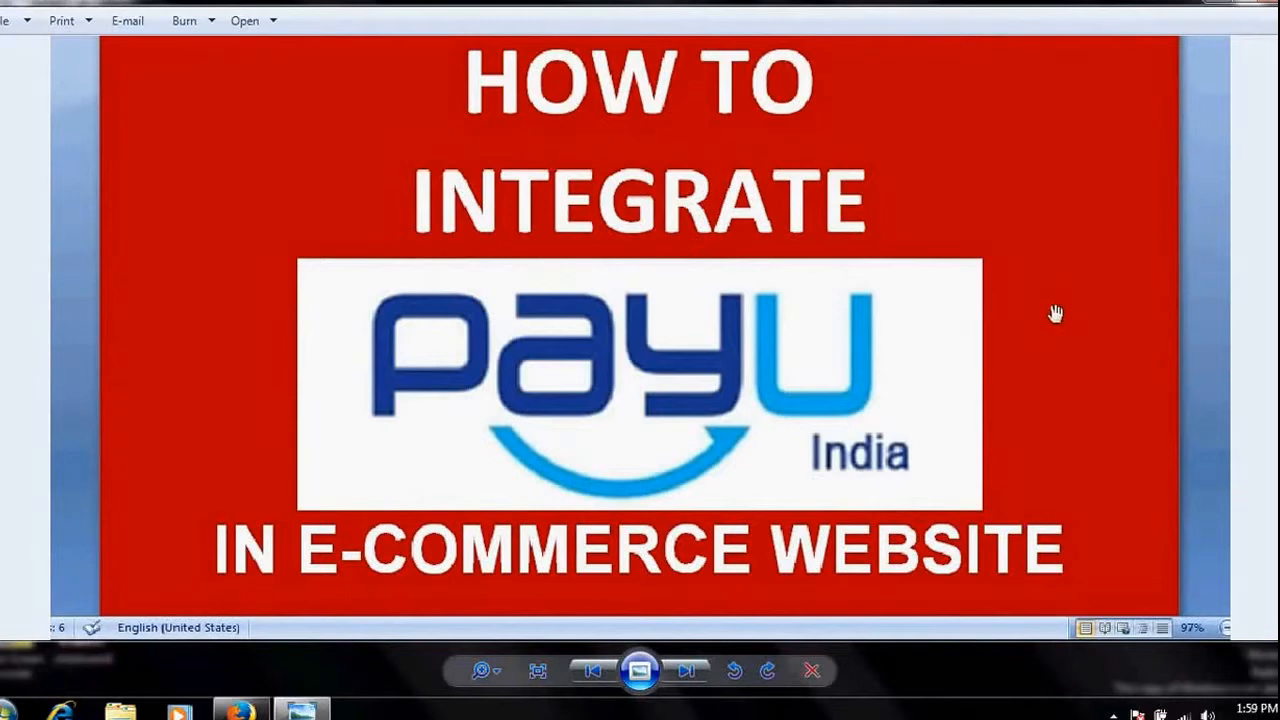
{"action": "mouse_move", "coordinate": [973, 497]}
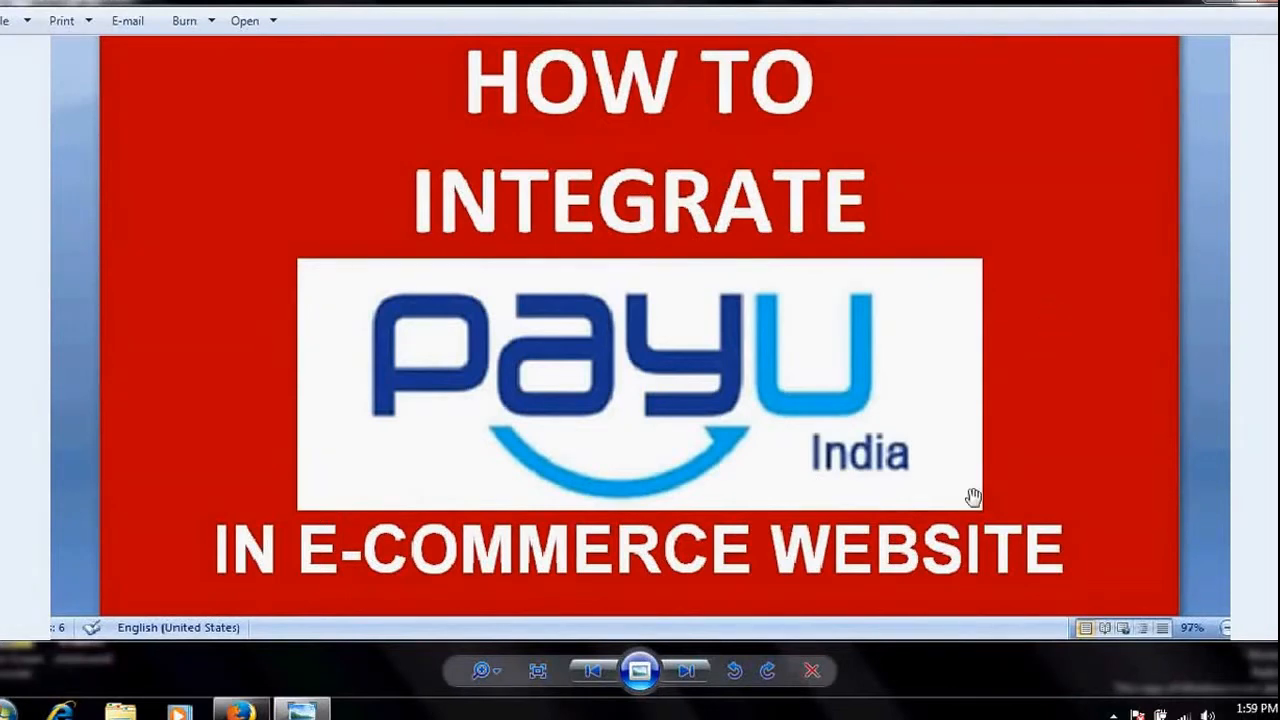
{"action": "mouse_move", "coordinate": [1033, 349]}
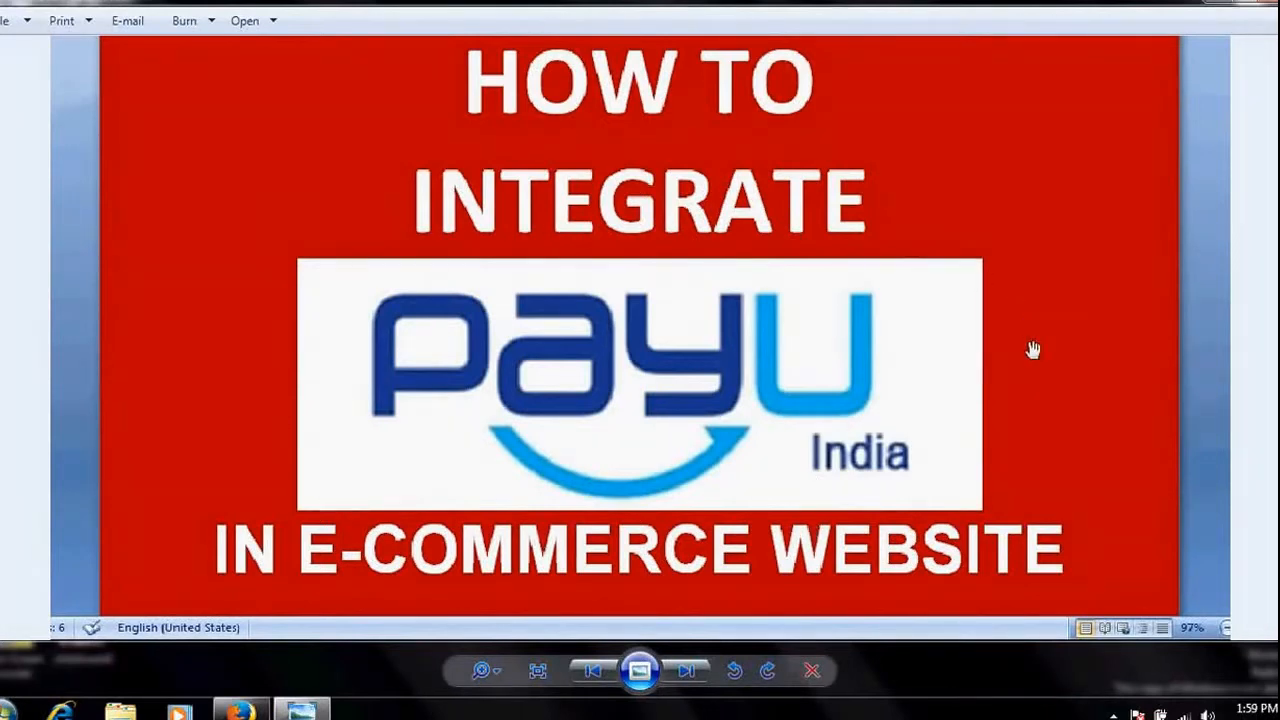
{"action": "mouse_move", "coordinate": [1033, 375]}
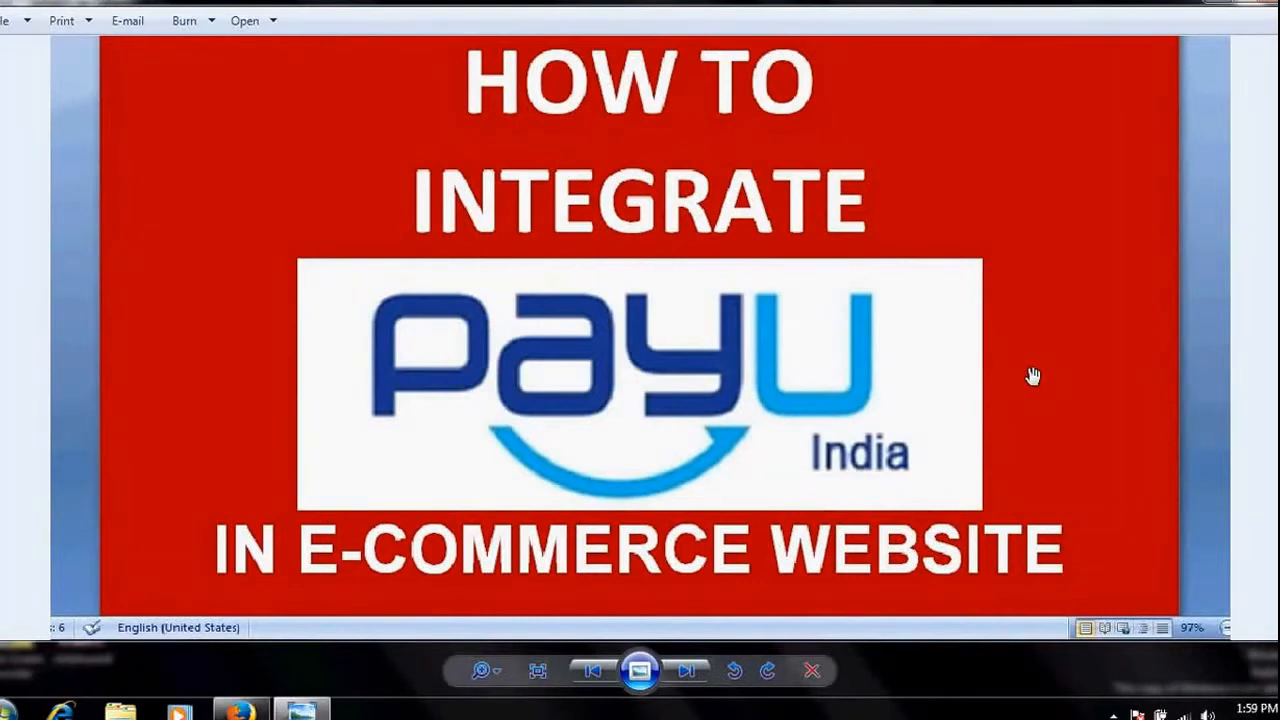
{"action": "mouse_move", "coordinate": [220, 278]}
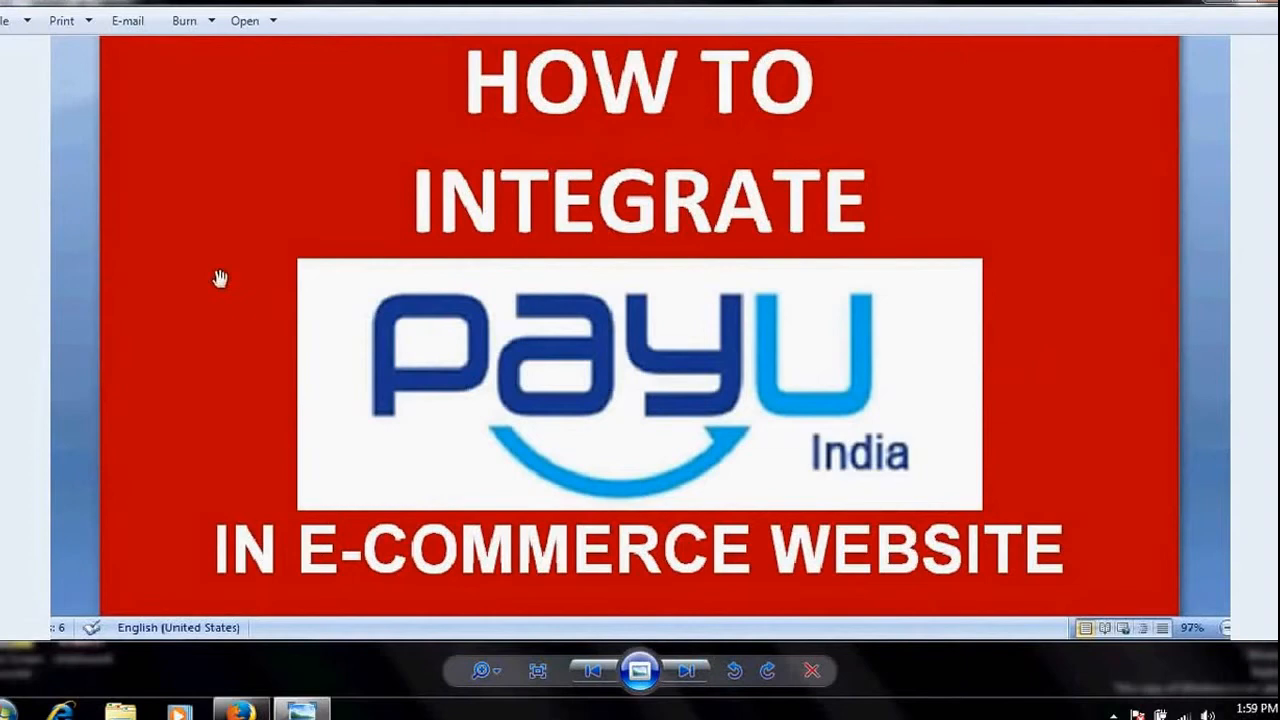
{"action": "mouse_move", "coordinate": [233, 265]}
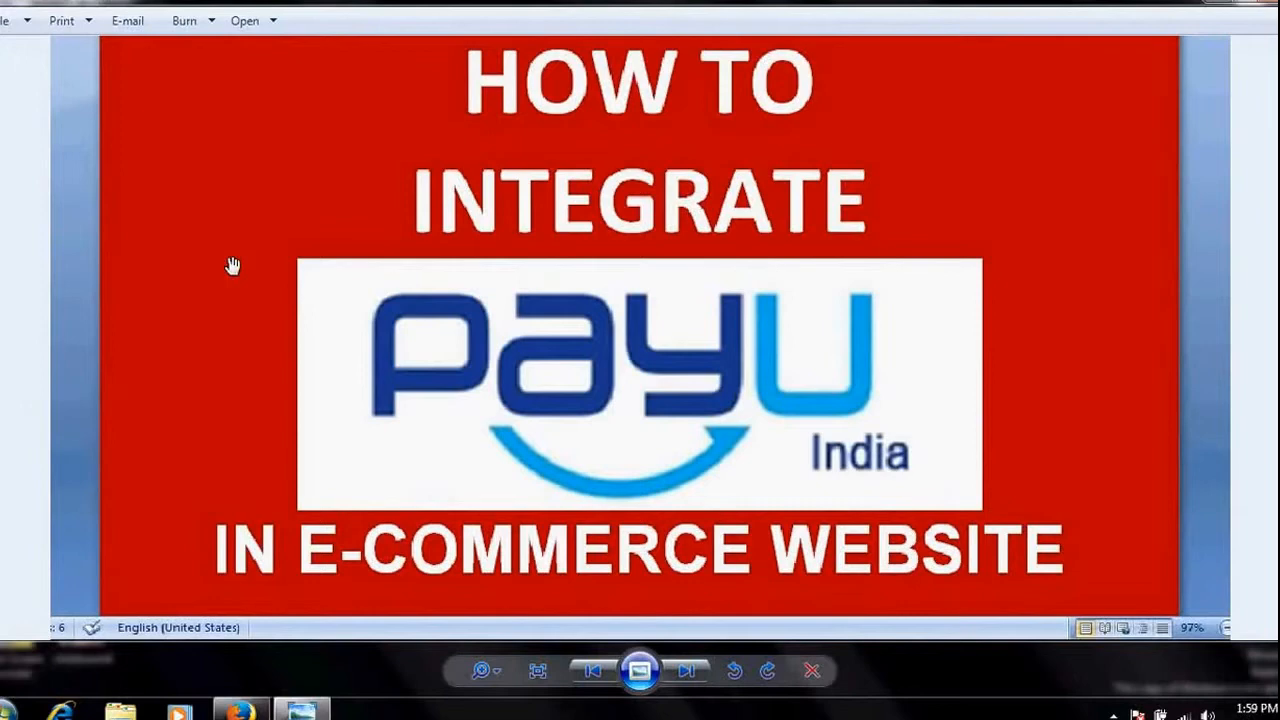
{"action": "mouse_move", "coordinate": [970, 310]}
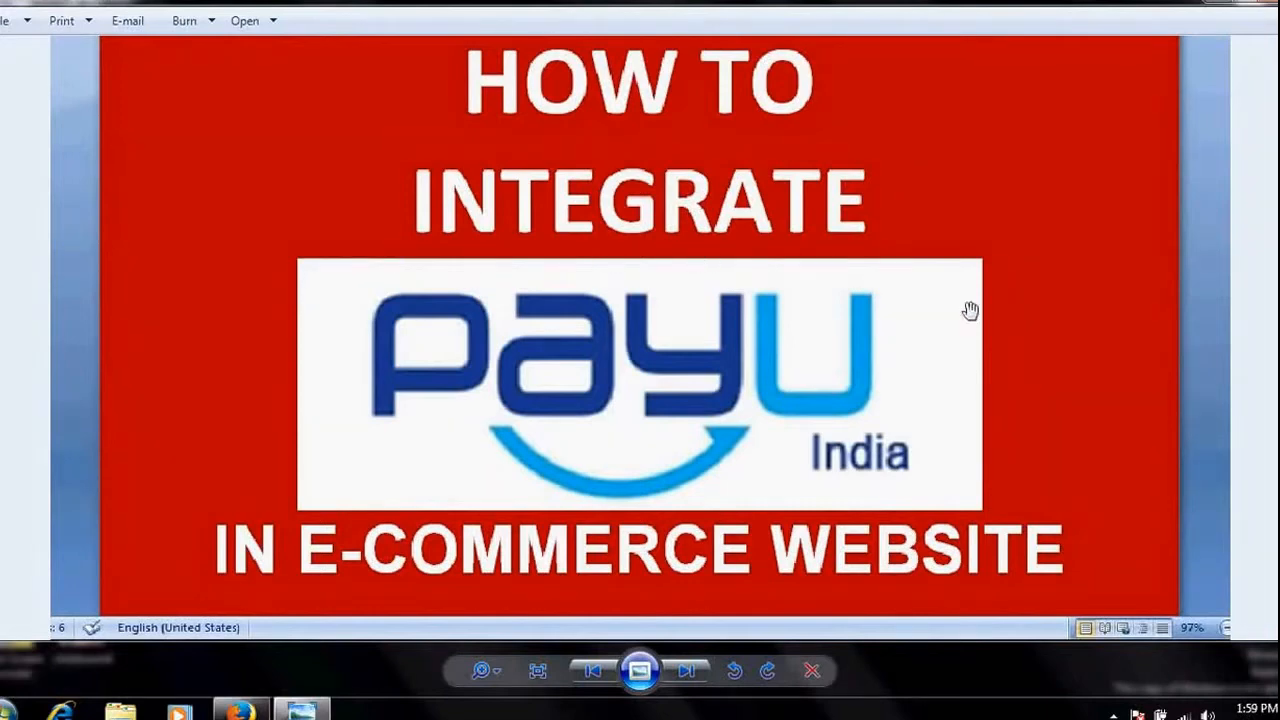
{"action": "mouse_move", "coordinate": [270, 216]}
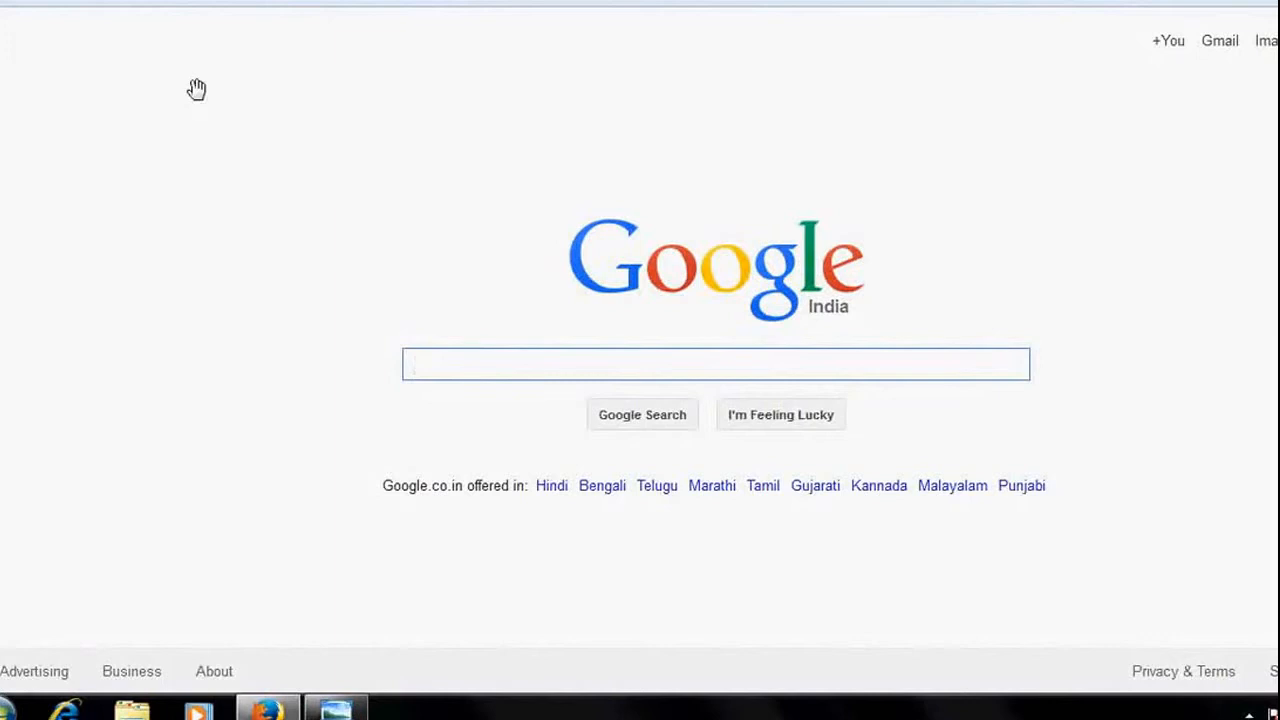
Search Google for 'magento connect' and open the Magento Connect marketplace result
{"action": "type", "text": "magen"}
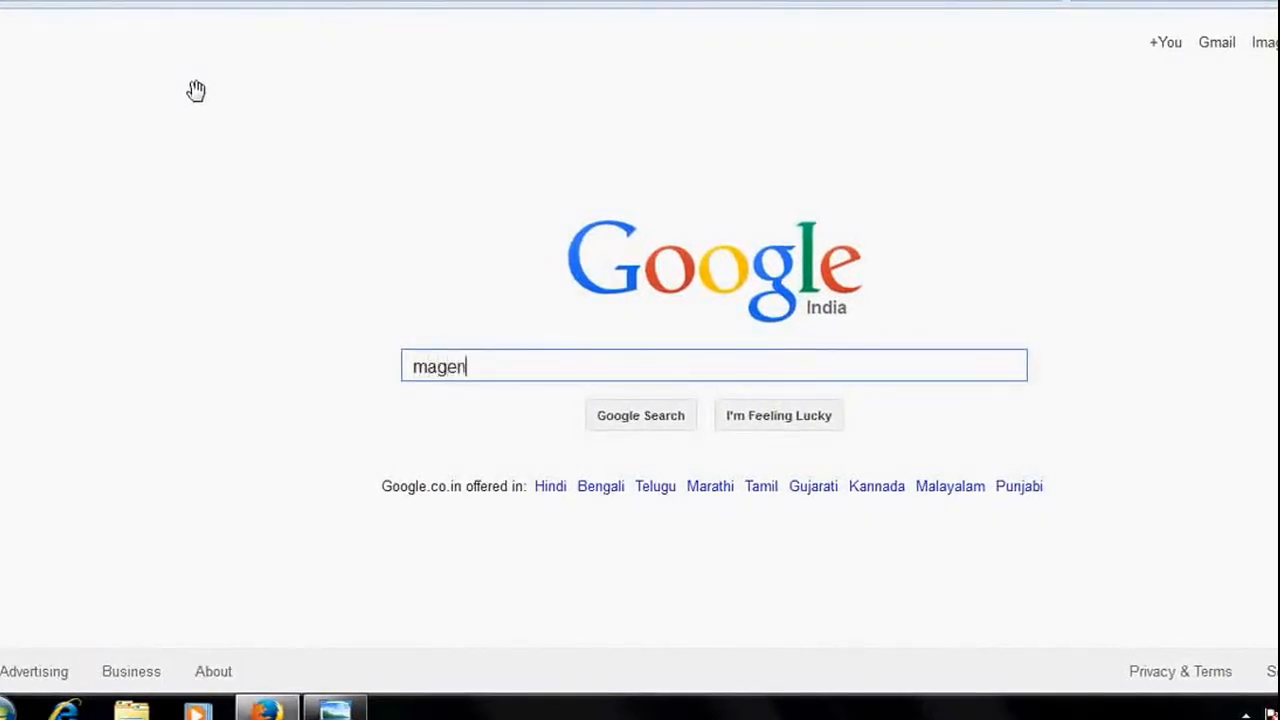
{"action": "type", "text": "to"}
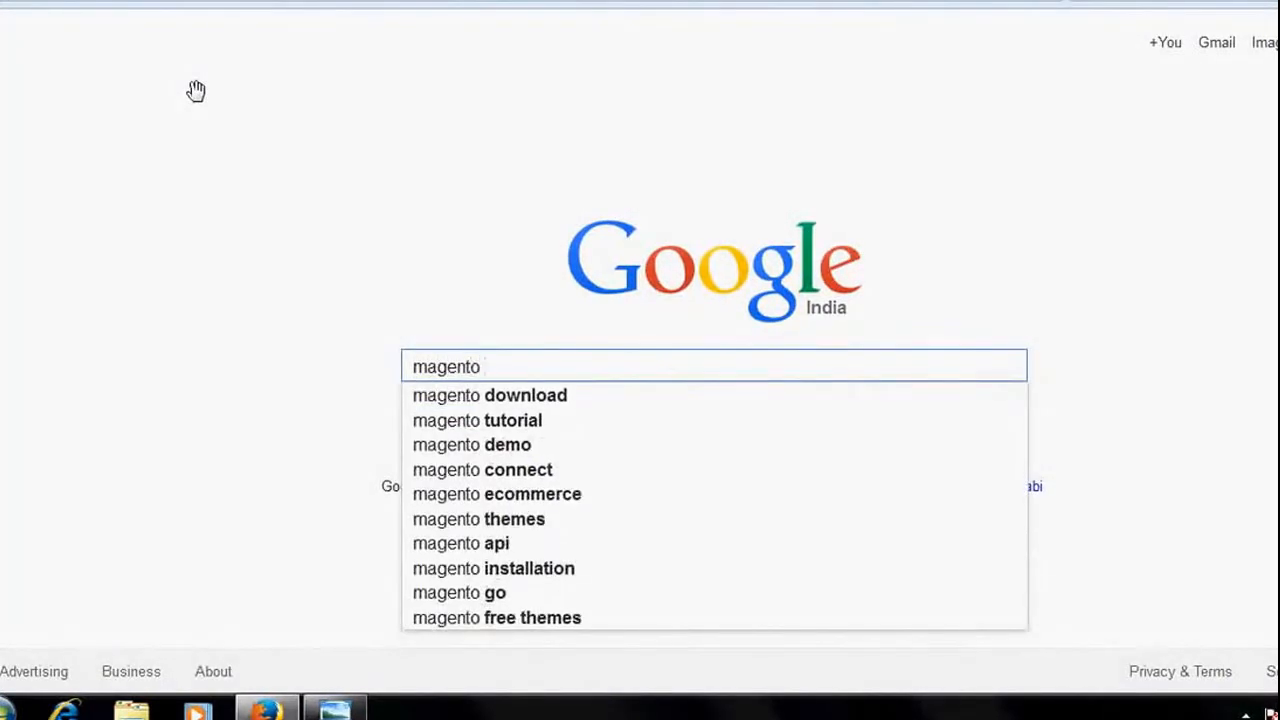
{"action": "type", "text": "conn"}
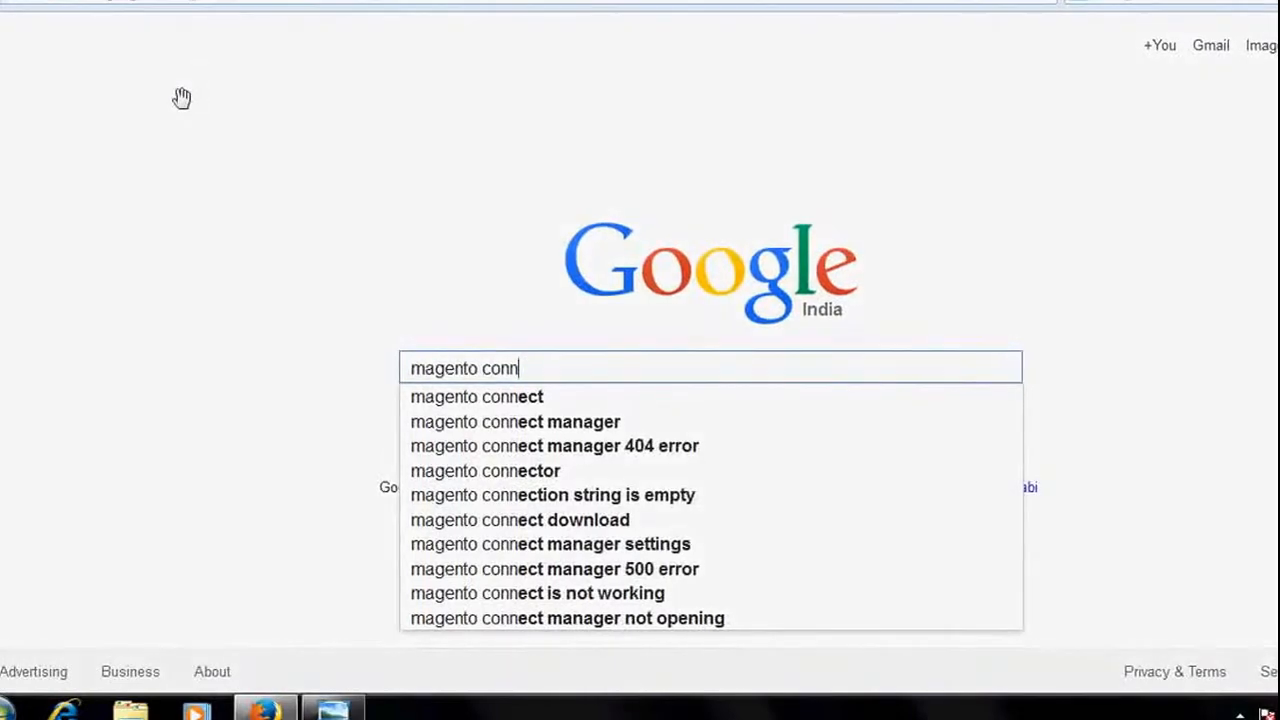
{"action": "left_click", "coordinate": [476, 396]}
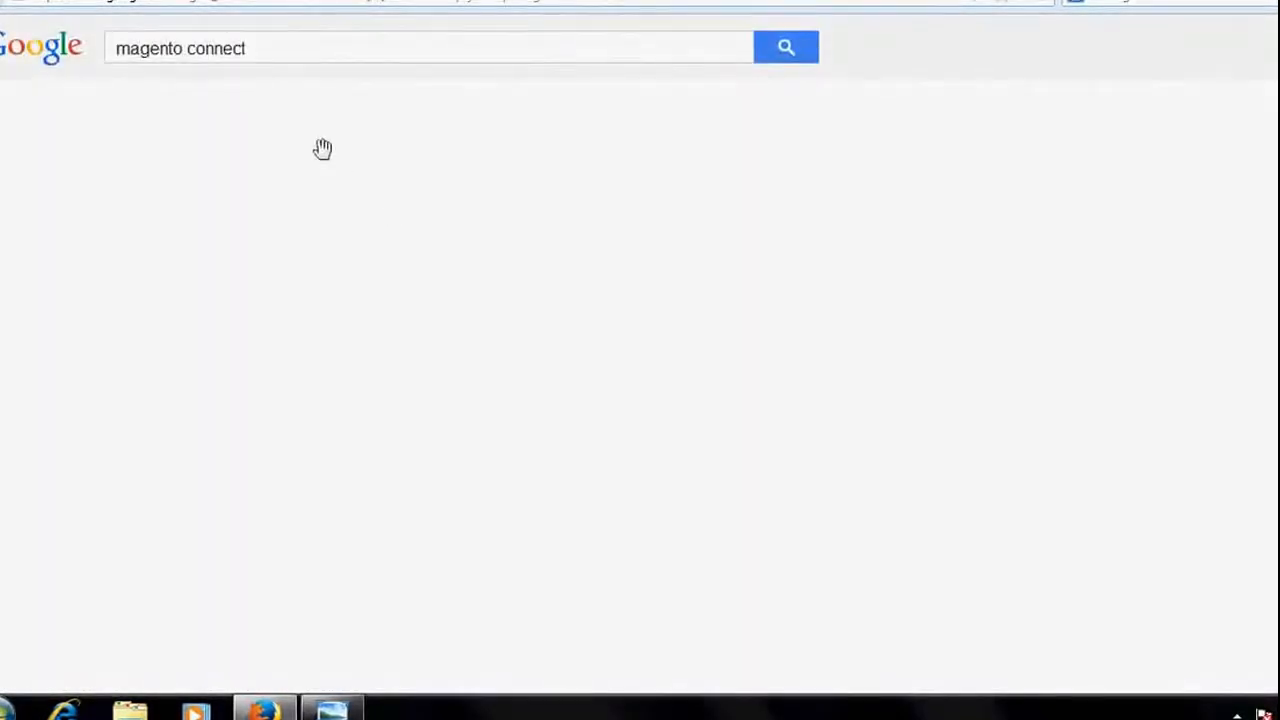
{"action": "left_click", "coordinate": [786, 47]}
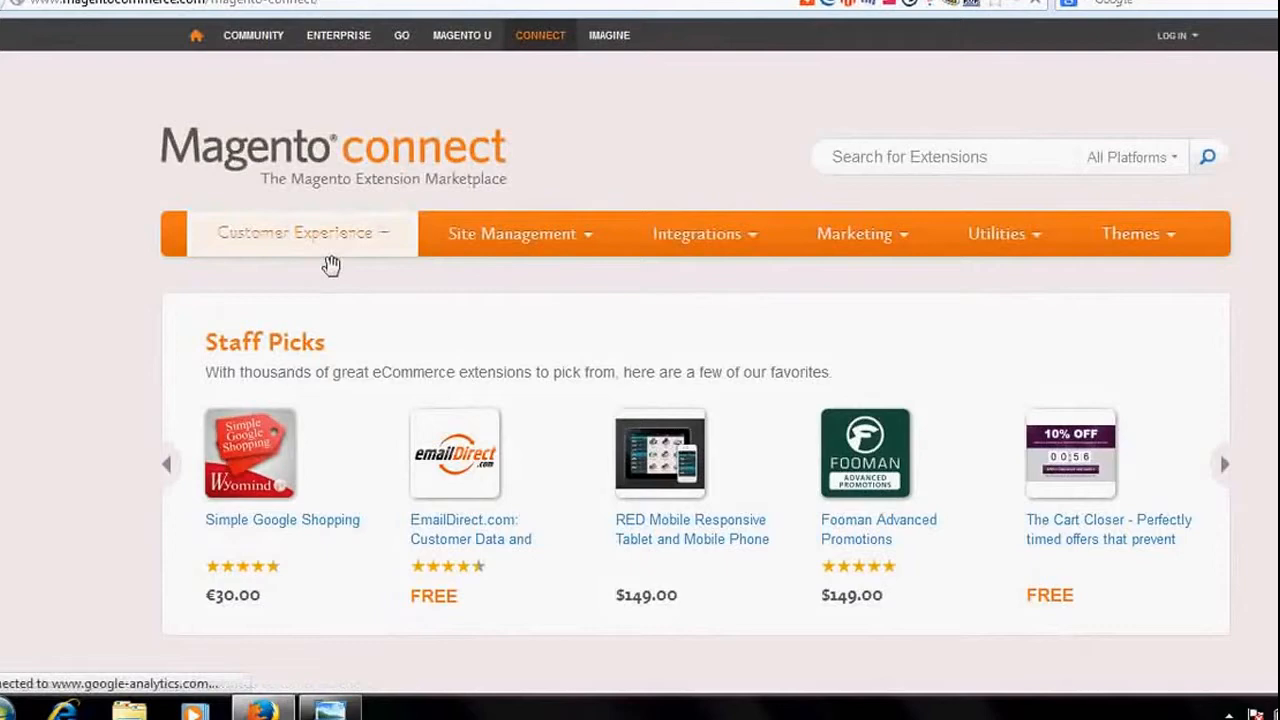
Browse the extension categories to reach Payment & Gateways
{"action": "left_click", "coordinate": [295, 234]}
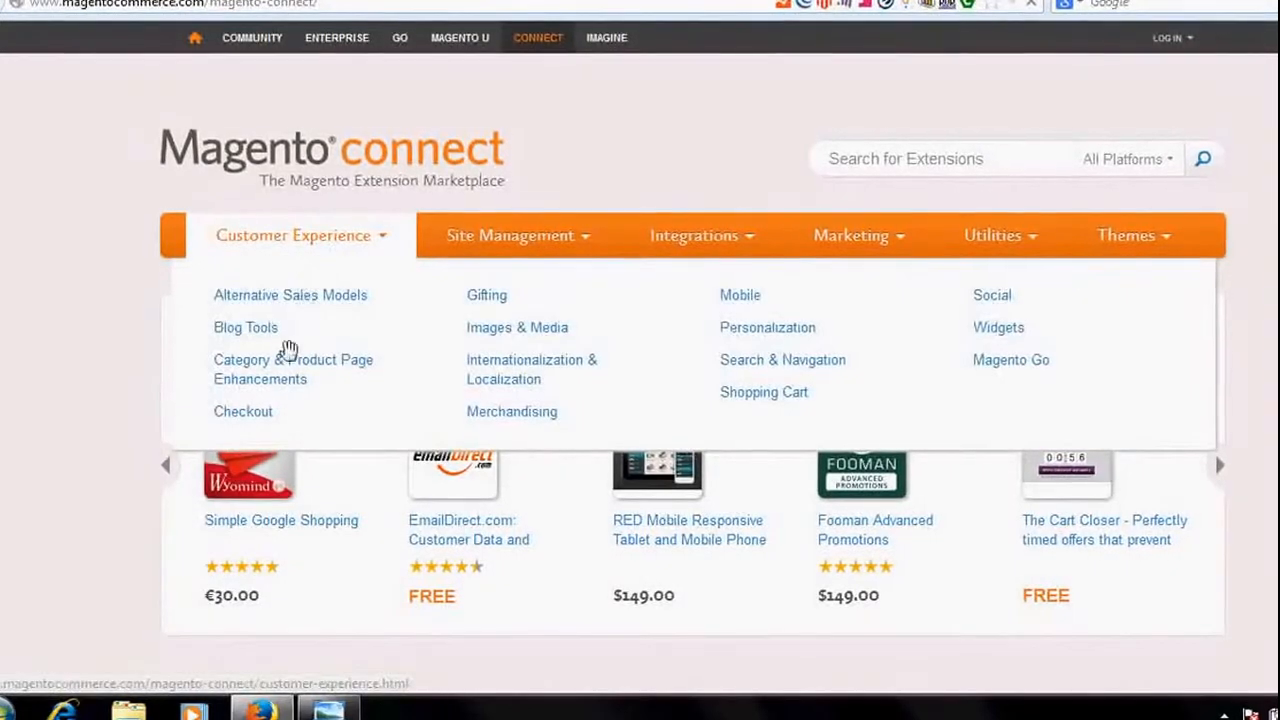
{"action": "mouse_move", "coordinate": [813, 302]}
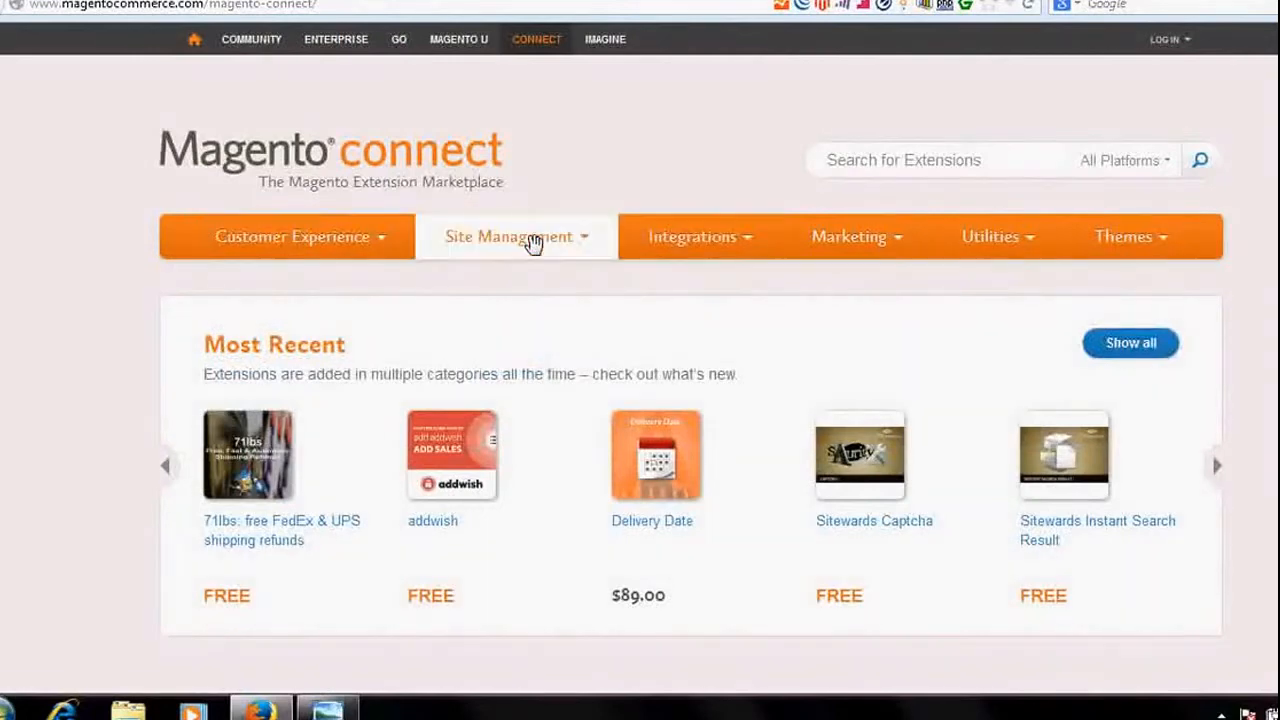
{"action": "left_click", "coordinate": [514, 237]}
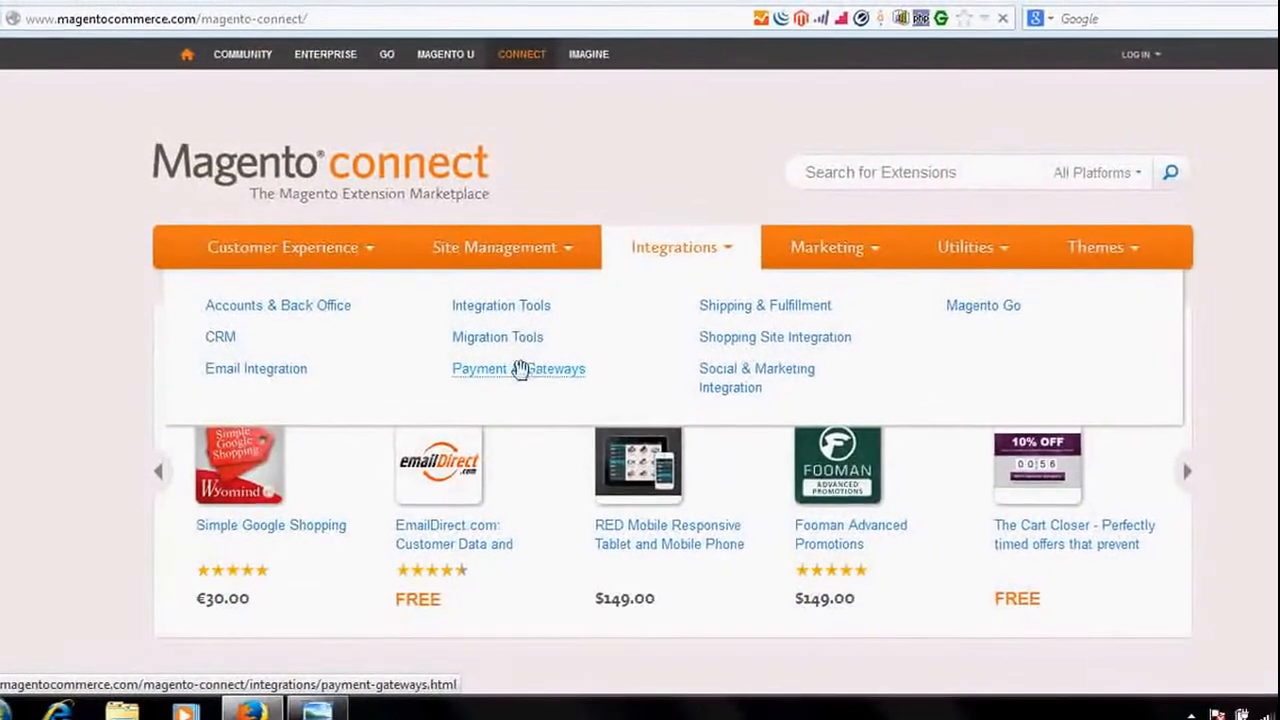
{"action": "left_click", "coordinate": [518, 369]}
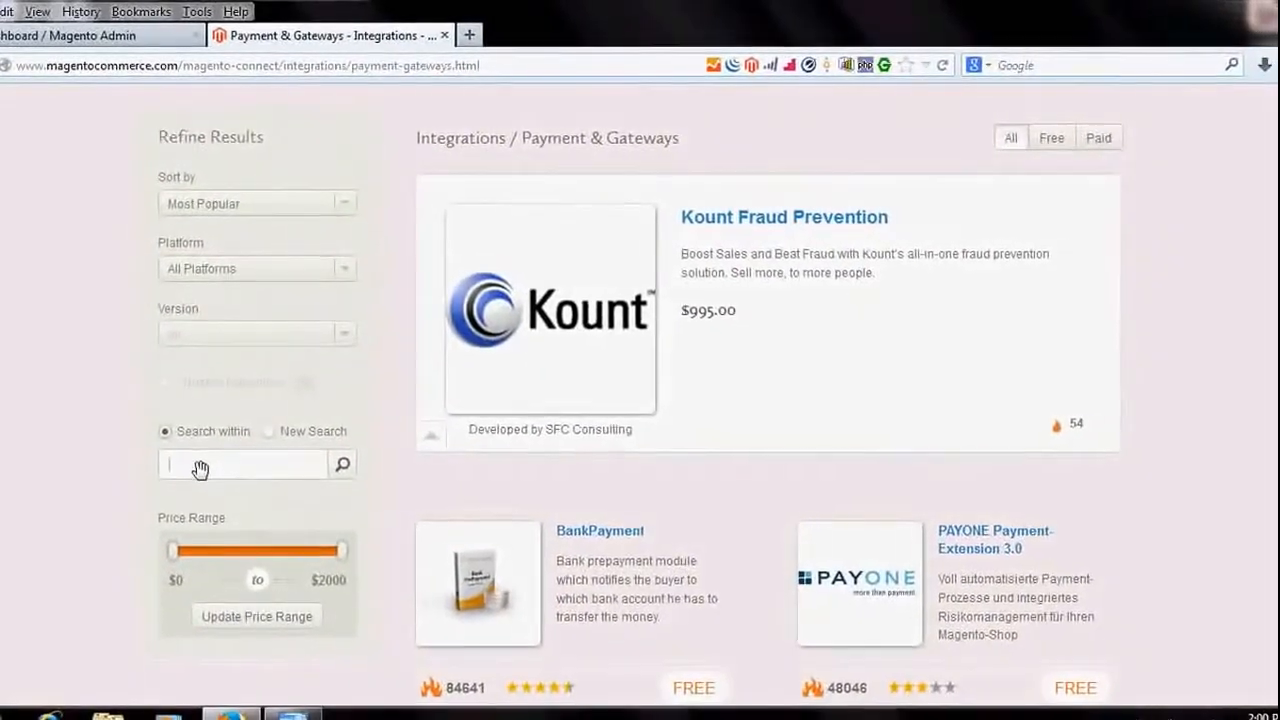
Search within results for 'payu' and open the PayU-payment-gateway listing
{"action": "type", "text": "pay"}
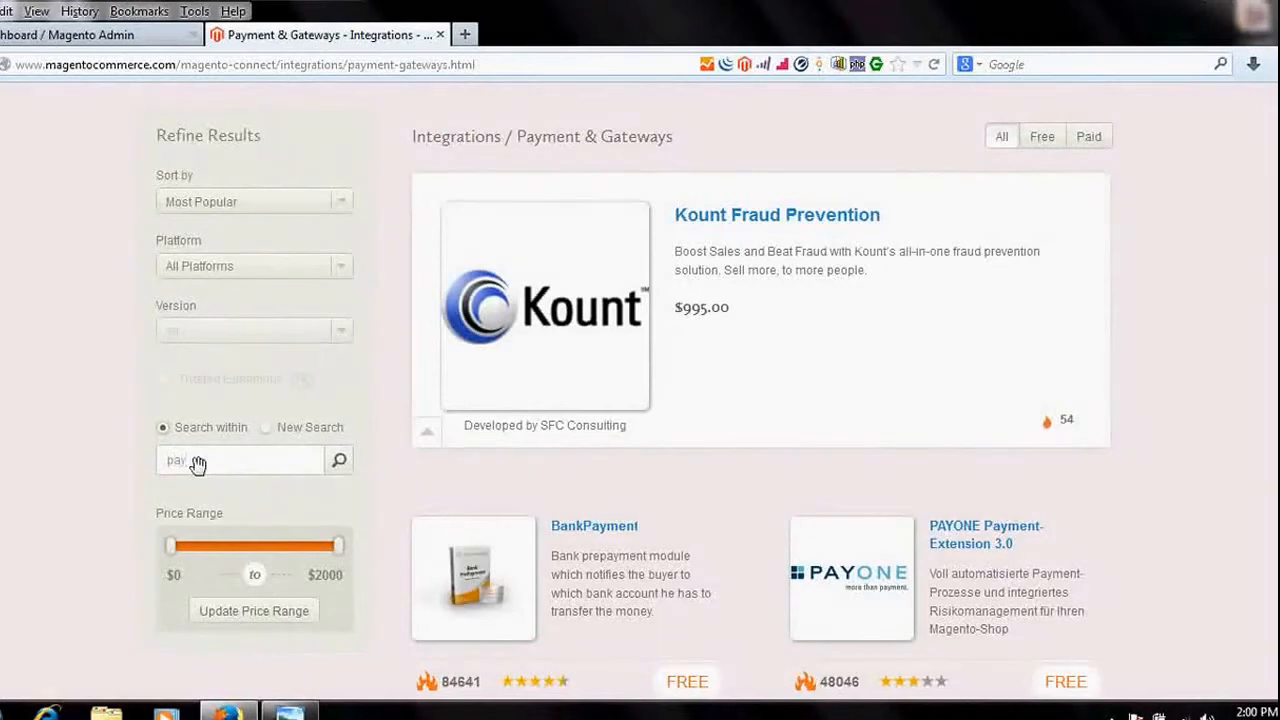
{"action": "type", "text": "u"}
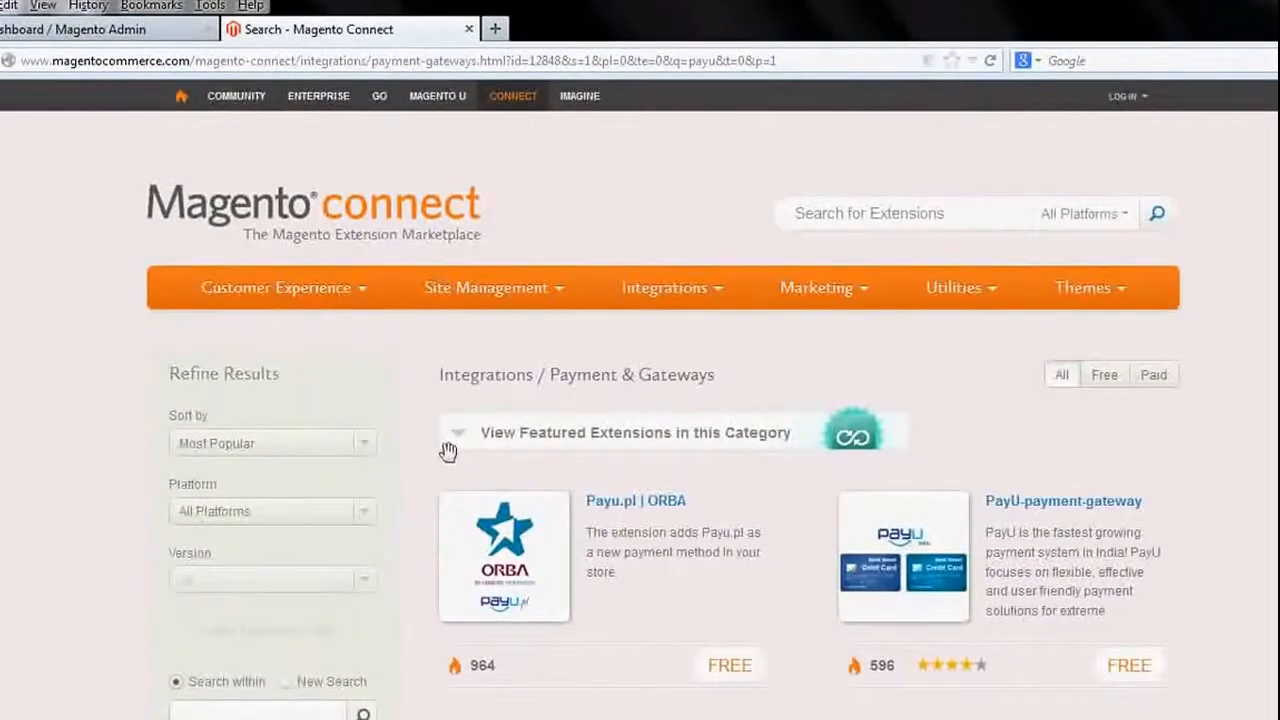
{"action": "scroll", "scroll_direction": "down", "scroll_amount": 3}
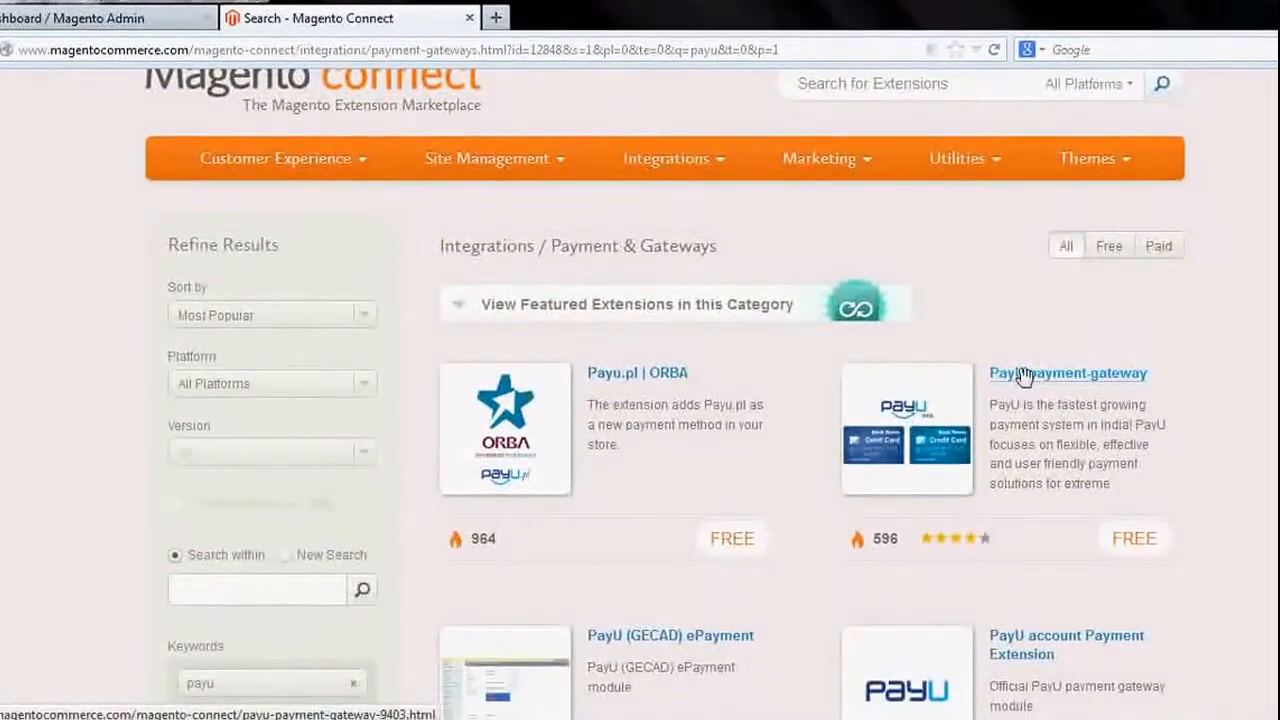
{"action": "left_click", "coordinate": [1067, 373]}
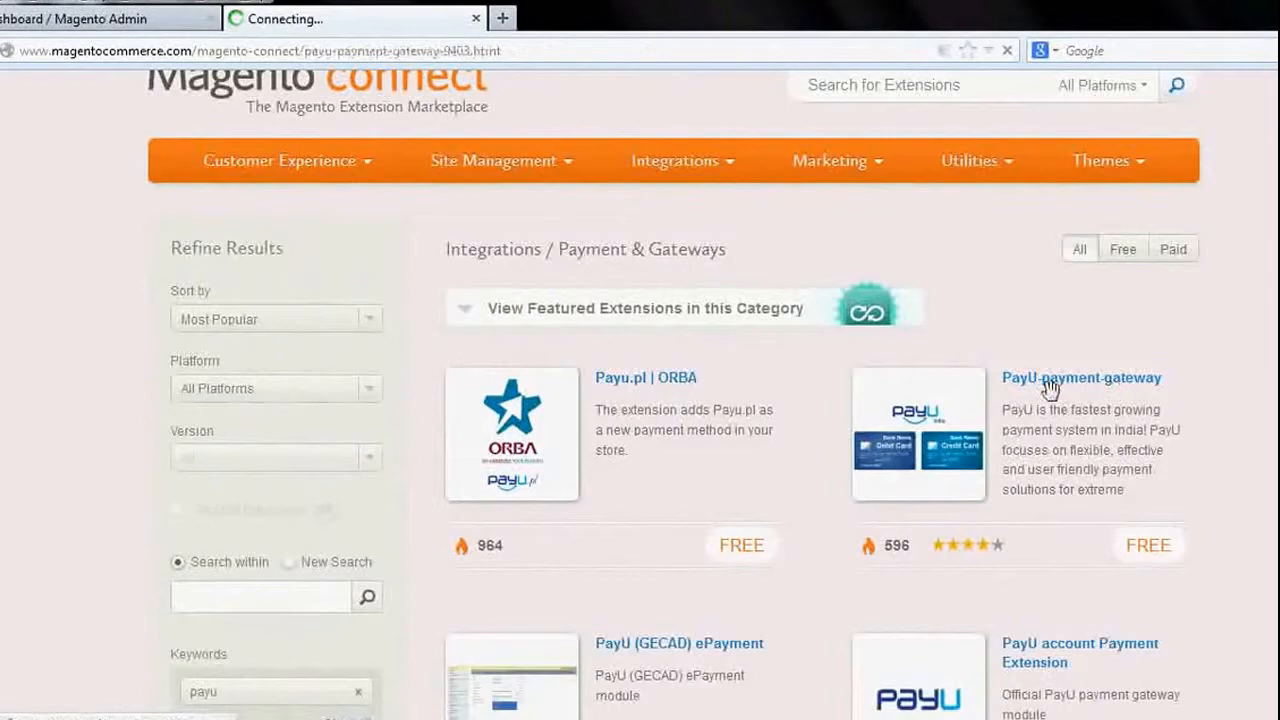
Try Install Now on PayU-payment-gateway, then follow the 'registered' link to the Register popup
{"action": "left_click", "coordinate": [1081, 377]}
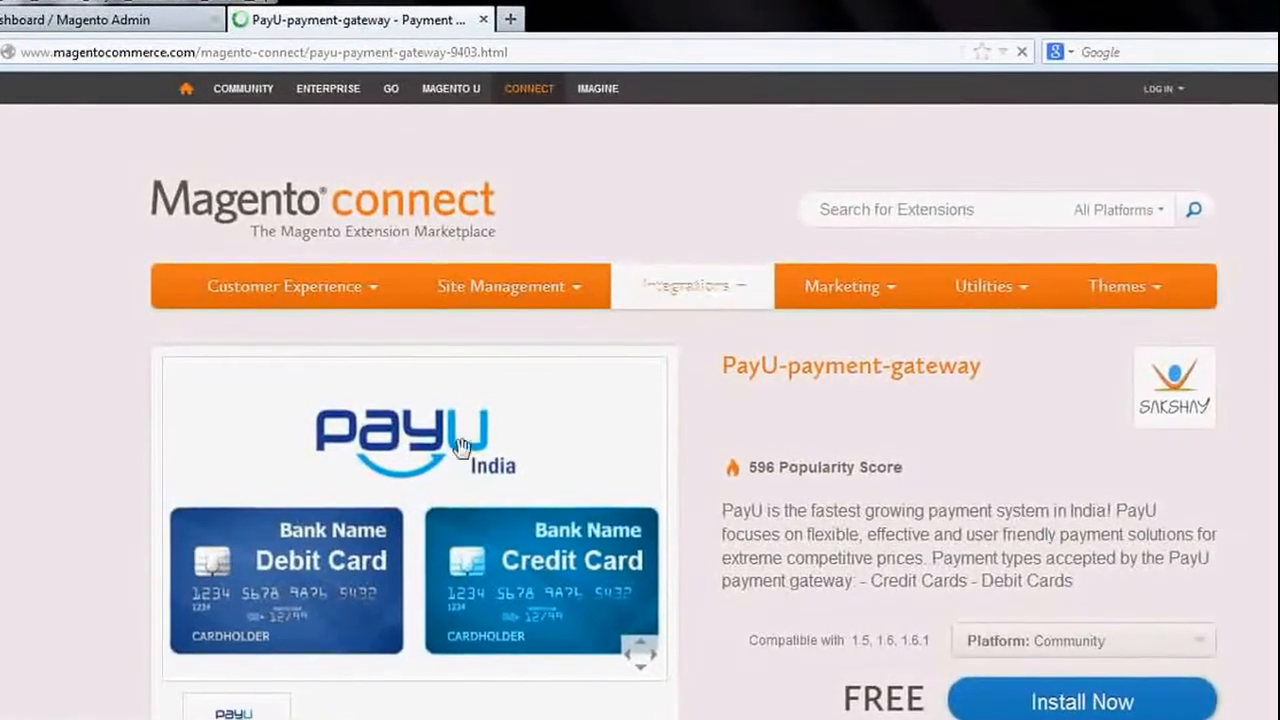
{"action": "scroll", "scroll_direction": "down", "scroll_amount": 3}
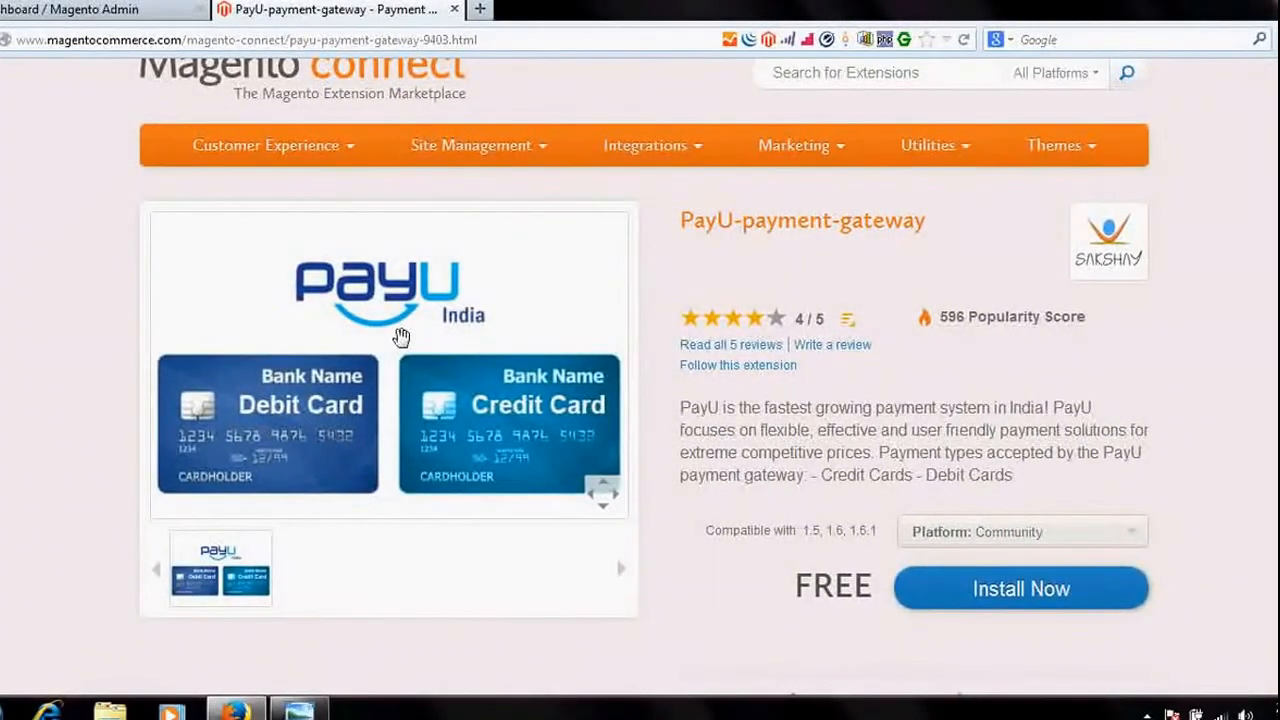
{"action": "mouse_move", "coordinate": [527, 287]}
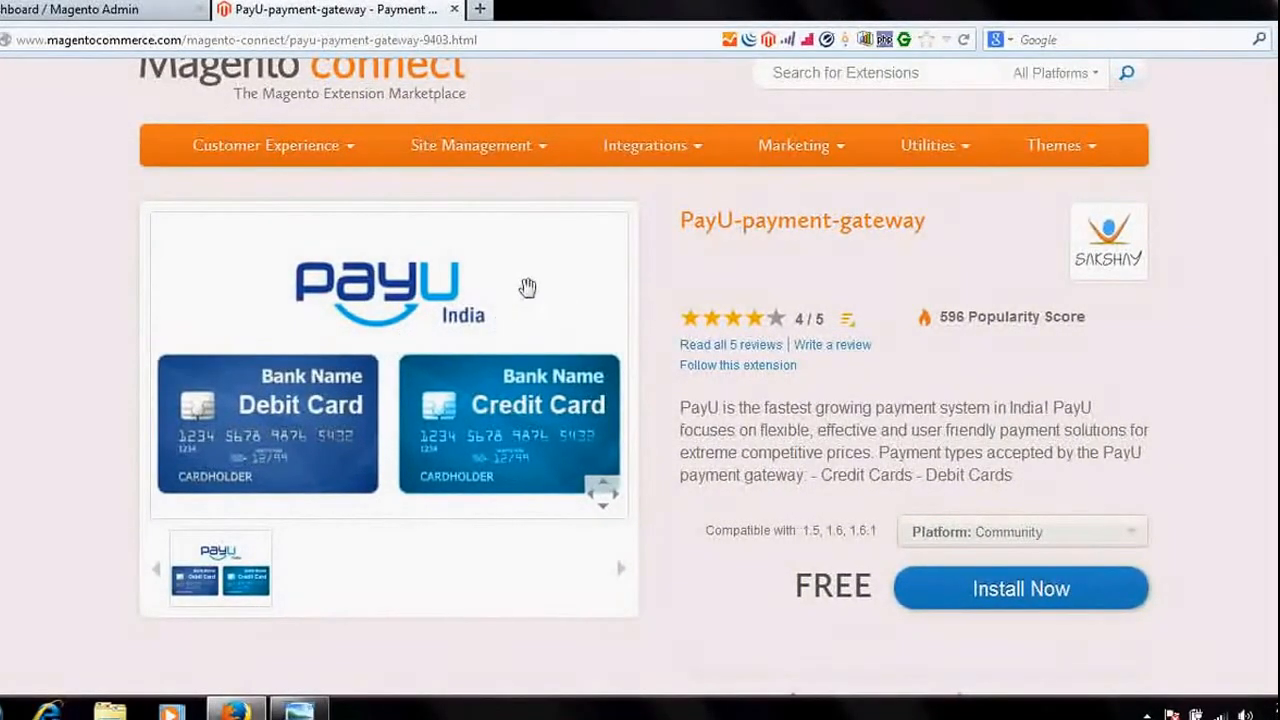
{"action": "mouse_move", "coordinate": [483, 331]}
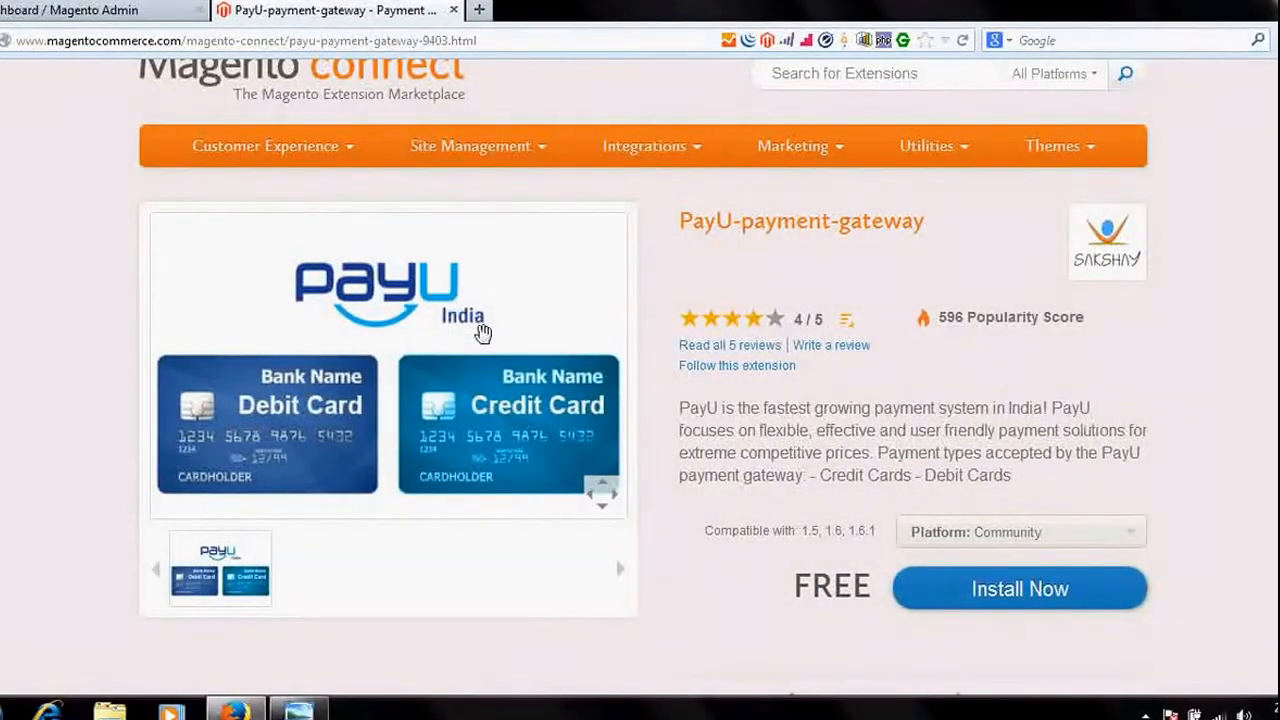
{"action": "mouse_move", "coordinate": [846, 418]}
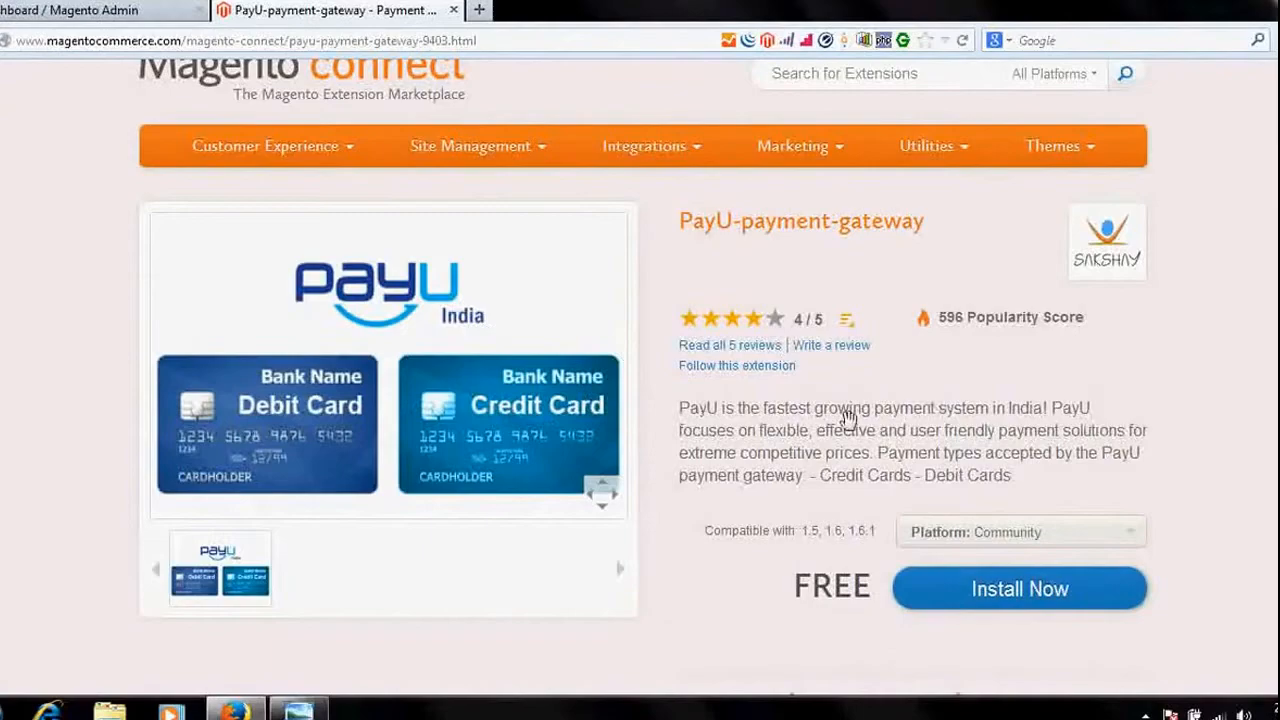
{"action": "left_click", "coordinate": [1019, 588]}
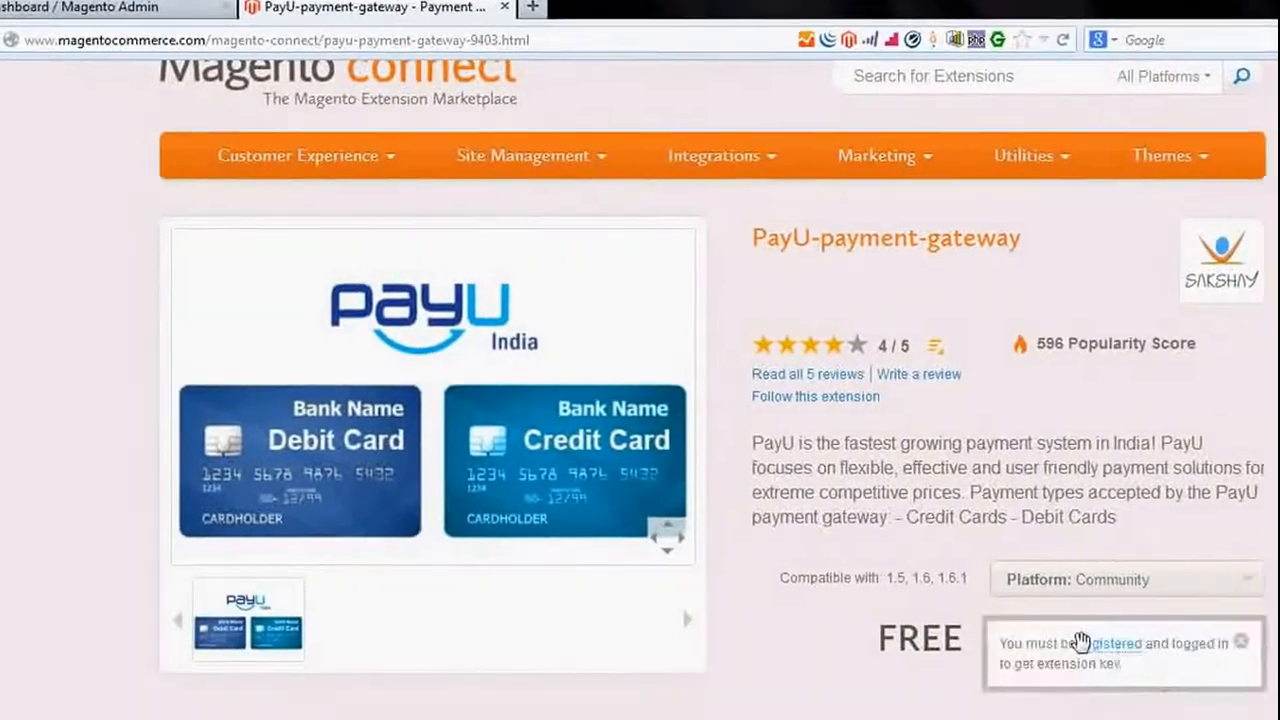
{"action": "scroll", "scroll_direction": "down", "scroll_amount": 3}
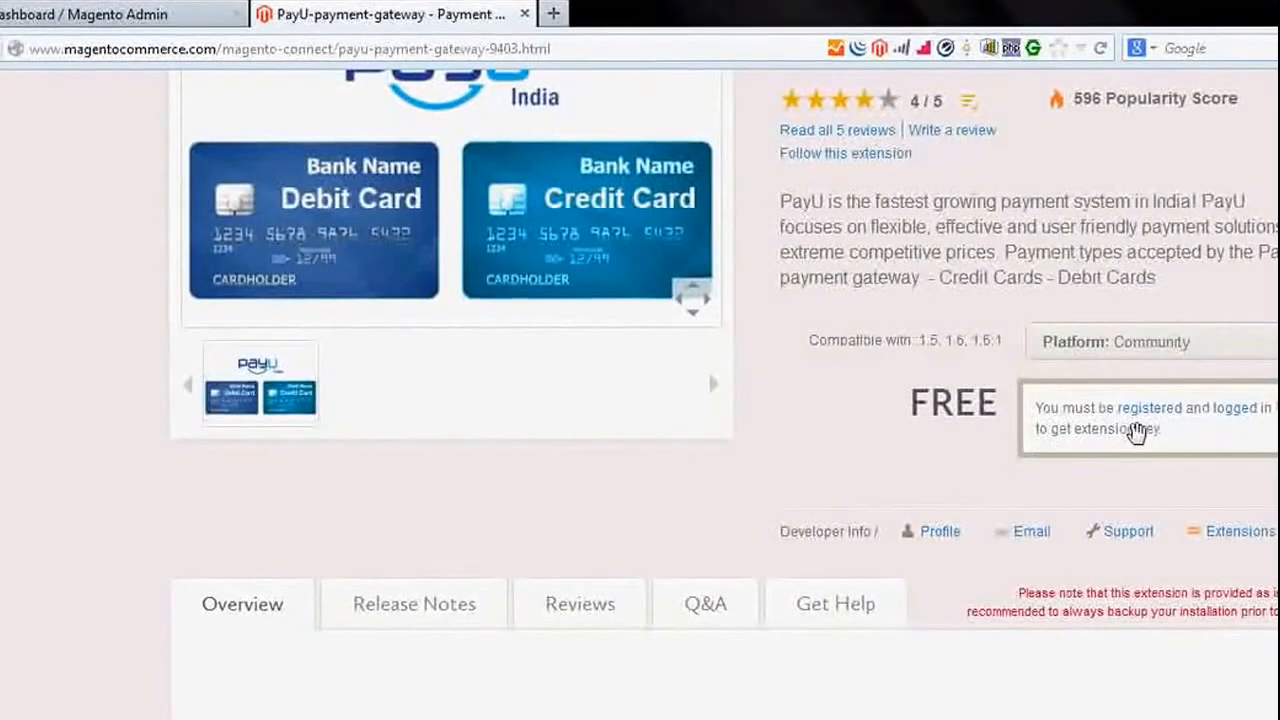
{"action": "mouse_move", "coordinate": [1160, 410]}
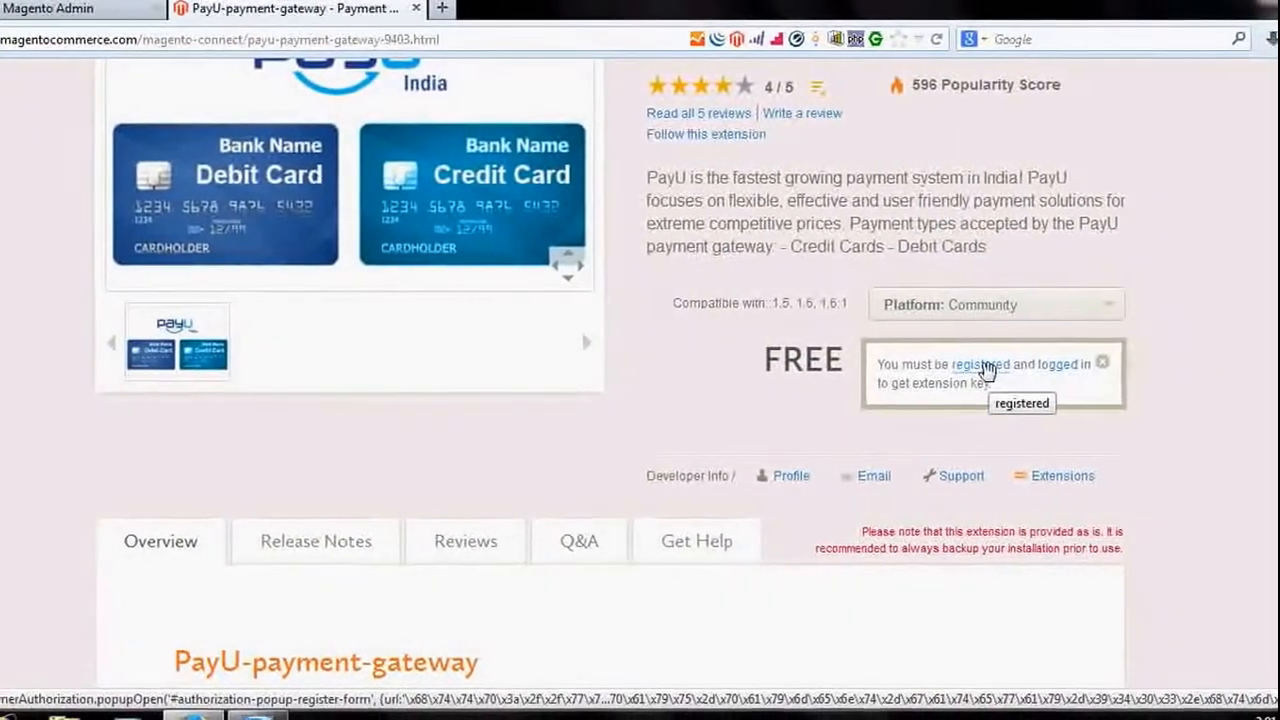
{"action": "left_click", "coordinate": [980, 364]}
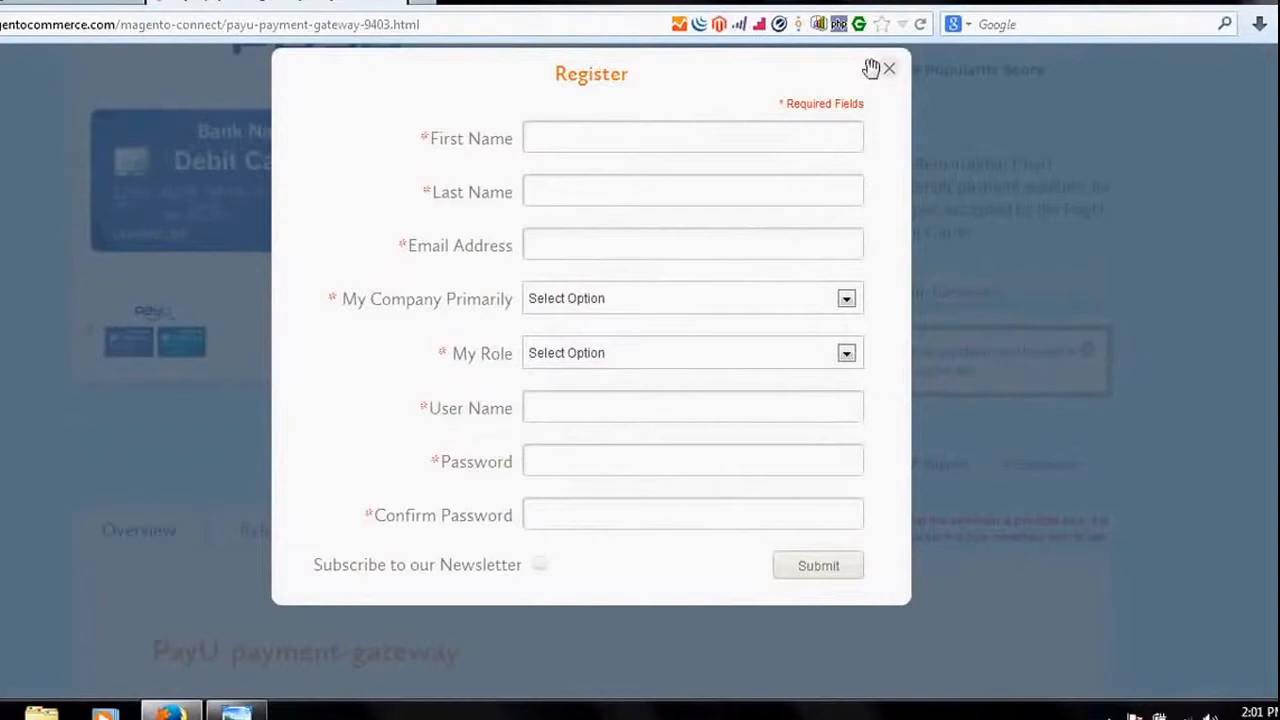
Close the Register popup and log in to Magento Connect with email and password
{"action": "left_click", "coordinate": [888, 68]}
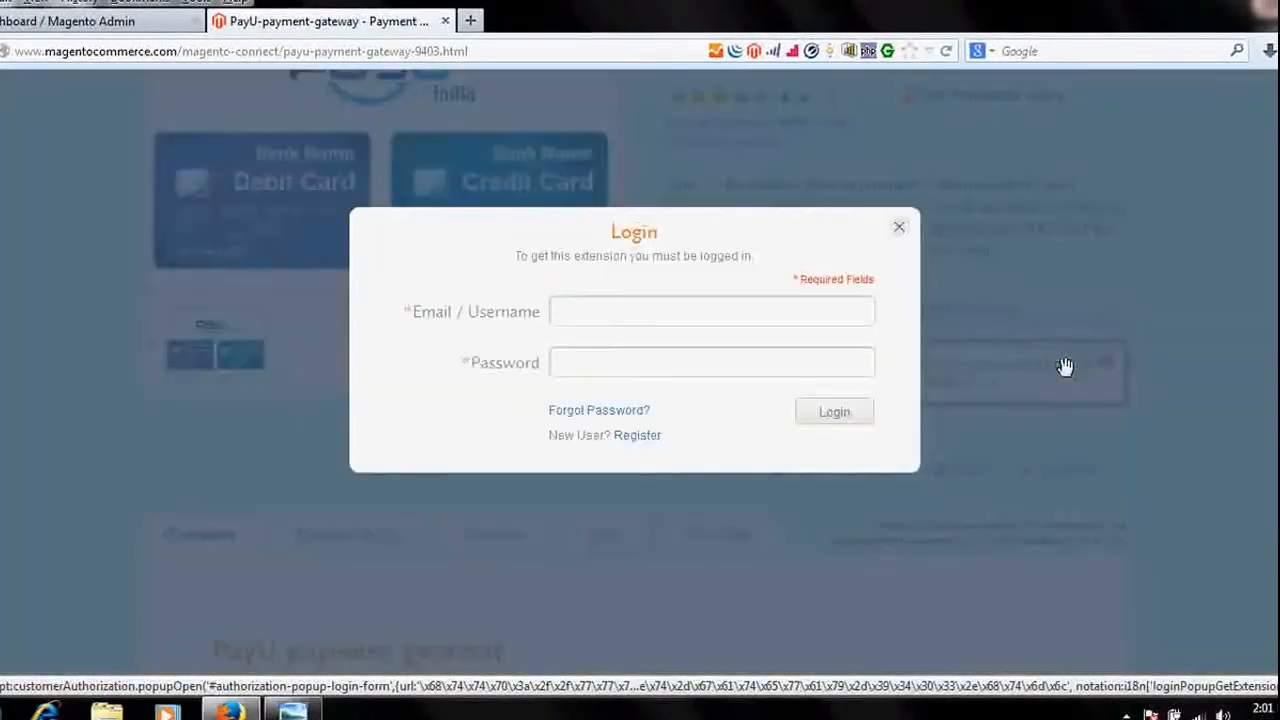
{"action": "left_click", "coordinate": [711, 311]}
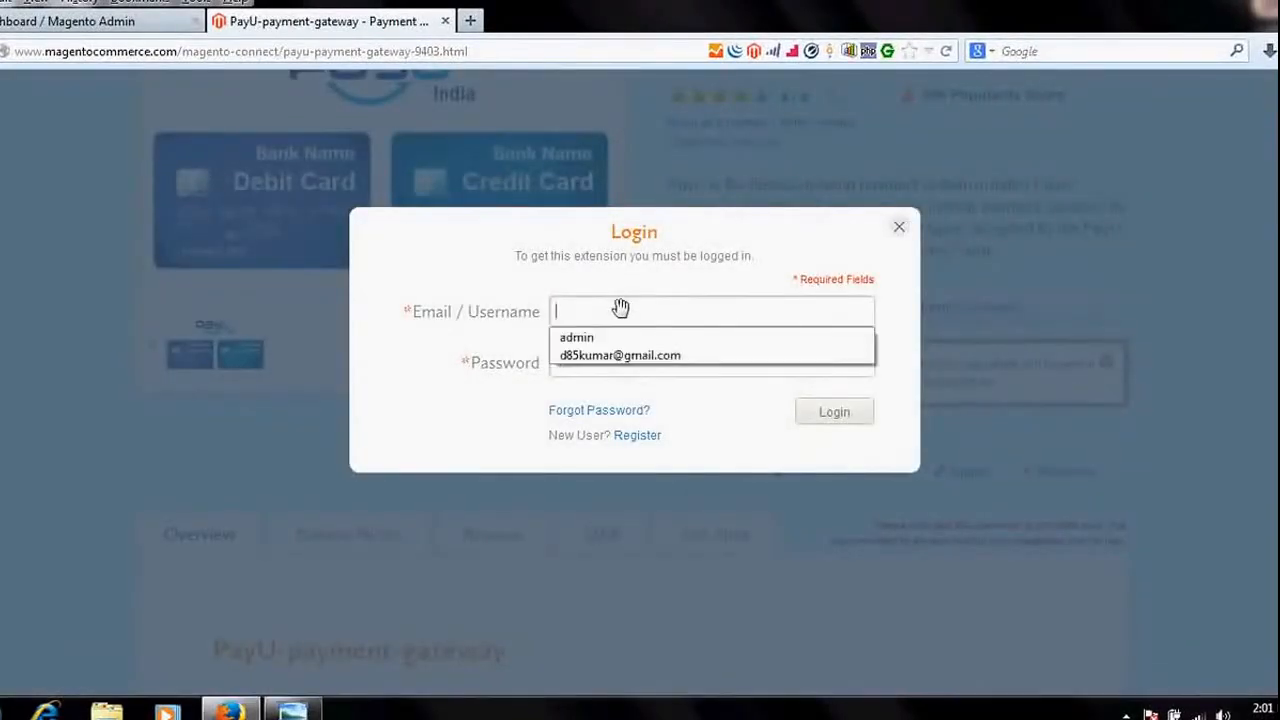
{"action": "right_click", "coordinate": [710, 362]}
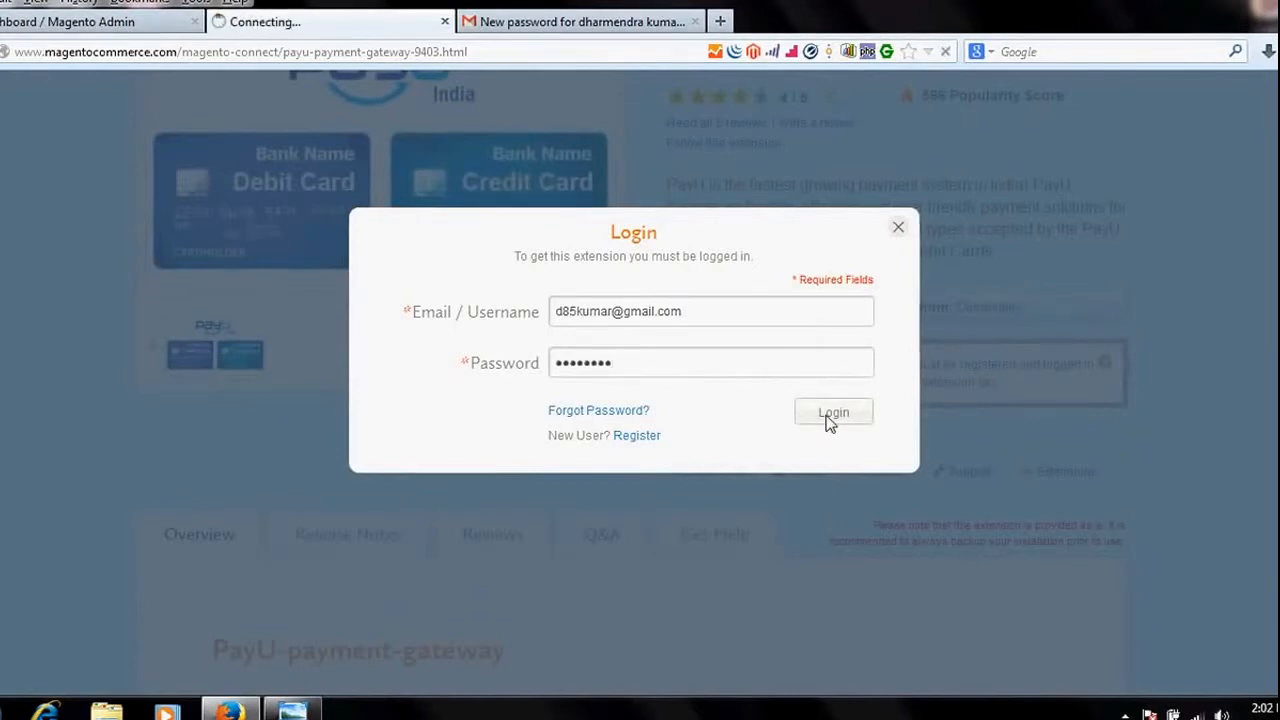
{"action": "left_click", "coordinate": [833, 412]}
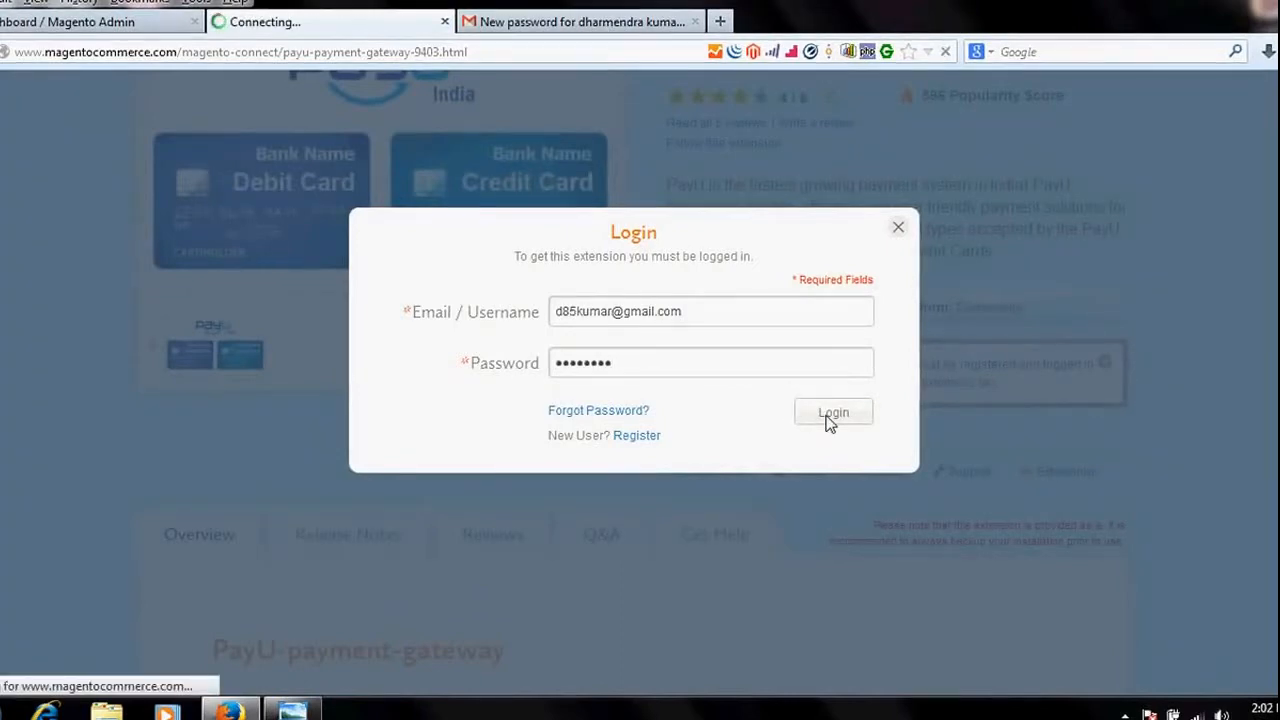
{"action": "left_click", "coordinate": [833, 412]}
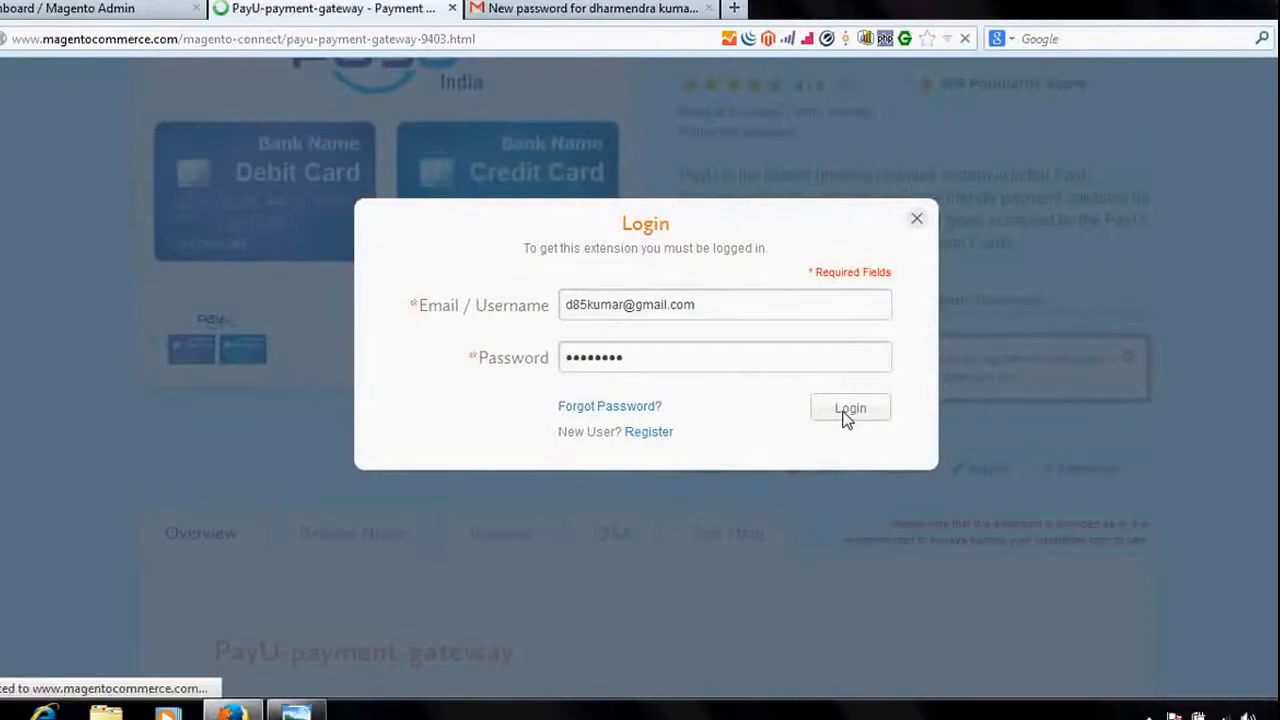
{"action": "left_click", "coordinate": [850, 408]}
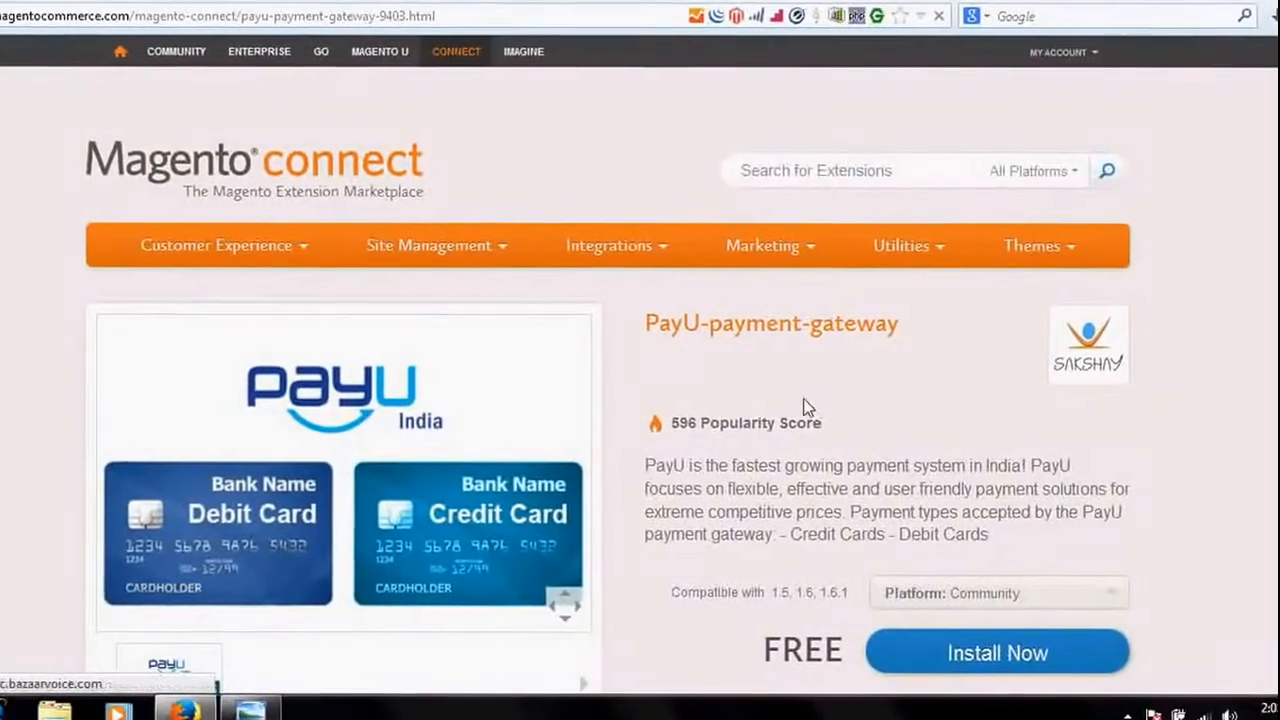
Accept the PayU license agreement, generate the extension key, and copy it
{"action": "scroll", "scroll_direction": "down", "scroll_amount": 3}
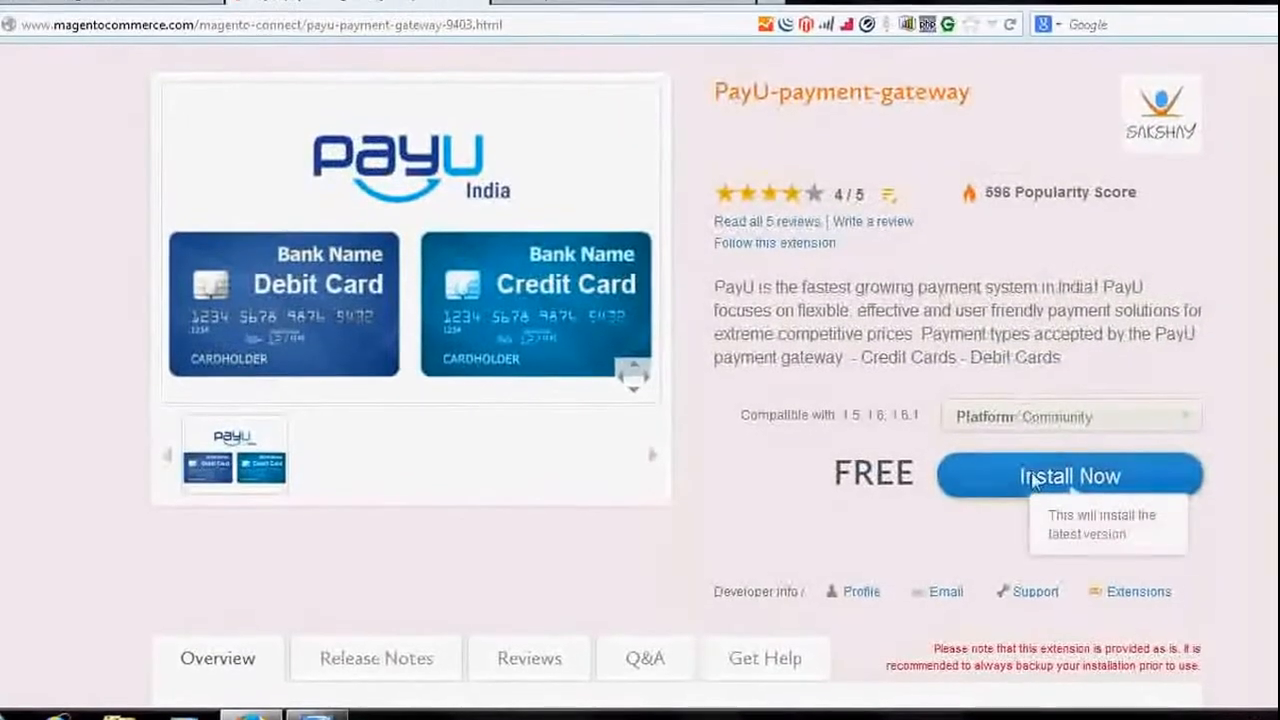
{"action": "left_click", "coordinate": [1069, 475]}
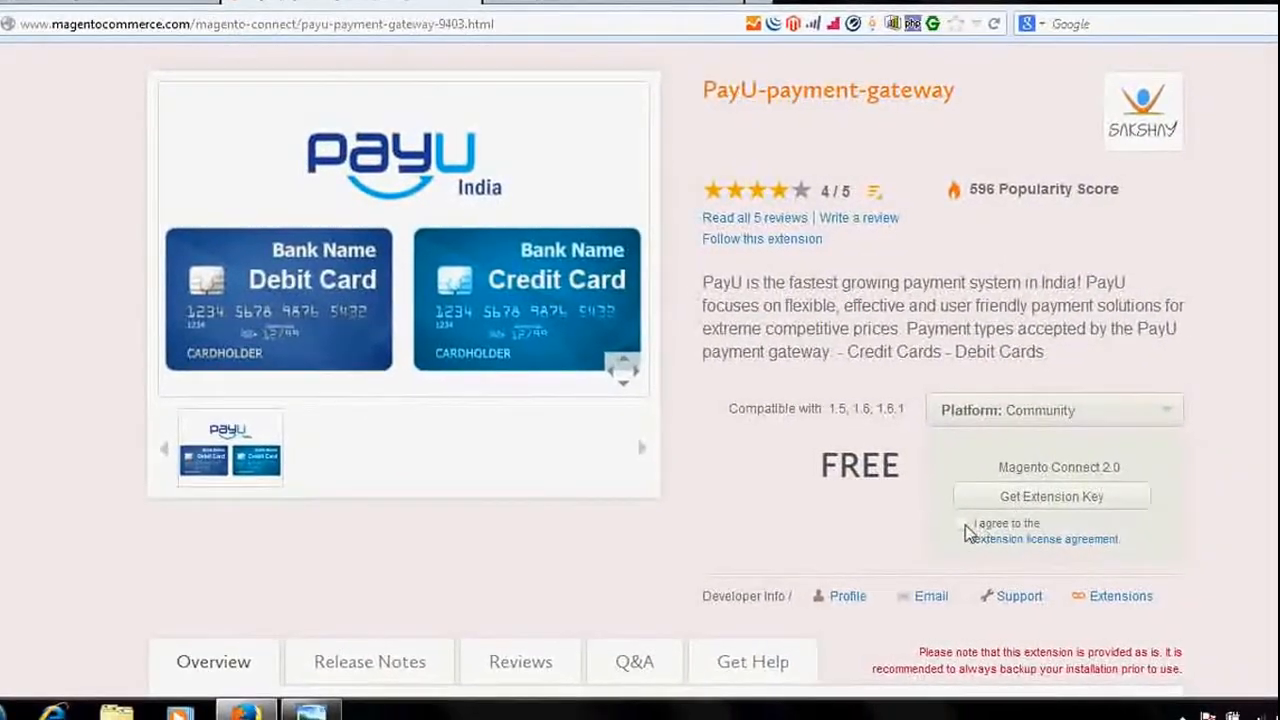
{"action": "left_click", "coordinate": [958, 521]}
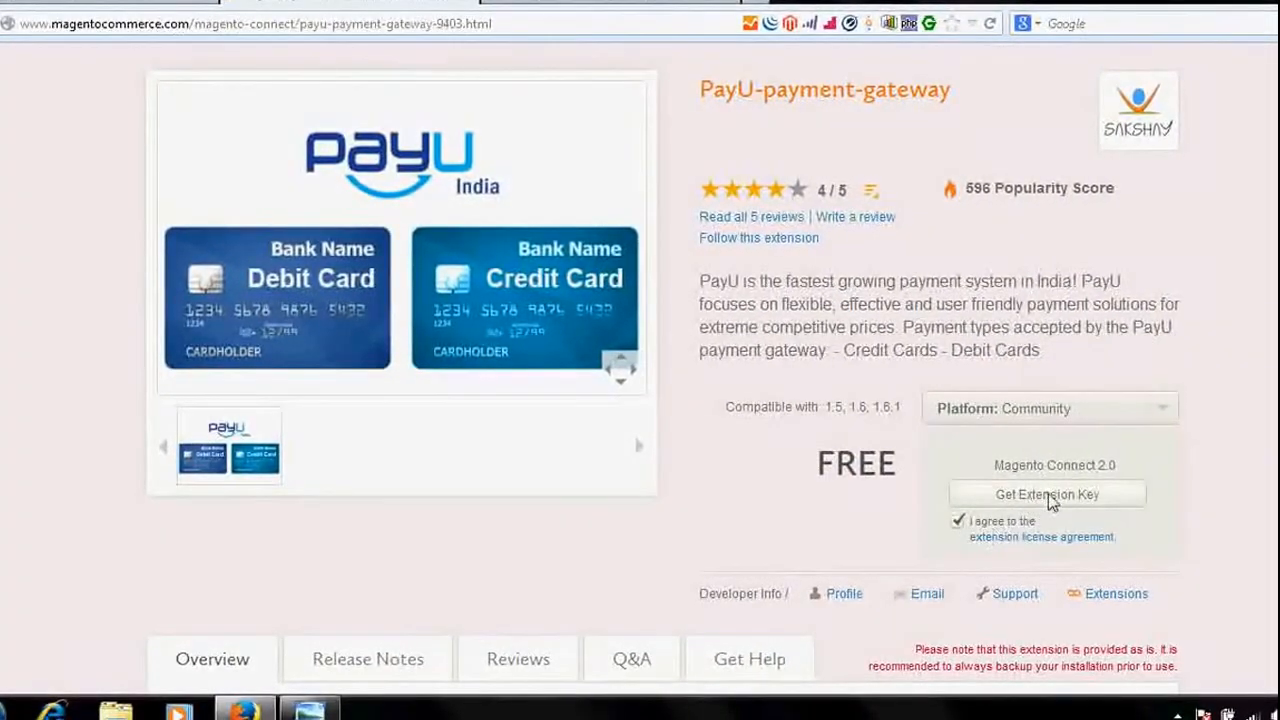
{"action": "left_click", "coordinate": [1047, 494]}
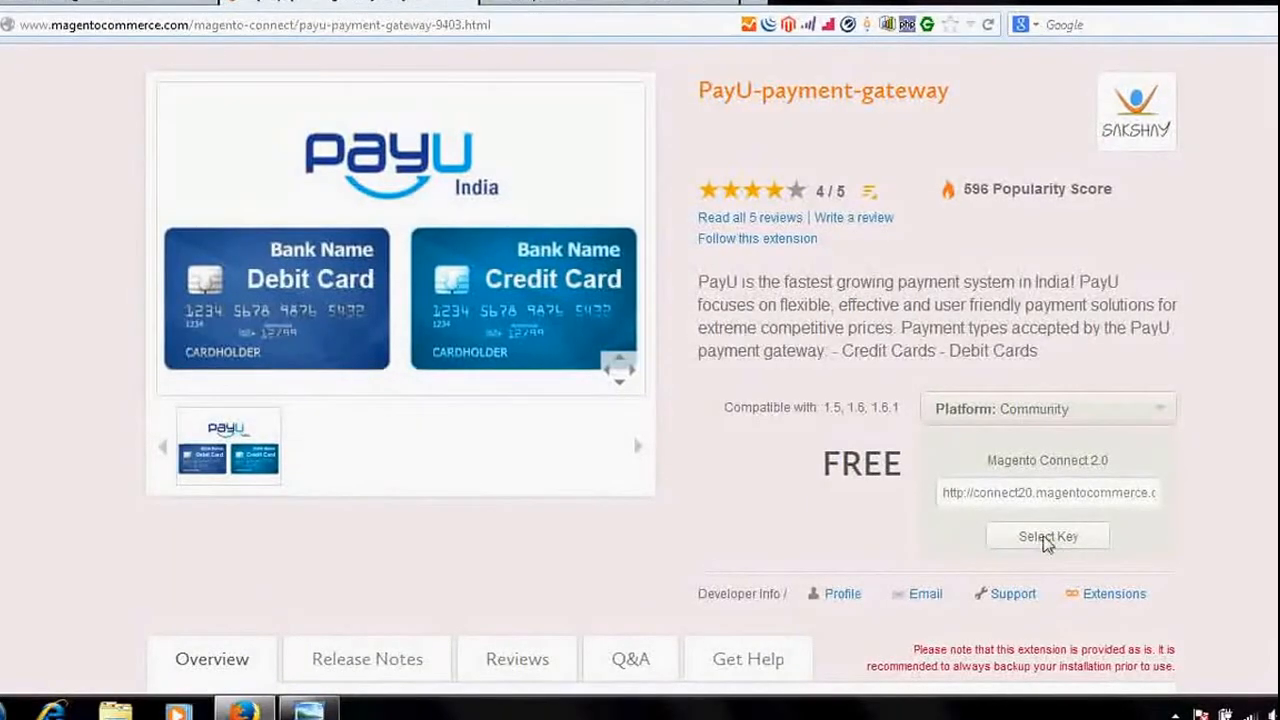
{"action": "right_click", "coordinate": [1047, 492]}
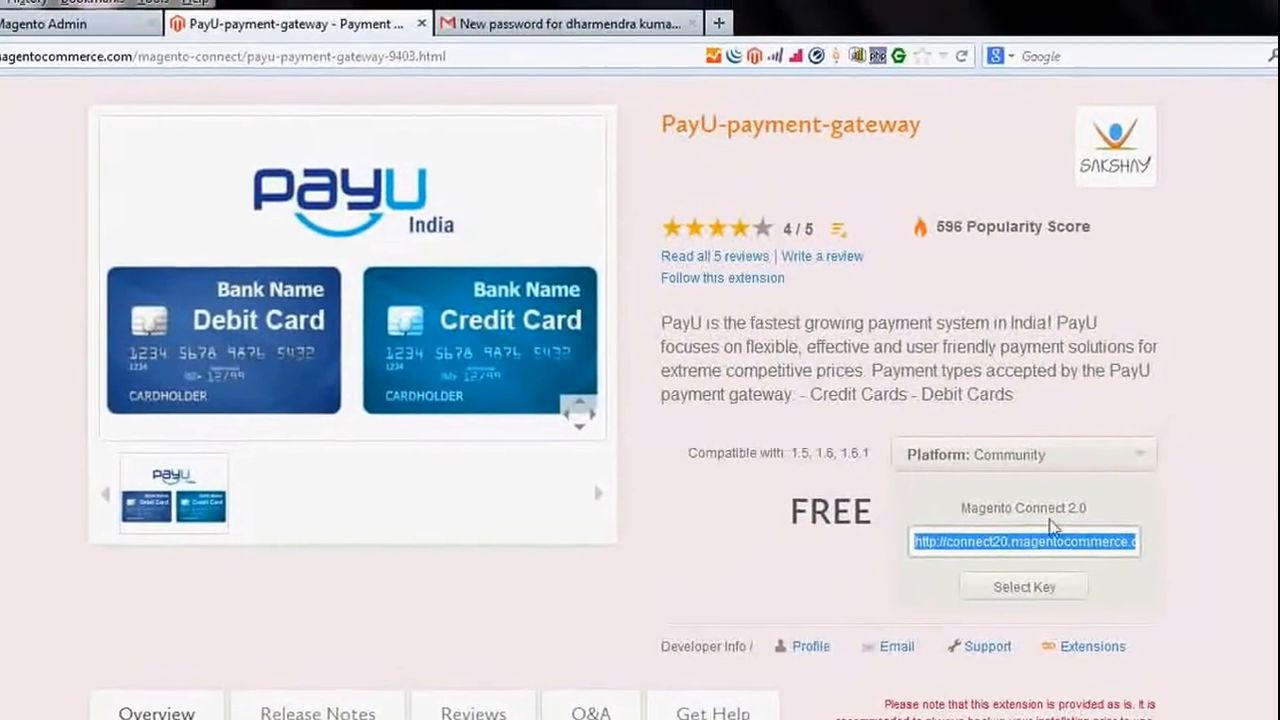
{"action": "left_click", "coordinate": [80, 22]}
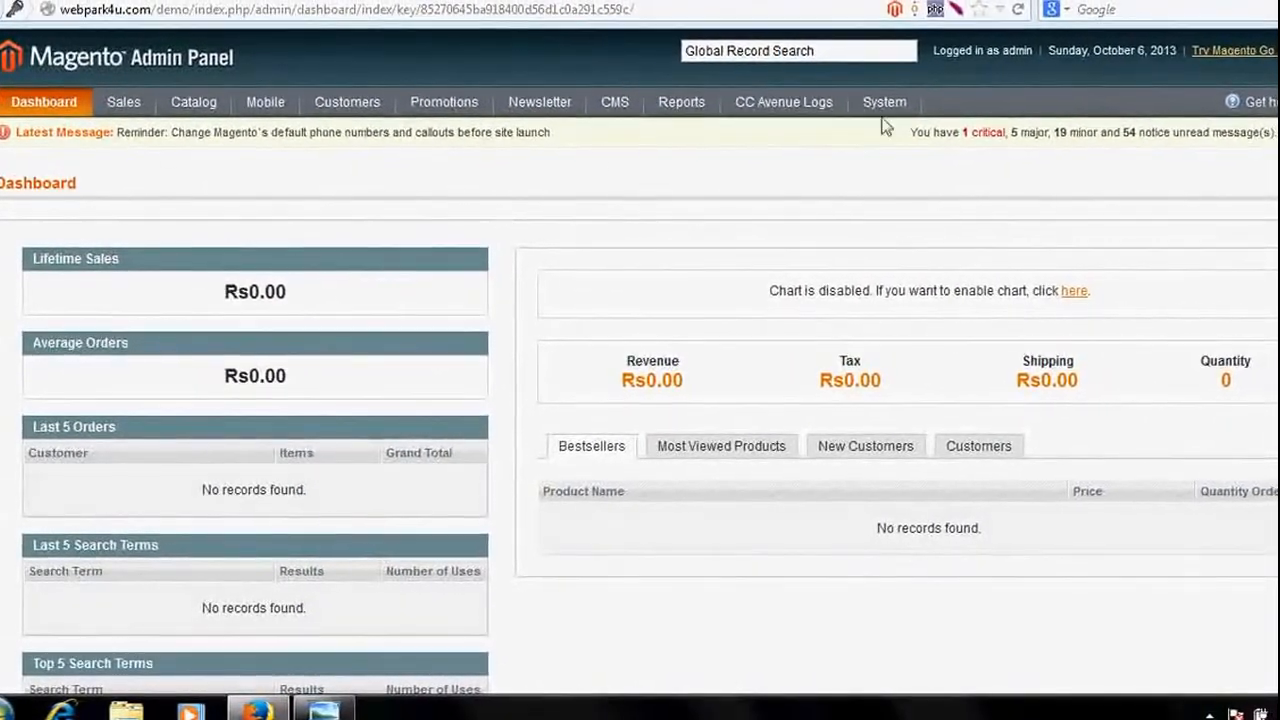
Choose System > Magento Connect > Magento Connect Manager
{"action": "left_click", "coordinate": [884, 101]}
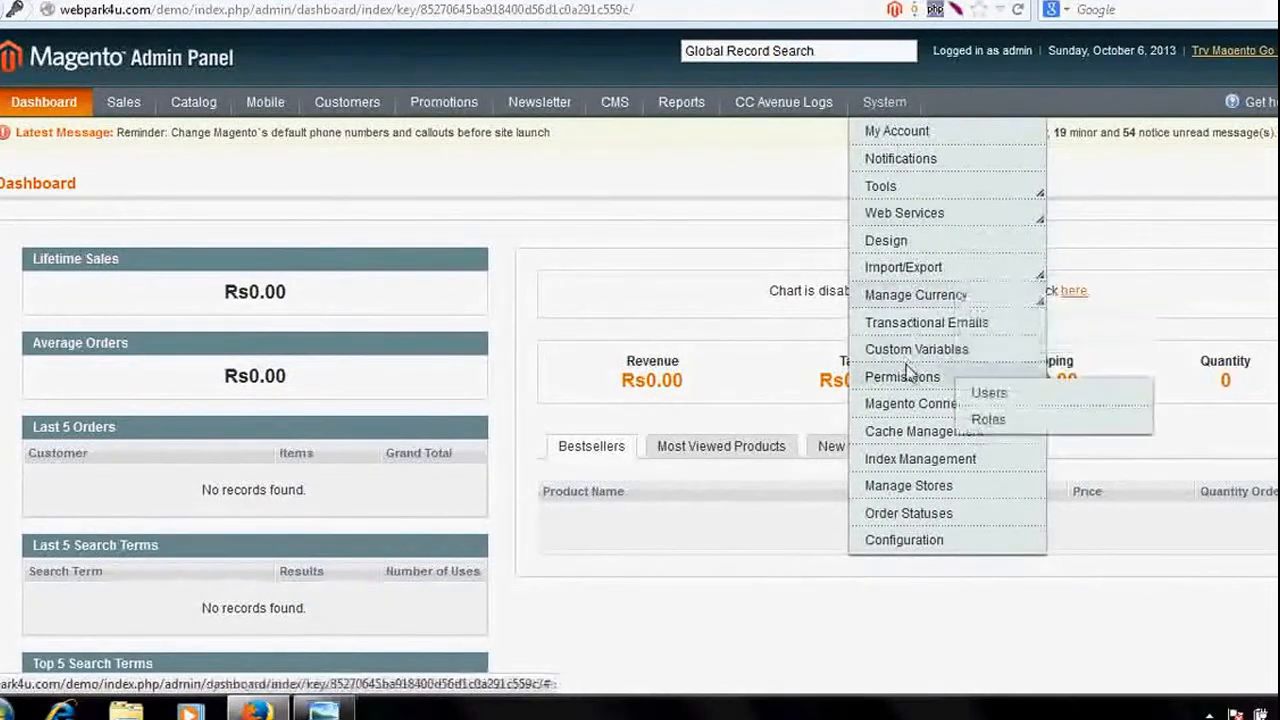
{"action": "mouse_move", "coordinate": [909, 404]}
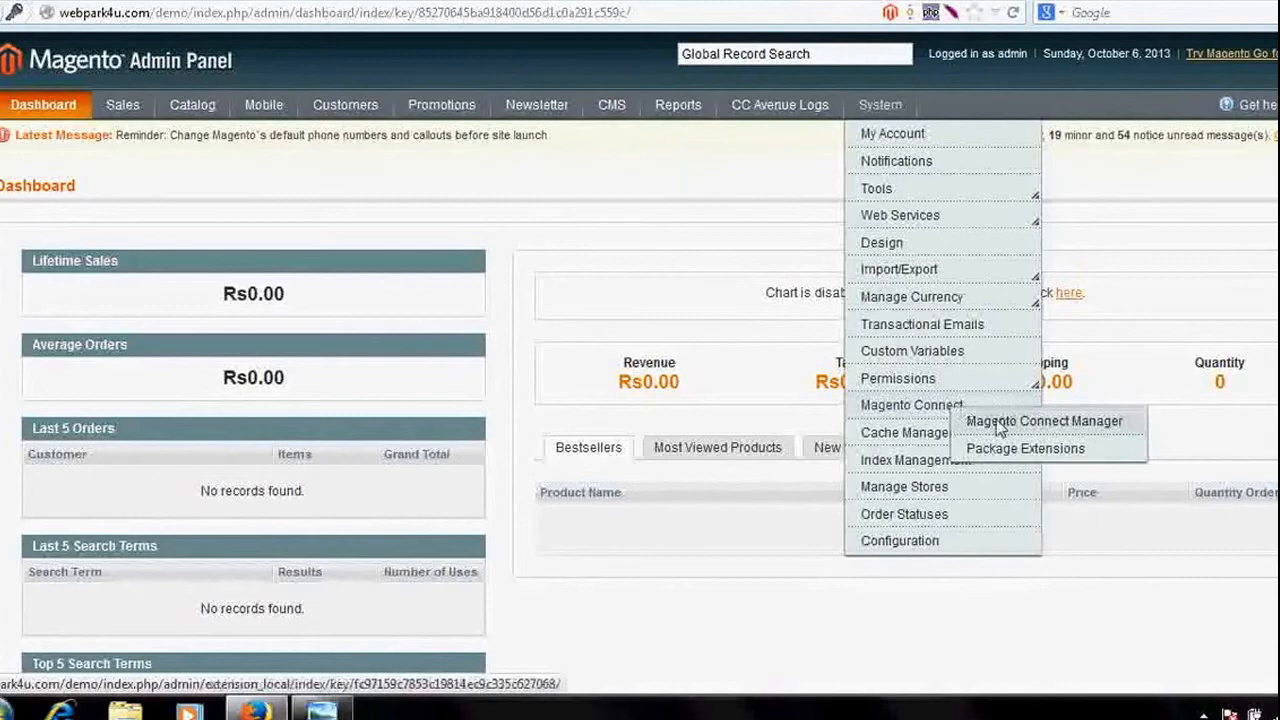
{"action": "mouse_move", "coordinate": [1108, 432]}
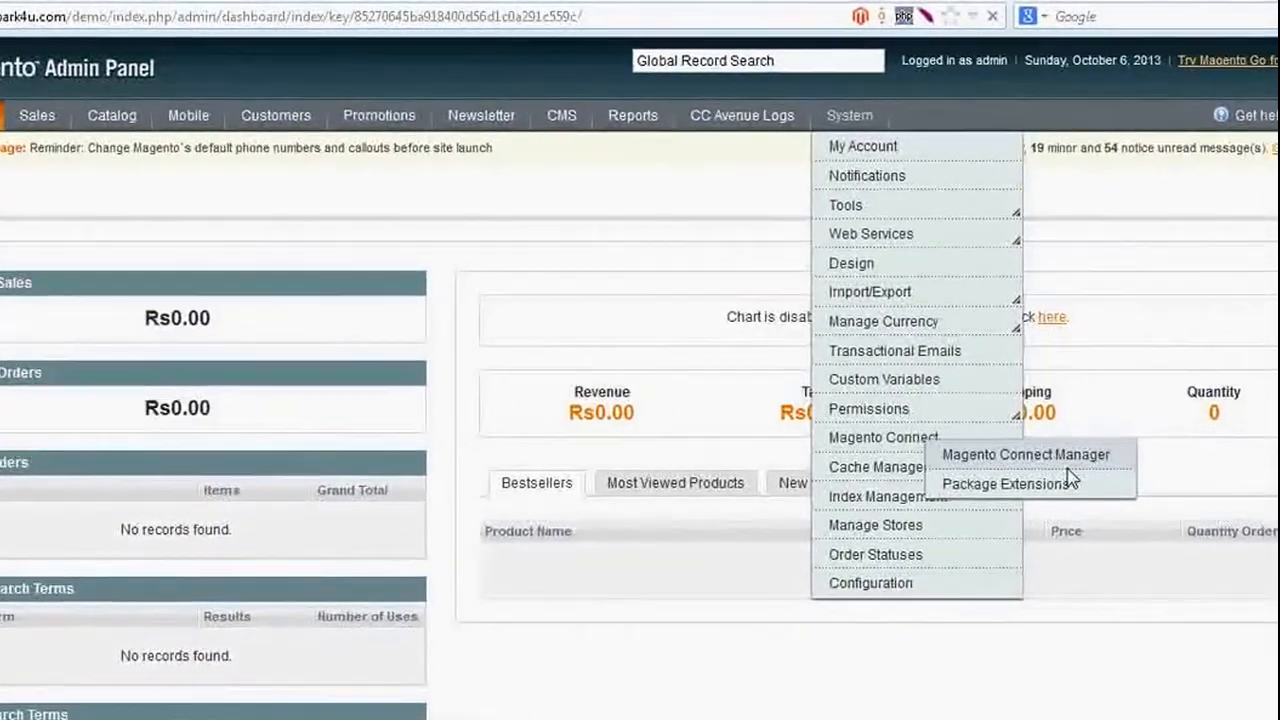
{"action": "left_click", "coordinate": [1027, 454]}
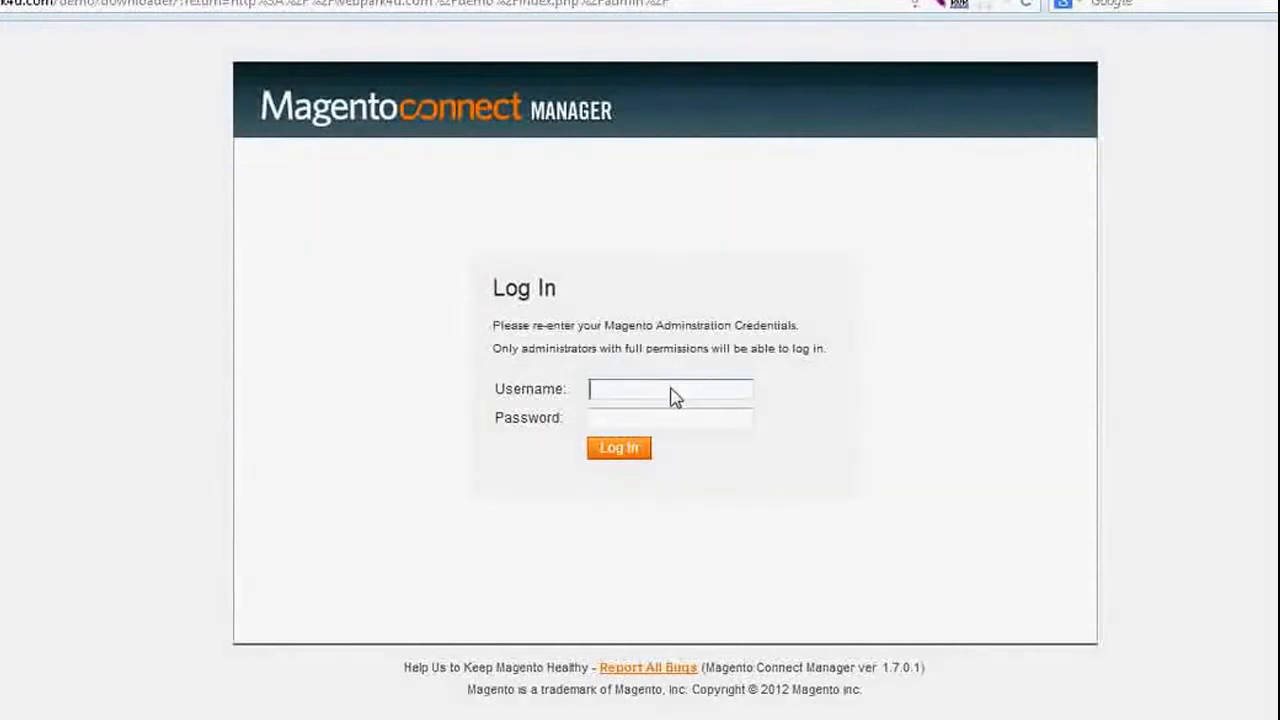
Log in to Connect Manager with the saved admin username and dismiss the save-password prompt
{"action": "left_click", "coordinate": [670, 389]}
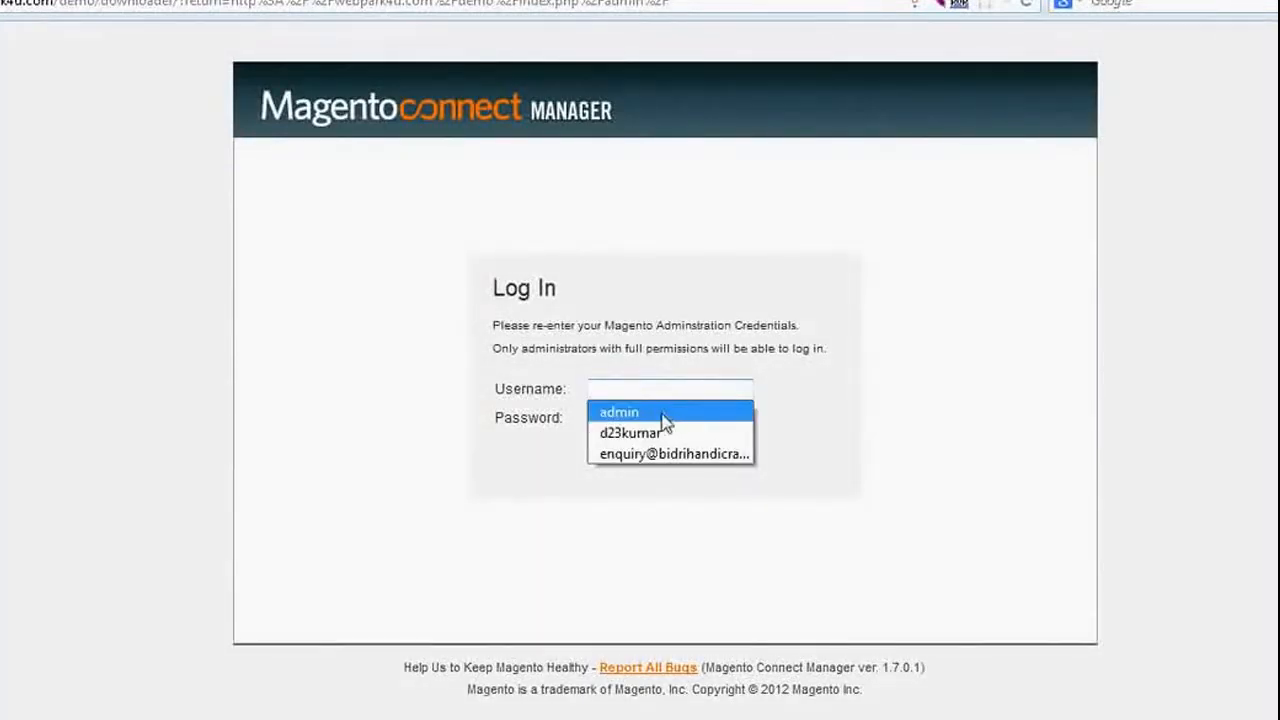
{"action": "left_click", "coordinate": [618, 411]}
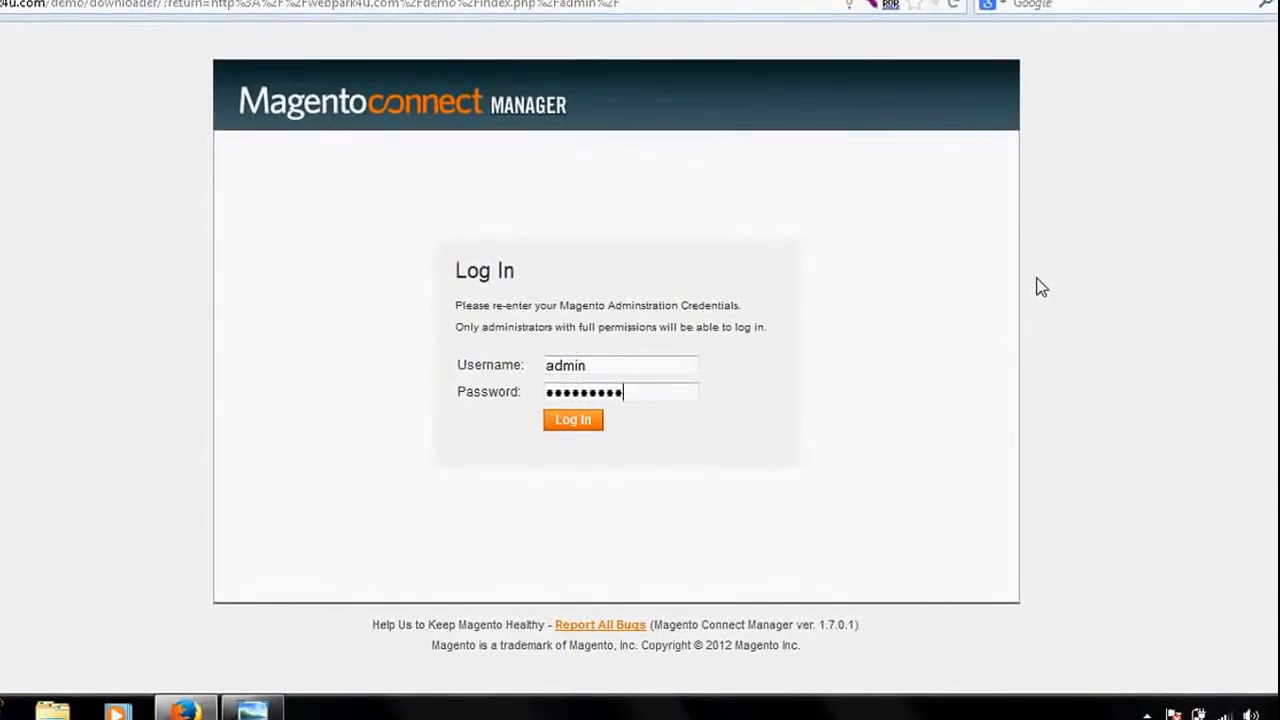
{"action": "left_click", "coordinate": [573, 419]}
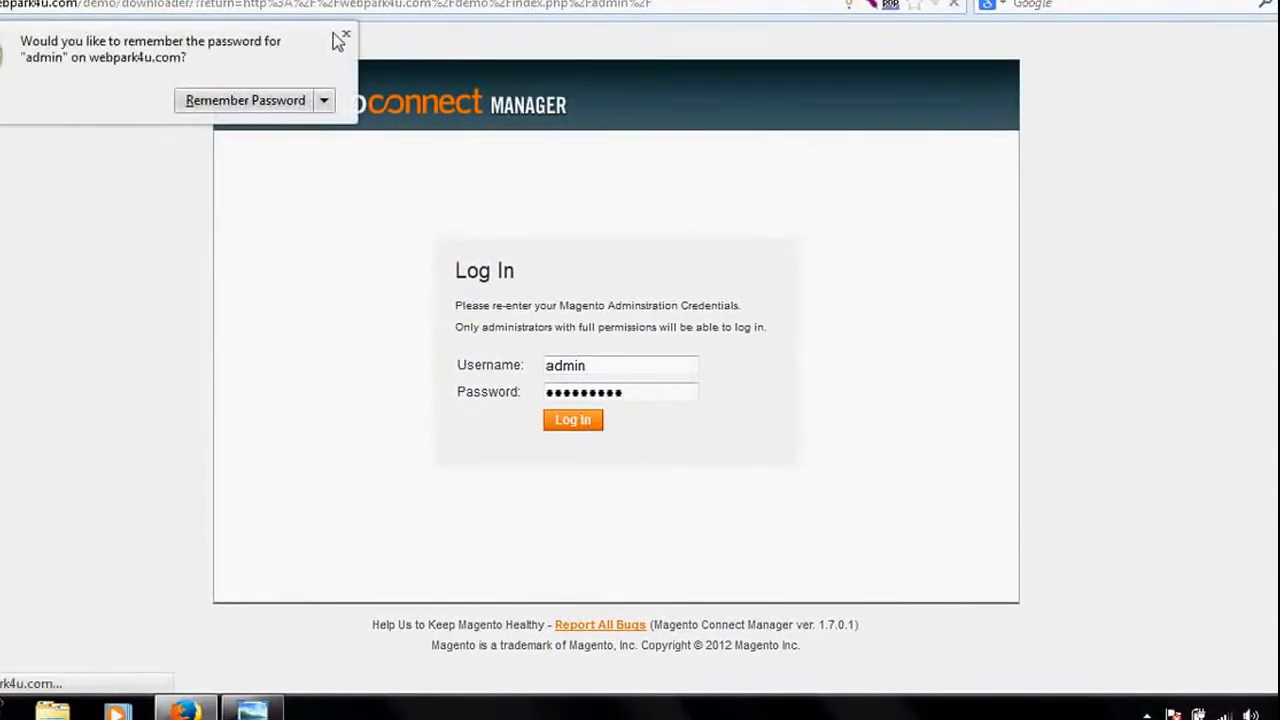
{"action": "left_click", "coordinate": [573, 419]}
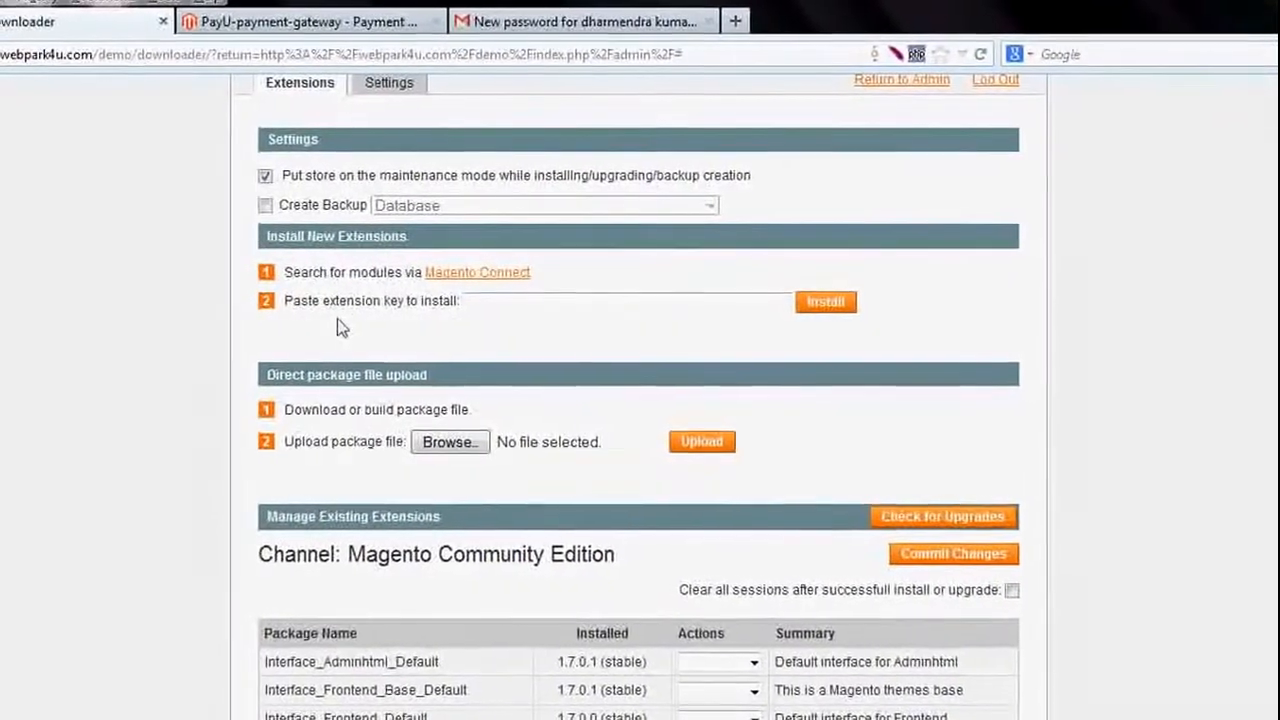
Paste the PayU extension key, install it, and proceed with the payu_payment 2.0.4 package
{"action": "left_click", "coordinate": [310, 24]}
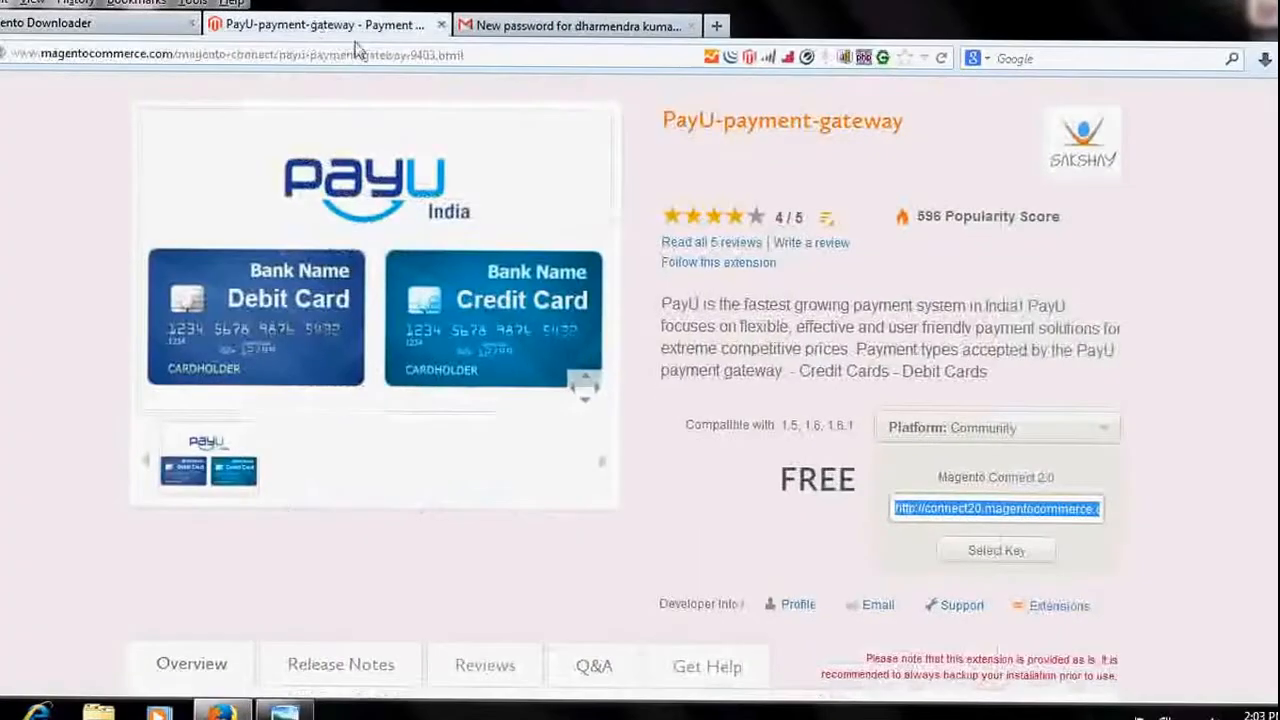
{"action": "left_click", "coordinate": [90, 22]}
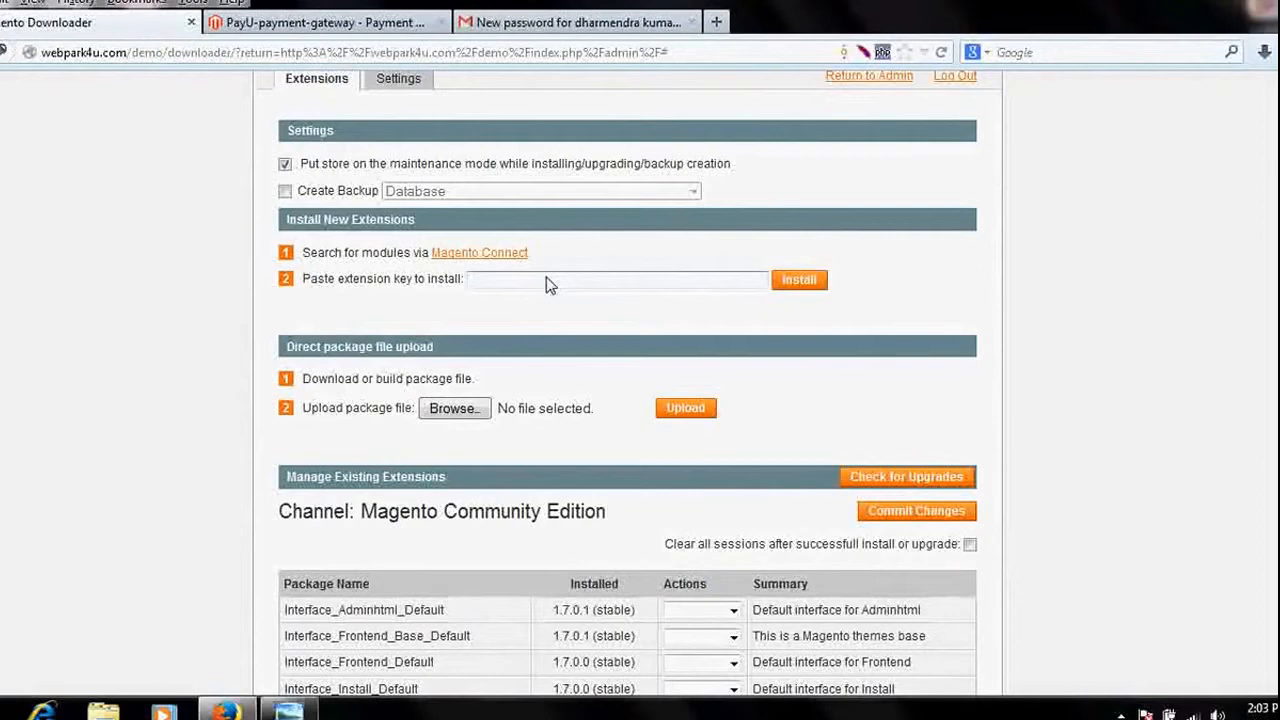
{"action": "right_click", "coordinate": [616, 279]}
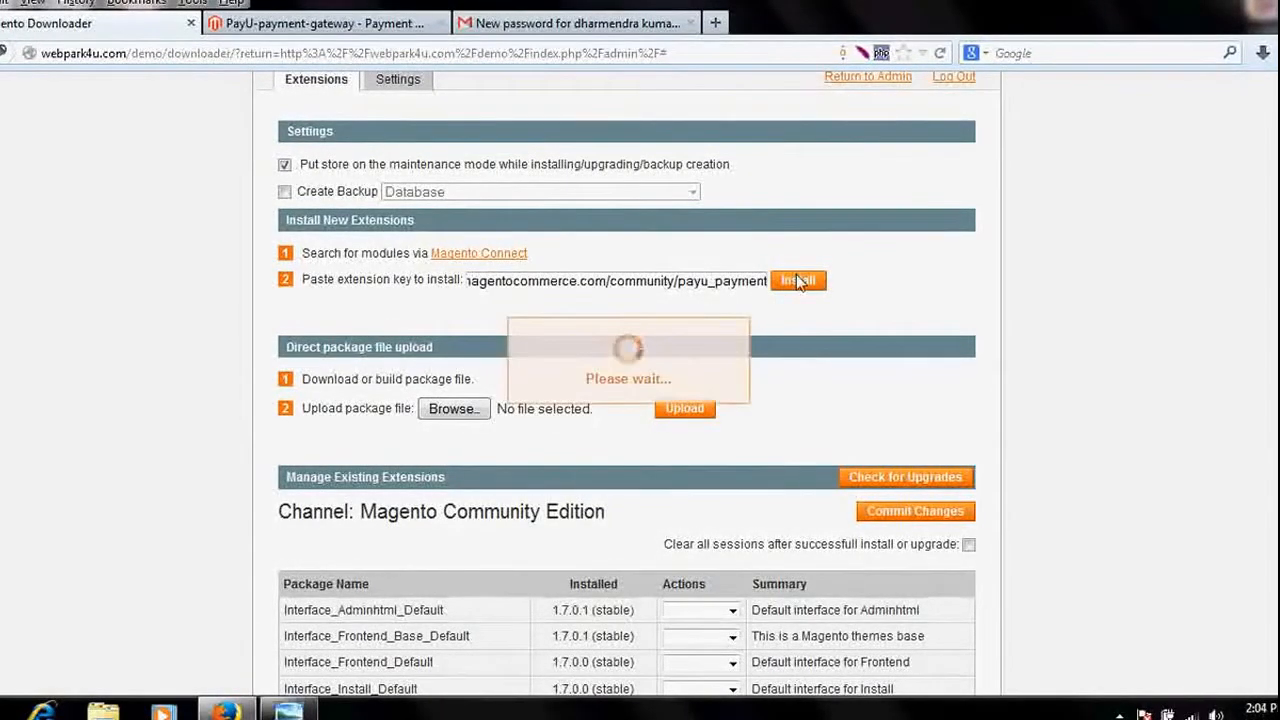
{"action": "left_click", "coordinate": [798, 280]}
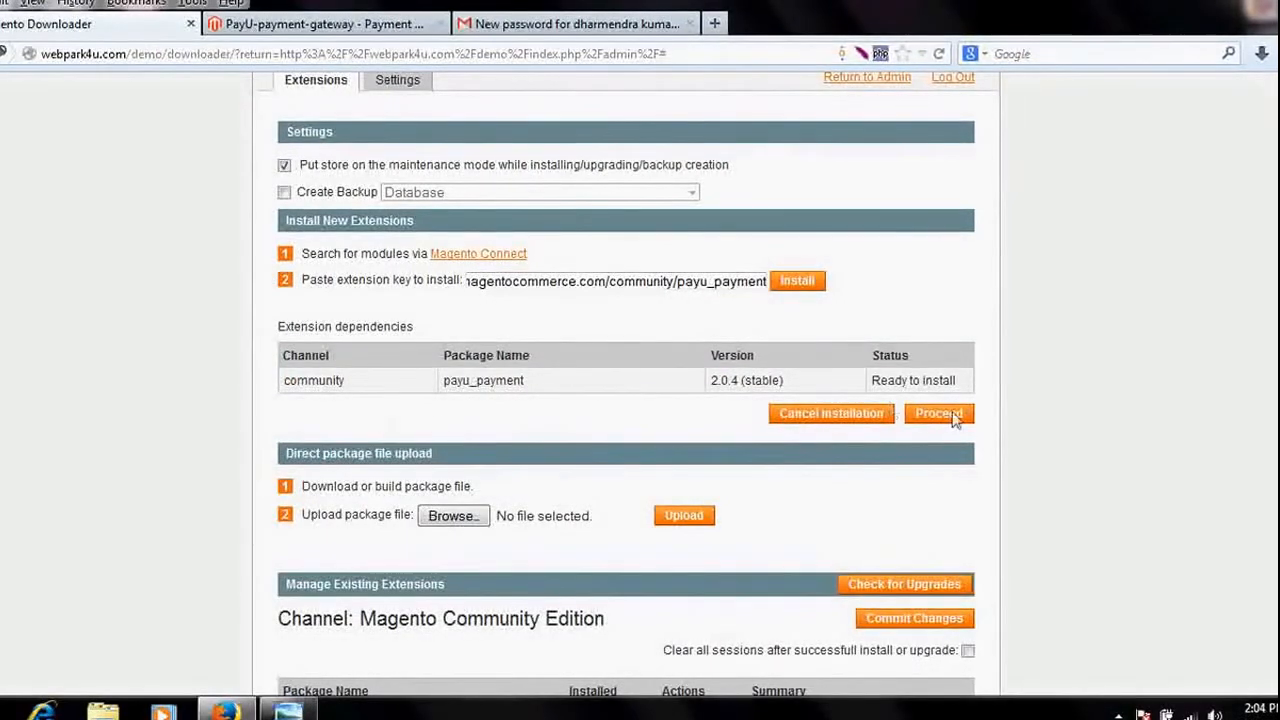
{"action": "left_click", "coordinate": [938, 413]}
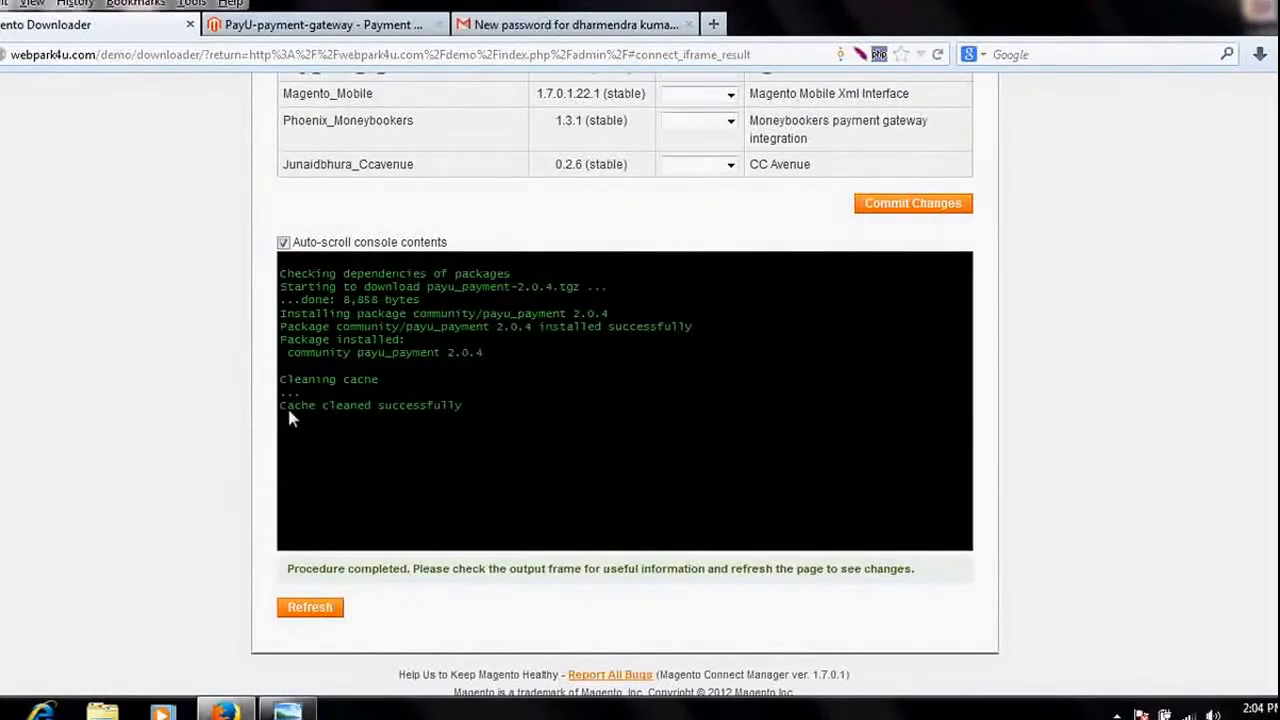
{"action": "mouse_move", "coordinate": [684, 373]}
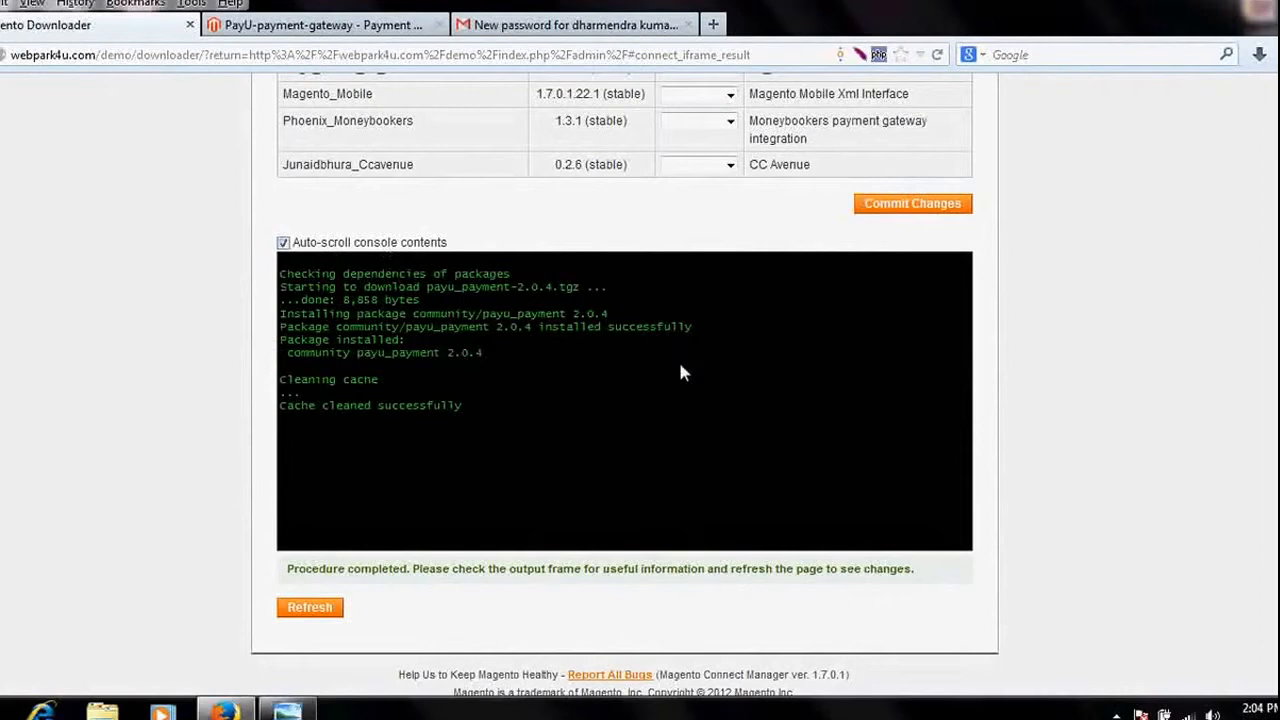
{"action": "mouse_move", "coordinate": [435, 470]}
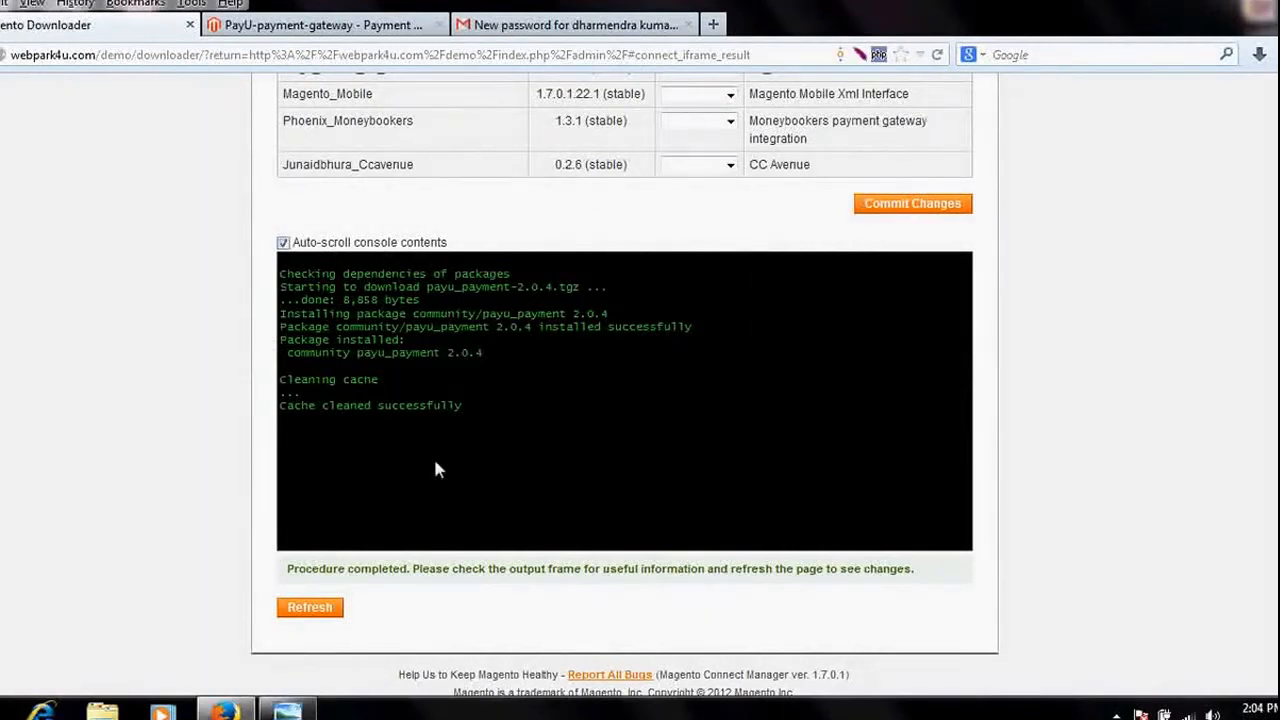
{"action": "mouse_move", "coordinate": [320, 493]}
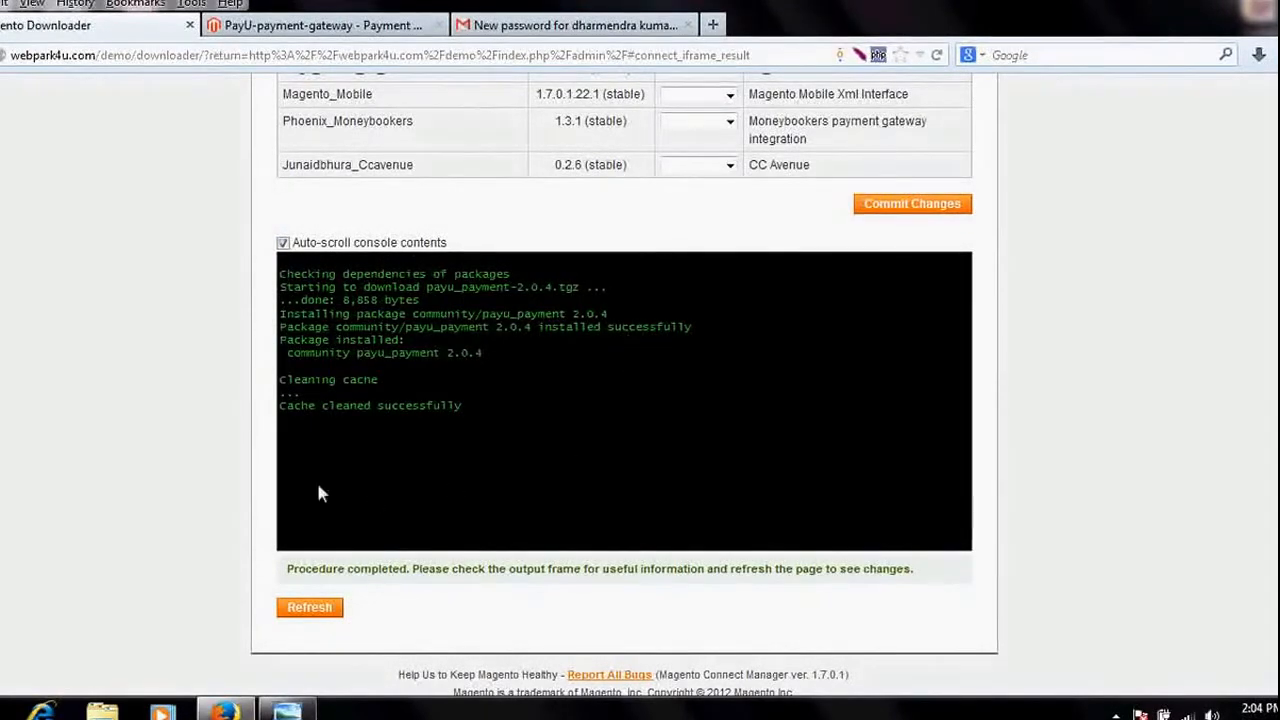
{"action": "mouse_move", "coordinate": [309, 607]}
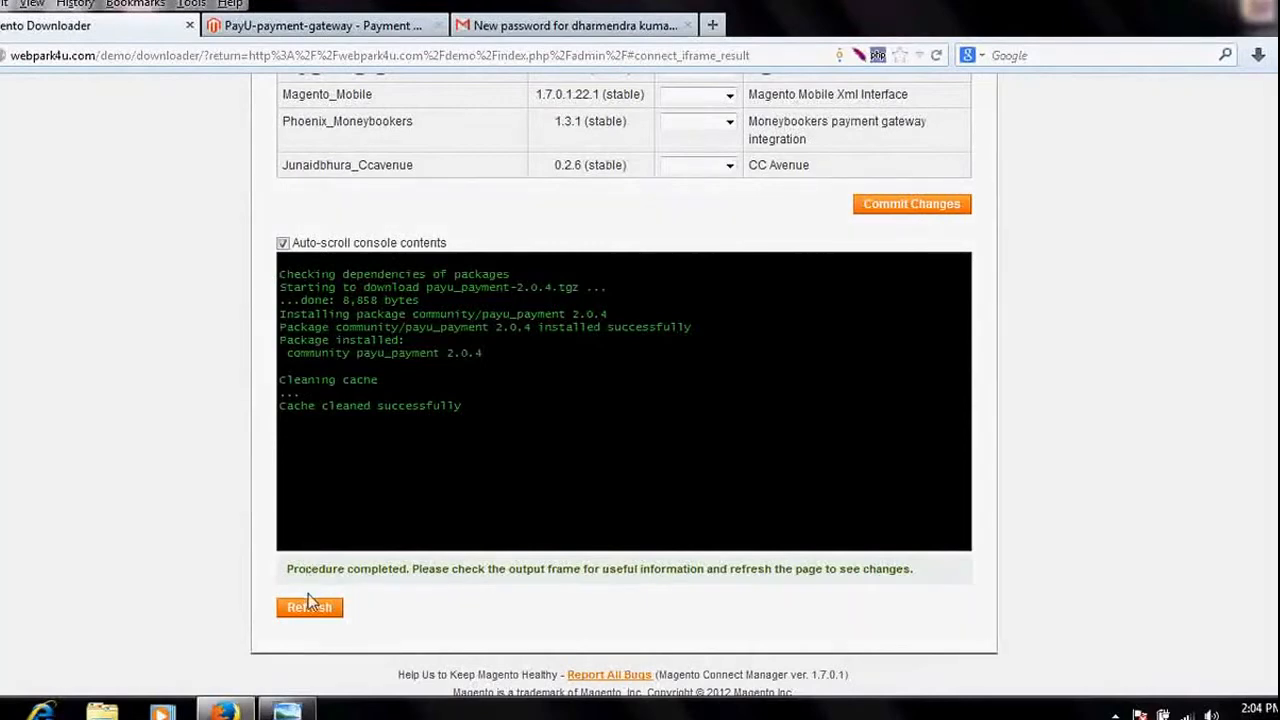
Refresh the Connect Manager extensions page after the successful payu_payment install
{"action": "left_click", "coordinate": [309, 607]}
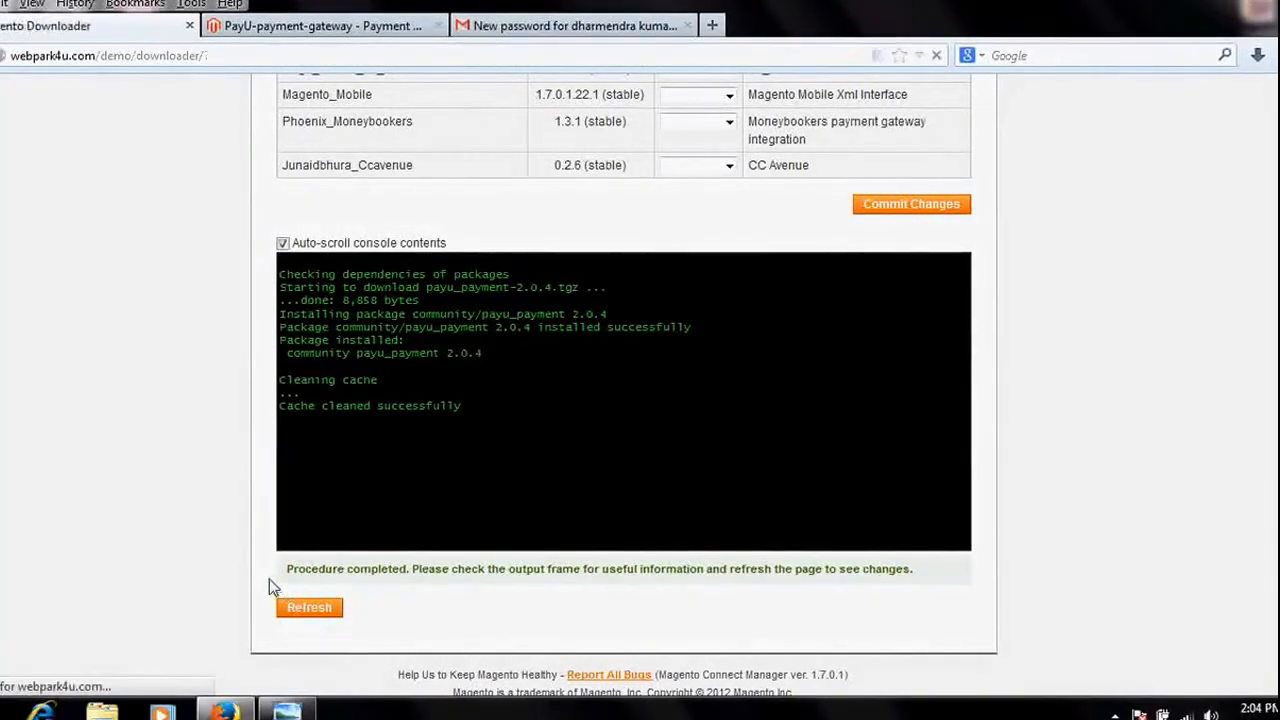
{"action": "left_click", "coordinate": [308, 607]}
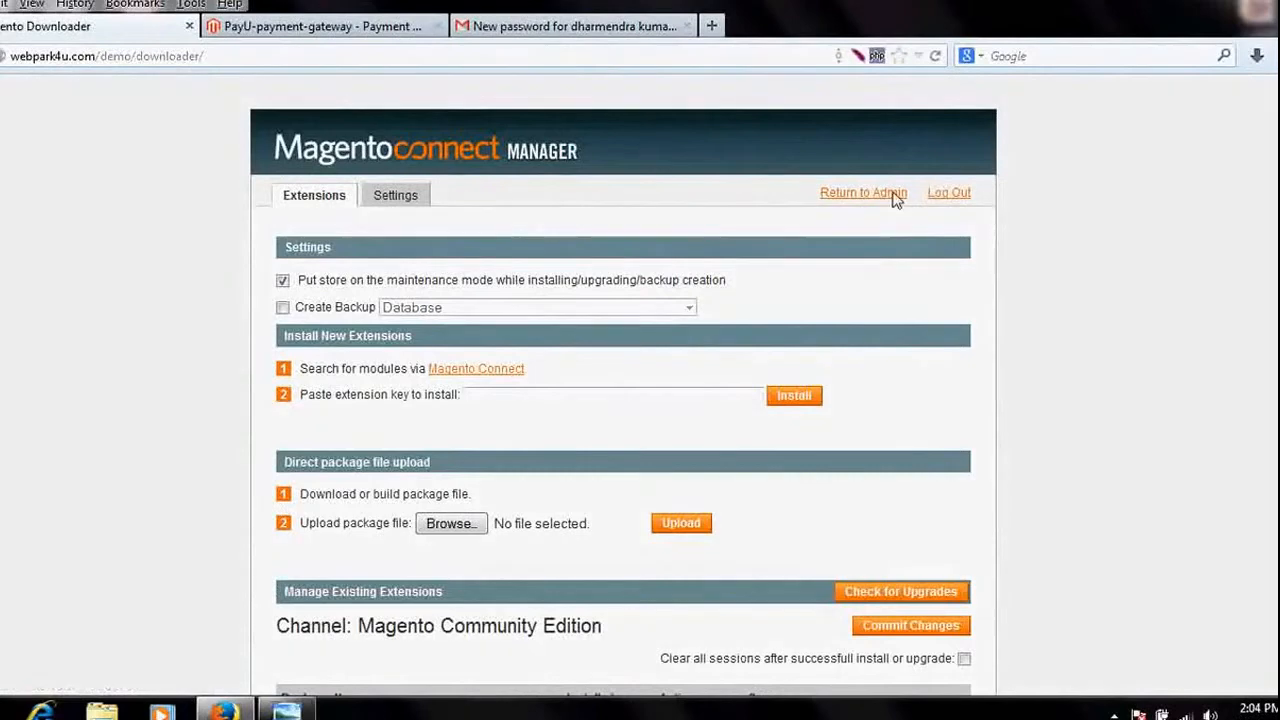
Return to the Admin Panel dashboard and choose System > Configuration
{"action": "left_click", "coordinate": [863, 192]}
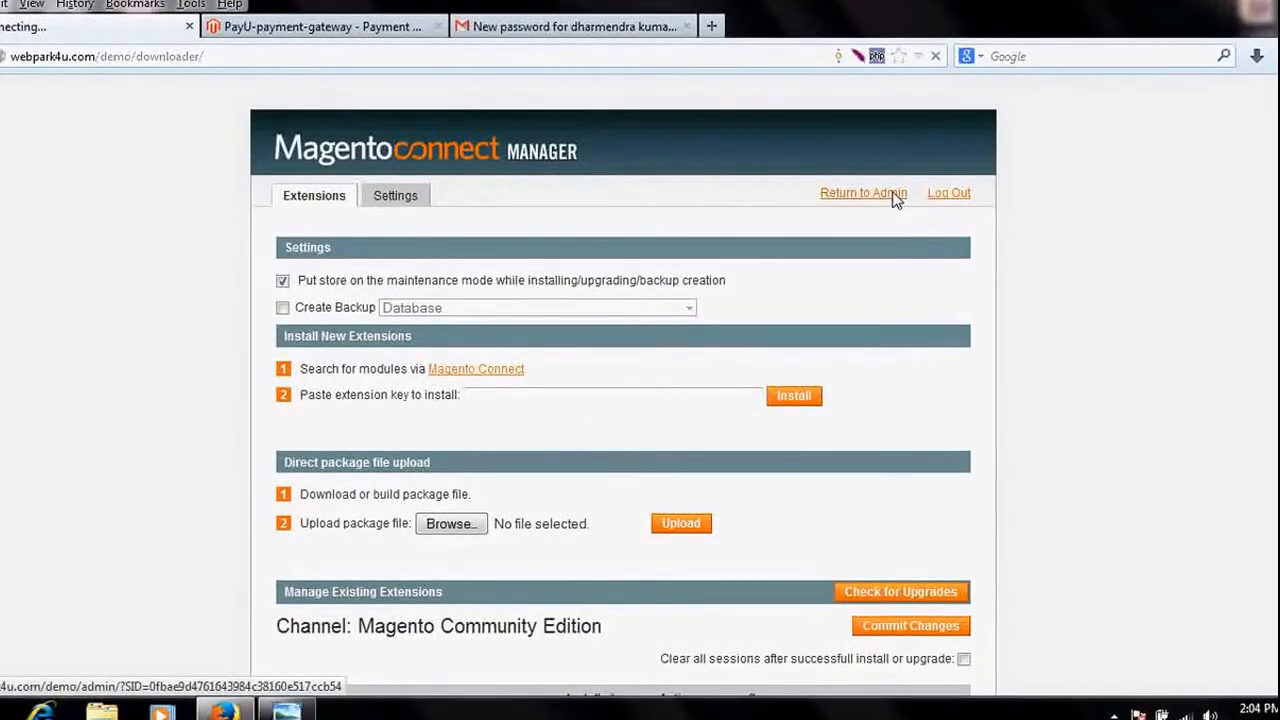
{"action": "left_click", "coordinate": [862, 193]}
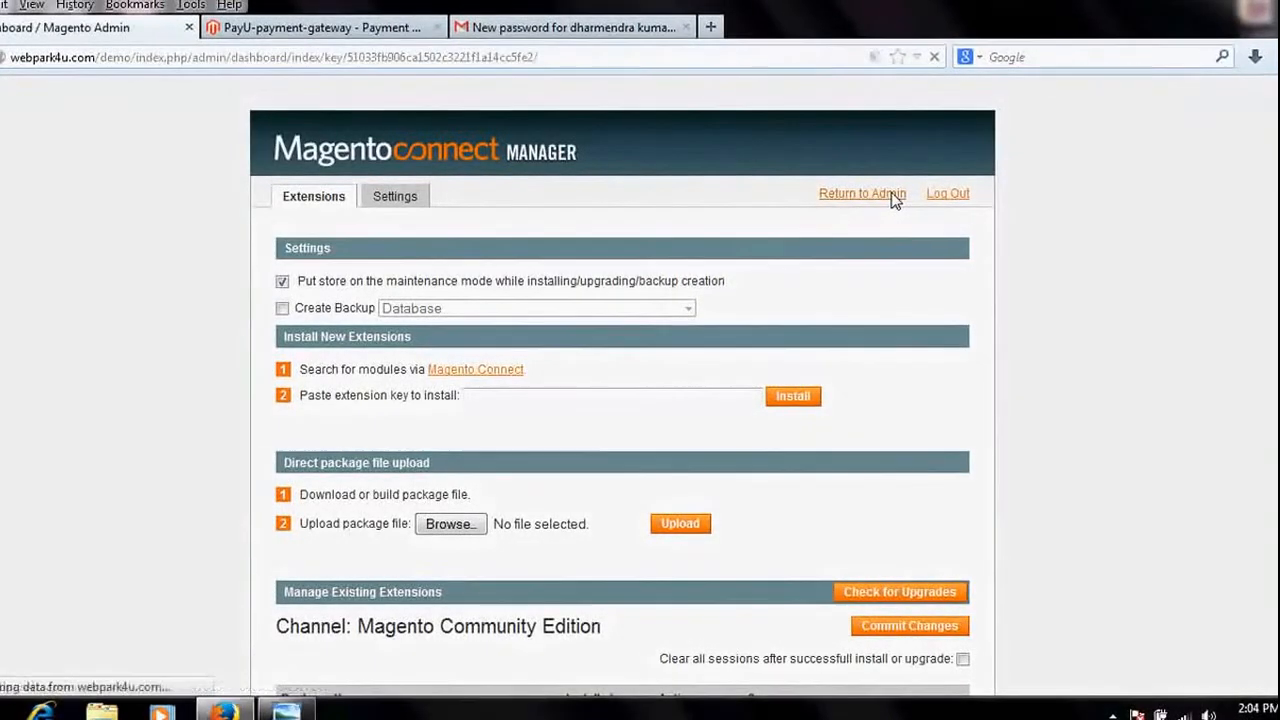
{"action": "left_click", "coordinate": [862, 193]}
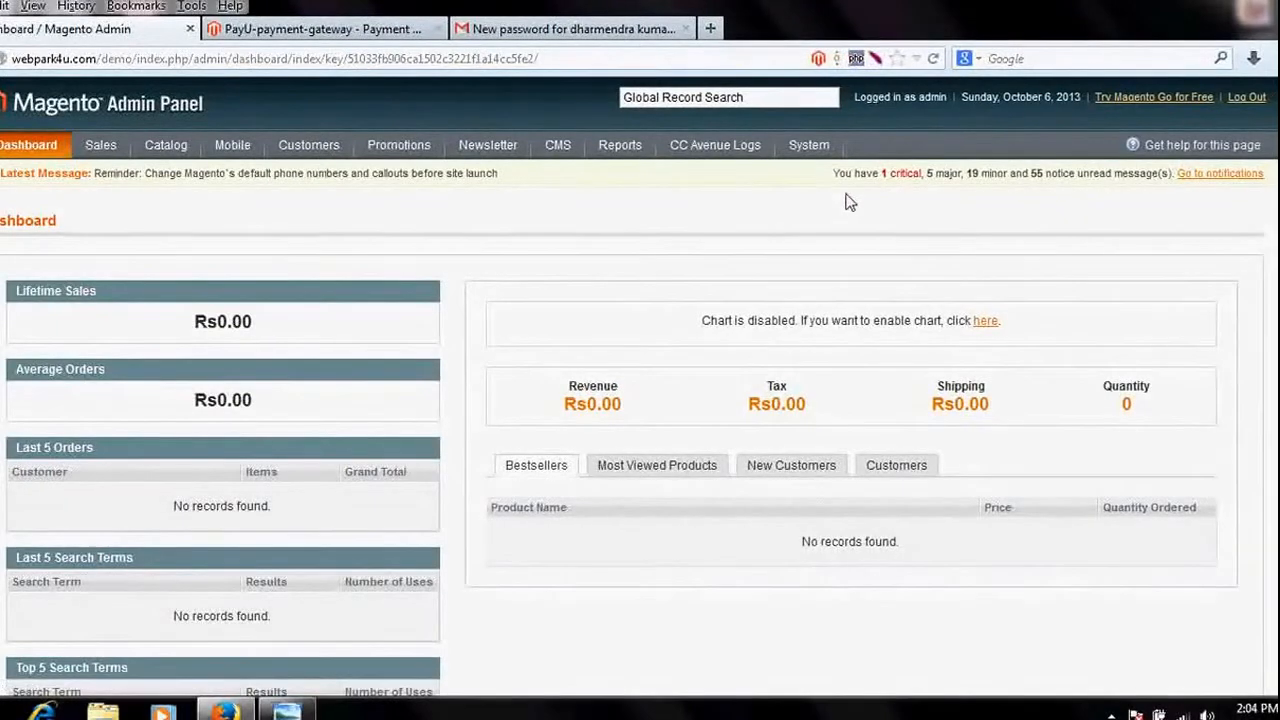
{"action": "left_click", "coordinate": [808, 145]}
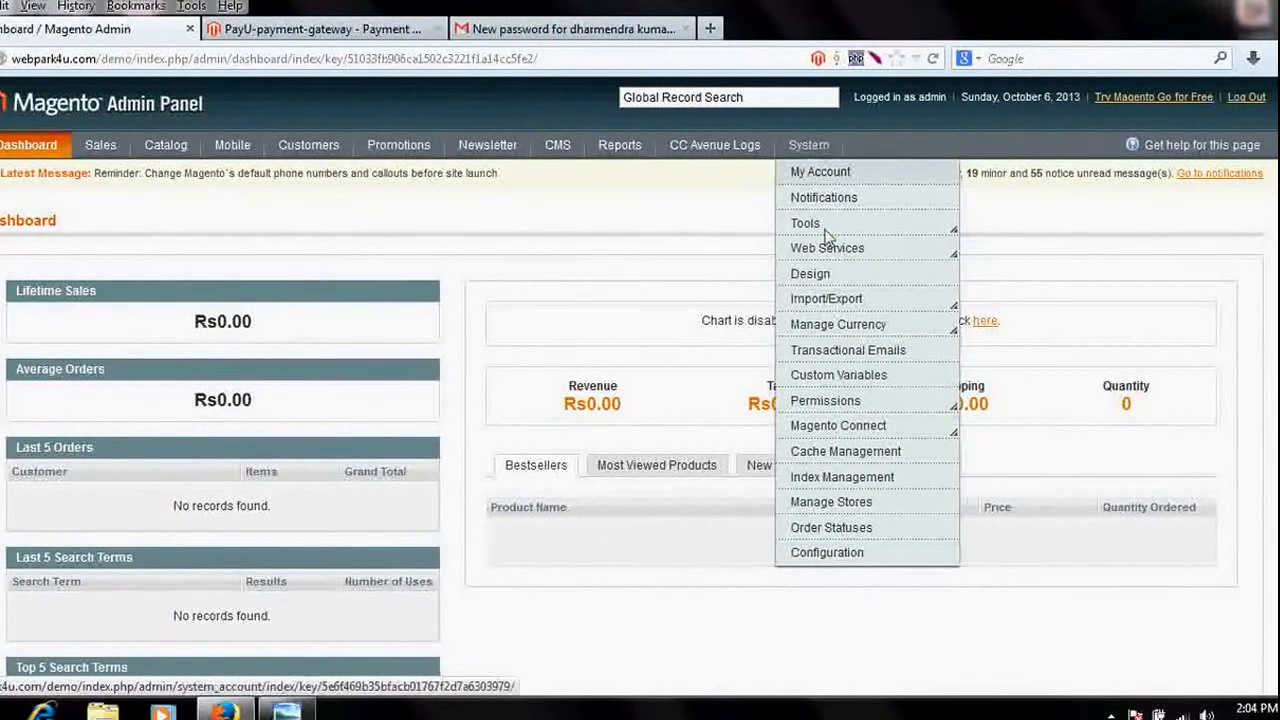
{"action": "left_click", "coordinate": [826, 552]}
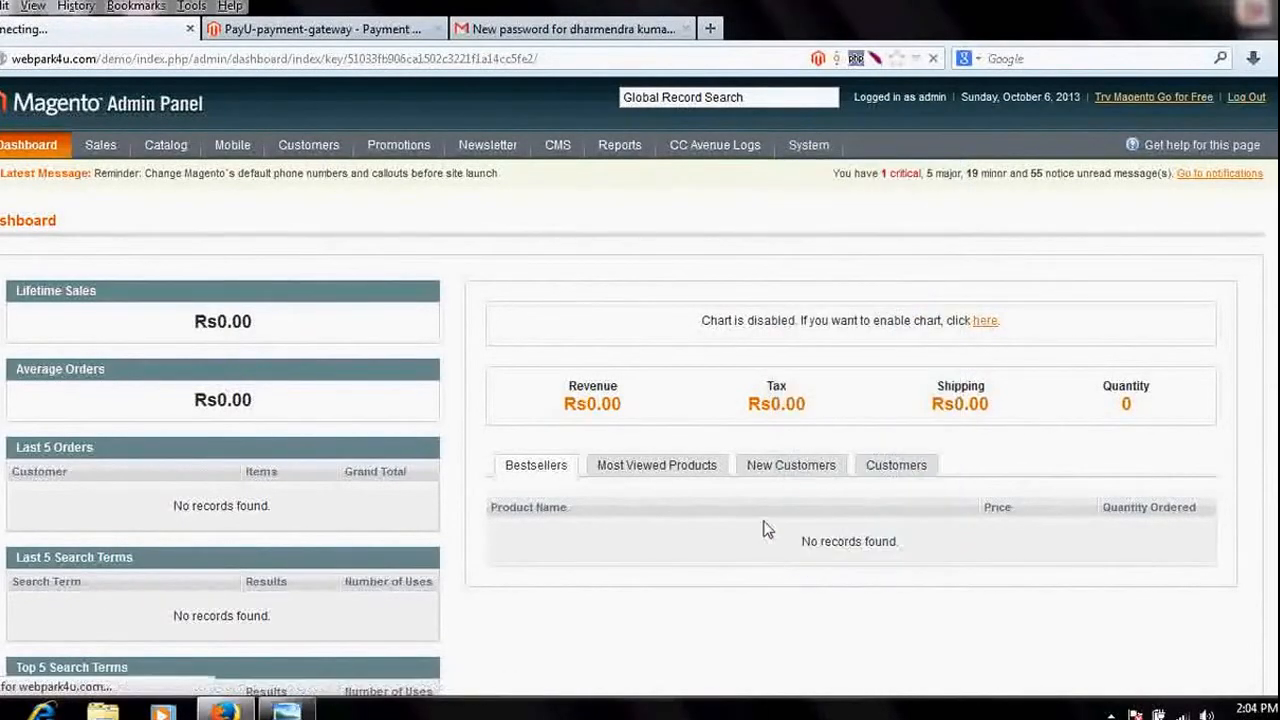
Go to the Payment Methods settings and expand the PayuCheckout section
{"action": "left_click", "coordinate": [808, 145]}
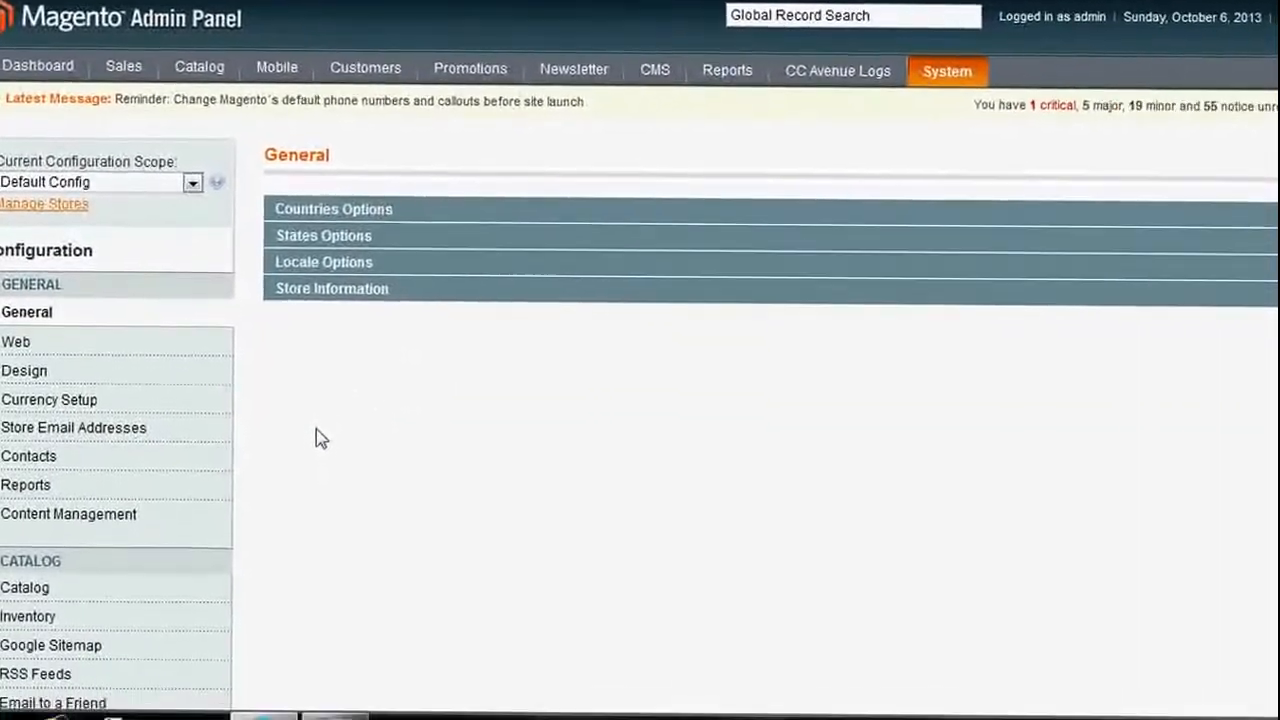
{"action": "scroll", "scroll_direction": "down", "scroll_amount": 3}
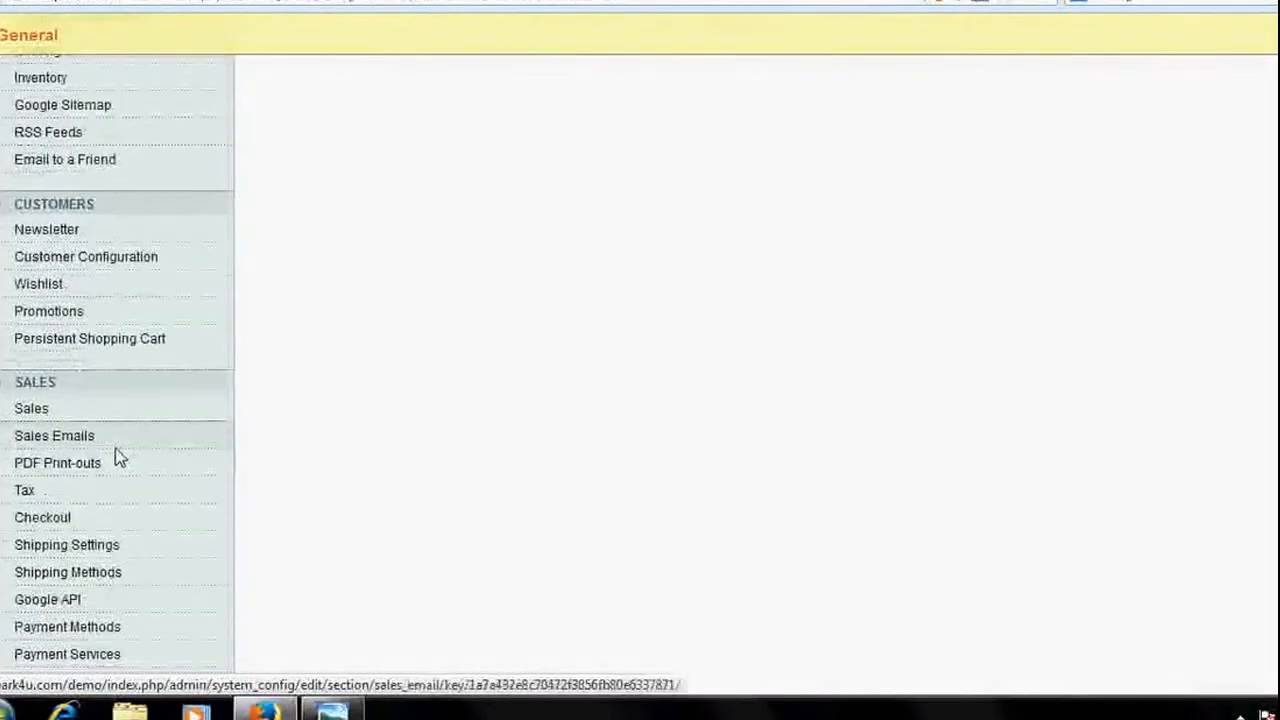
{"action": "scroll", "scroll_direction": "down", "scroll_amount": 3}
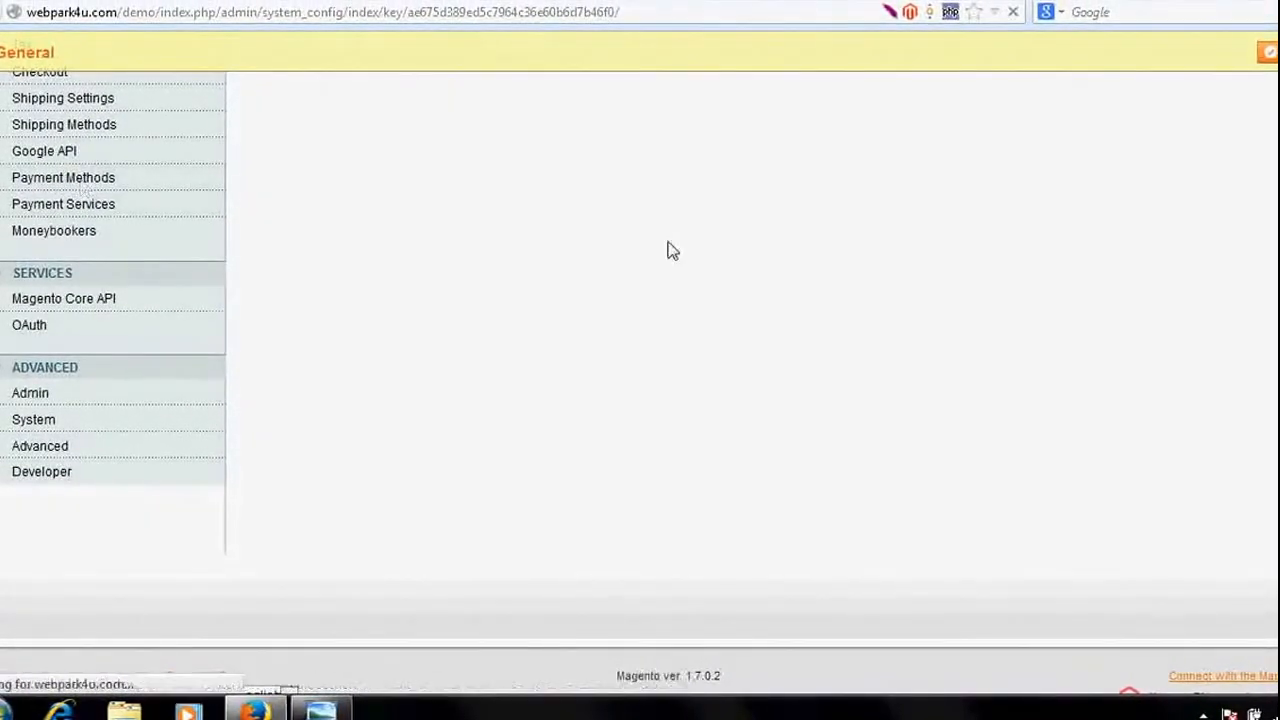
{"action": "left_click", "coordinate": [63, 177]}
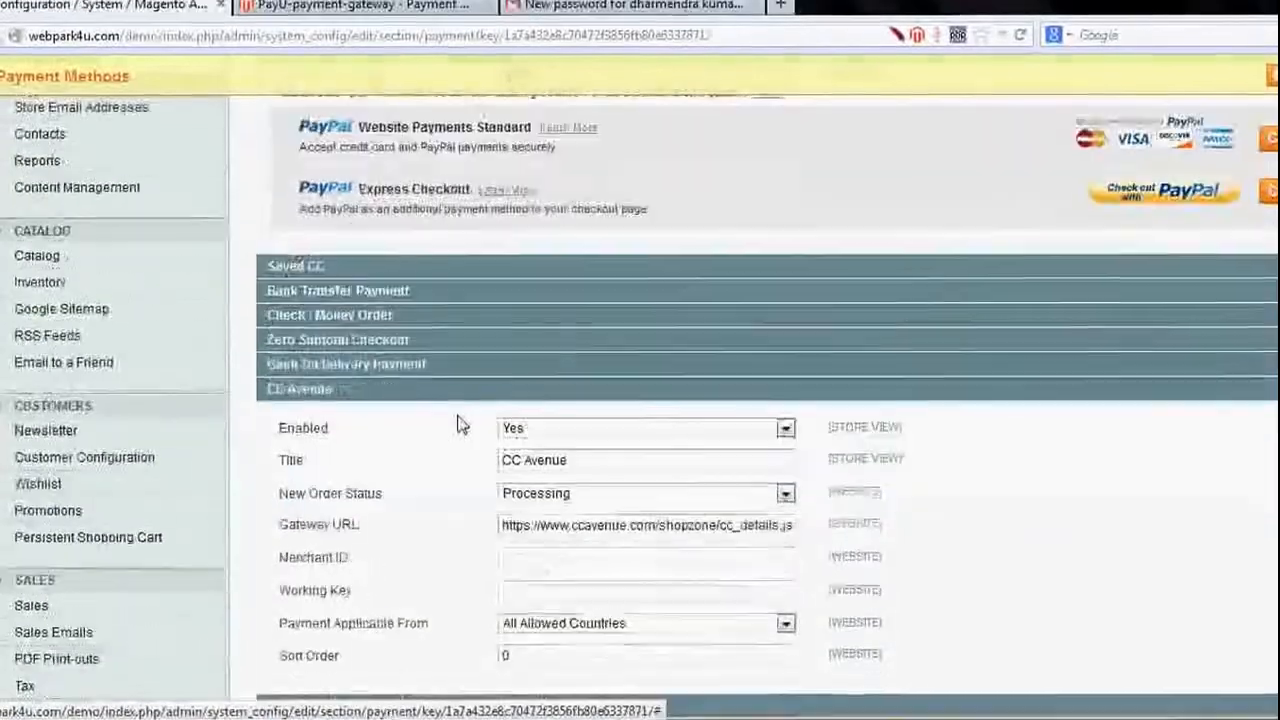
{"action": "scroll", "scroll_direction": "down", "scroll_amount": 3}
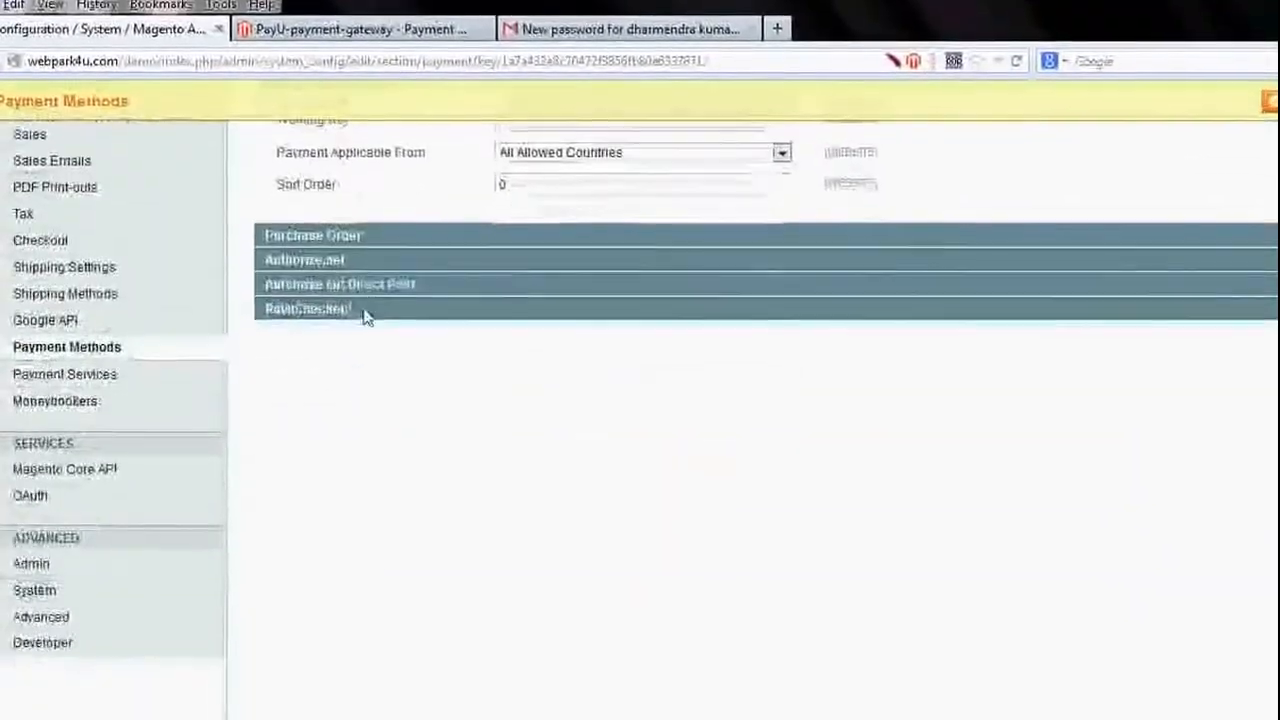
{"action": "left_click", "coordinate": [307, 307]}
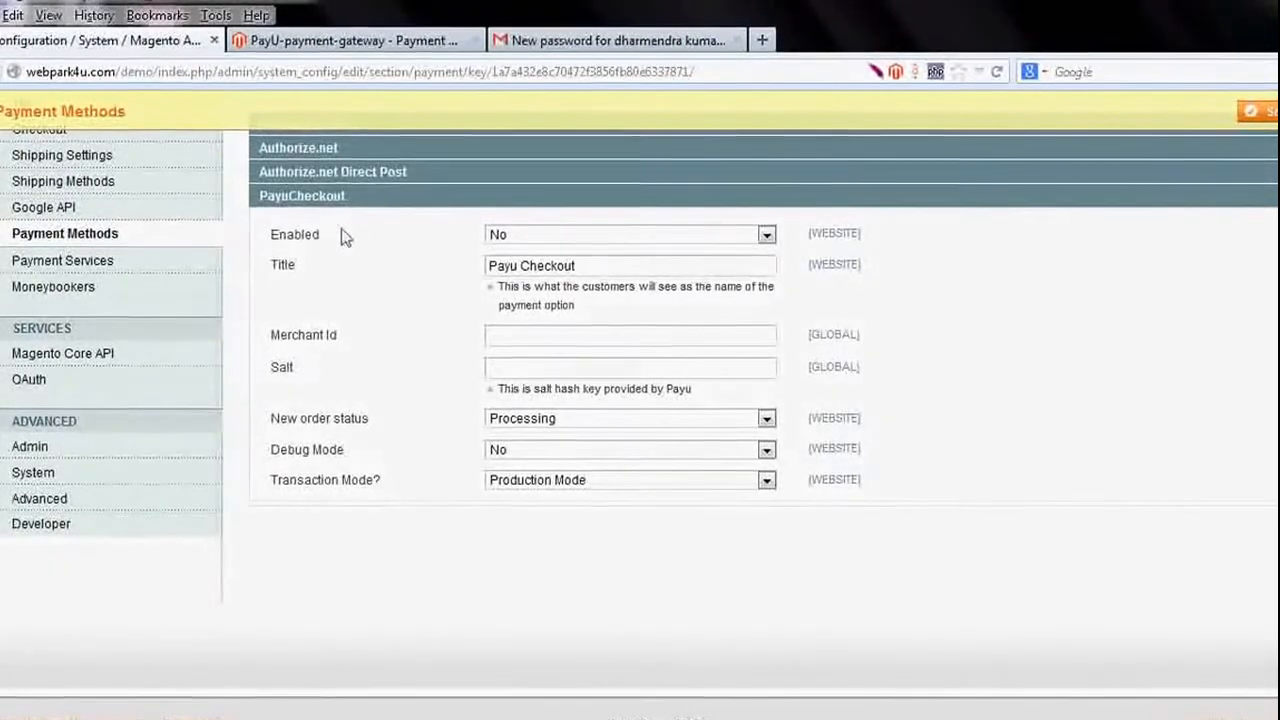
Set PayuCheckout Enabled to Yes, then click into the Merchant Id and Salt fields
{"action": "left_click", "coordinate": [766, 234]}
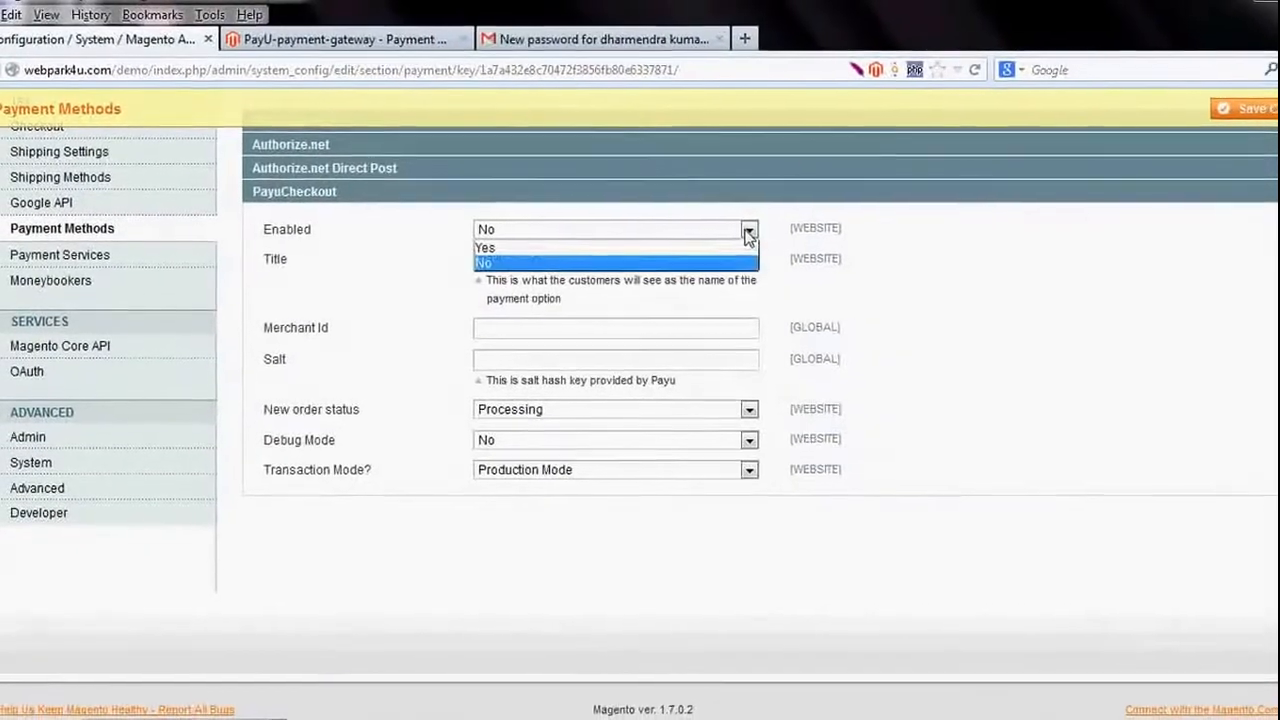
{"action": "left_click", "coordinate": [485, 247]}
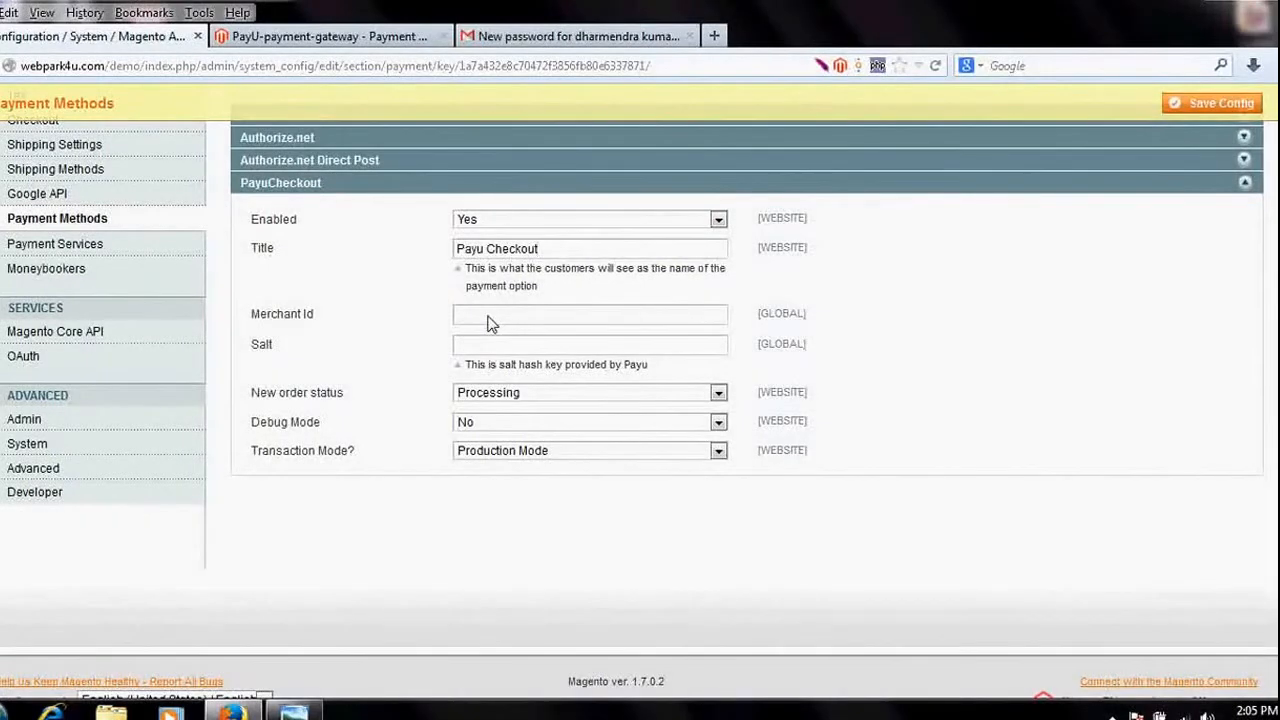
{"action": "left_click", "coordinate": [589, 313]}
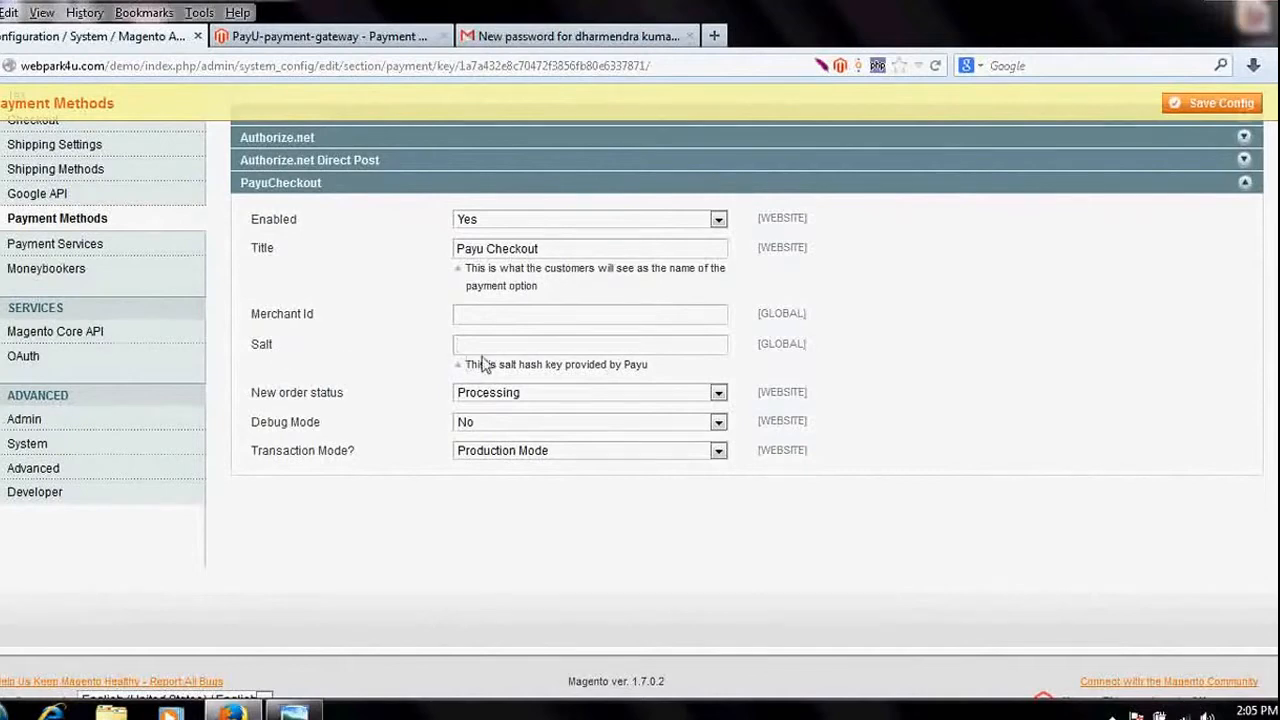
{"action": "left_click", "coordinate": [590, 344]}
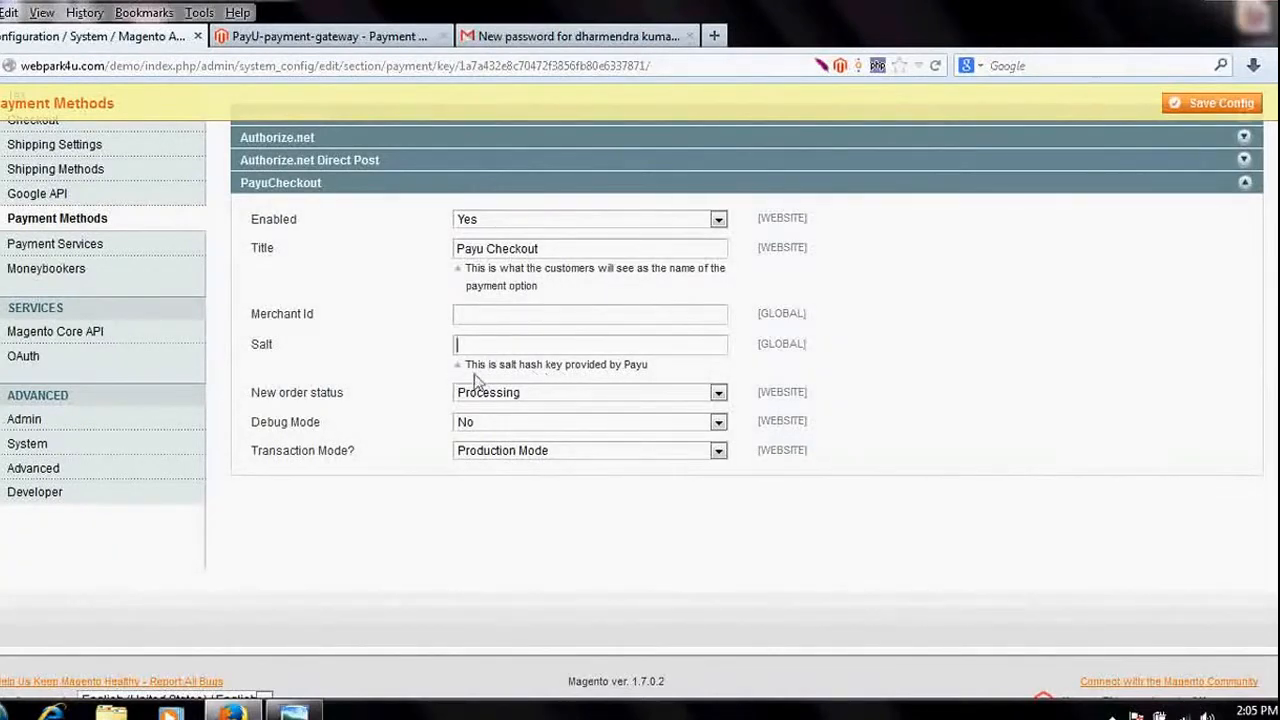
{"action": "mouse_move", "coordinate": [655, 380]}
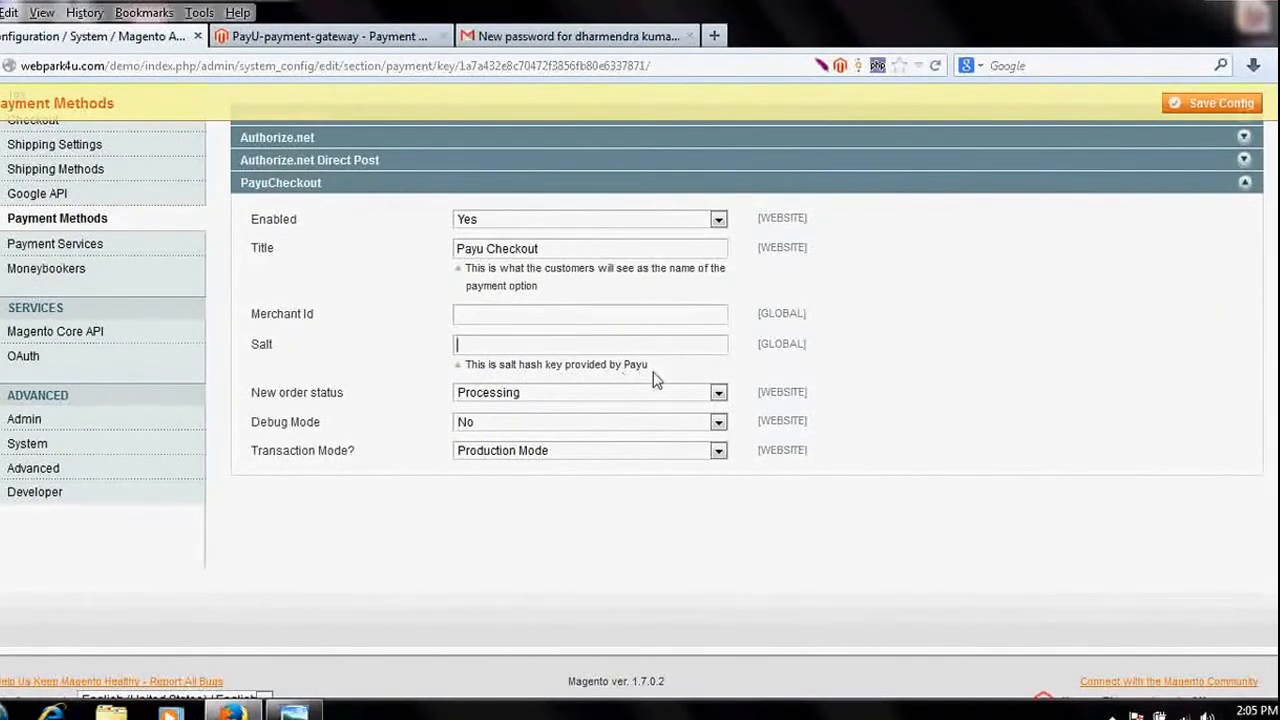
{"action": "mouse_move", "coordinate": [510, 322]}
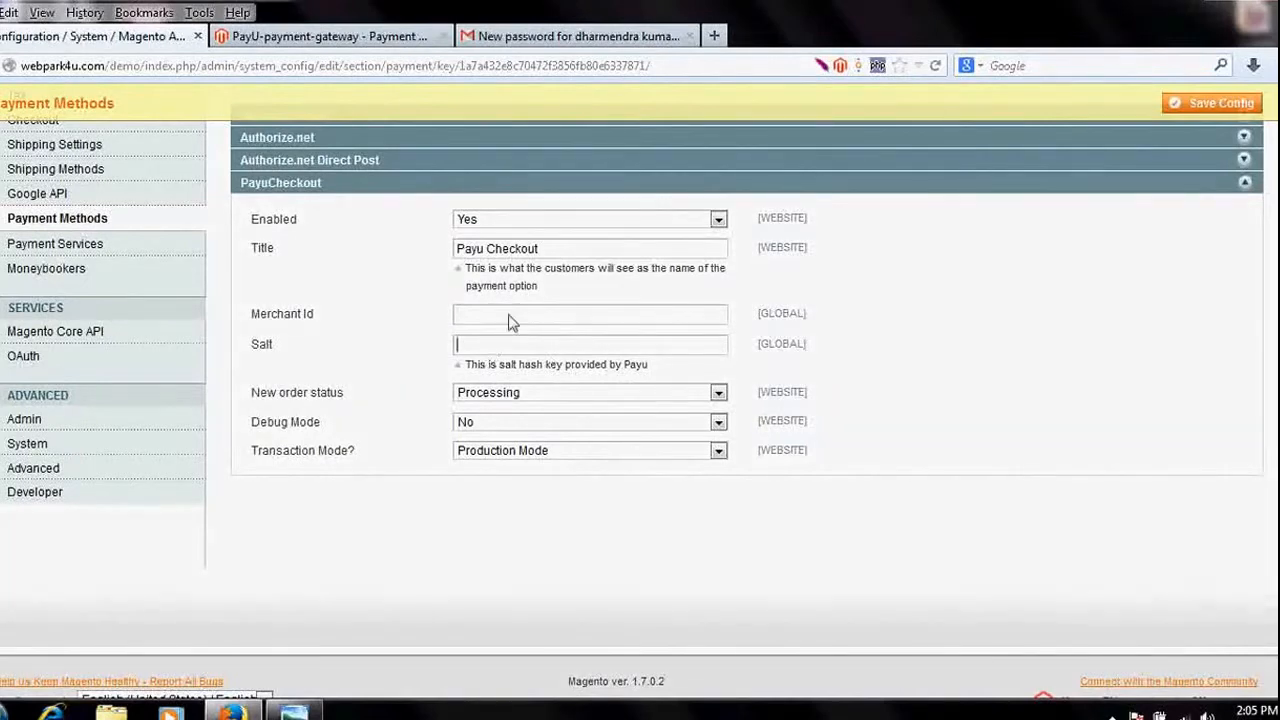
{"action": "left_click", "coordinate": [590, 313]}
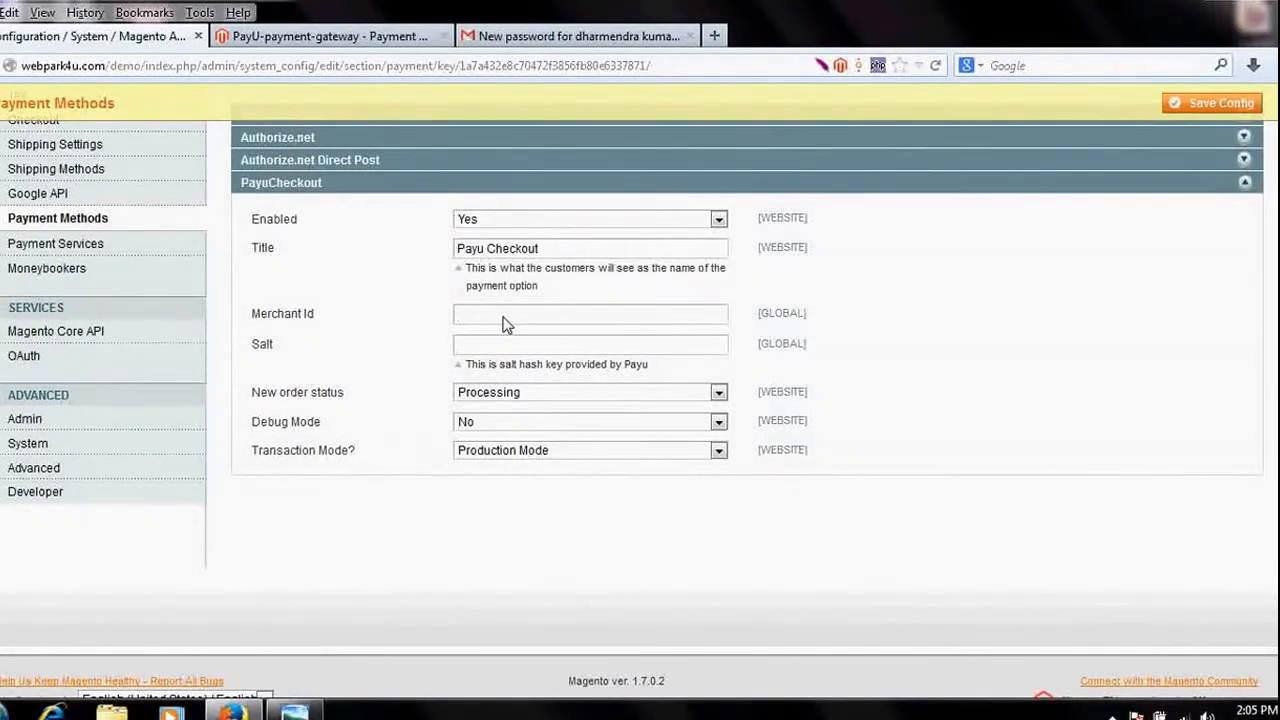
{"action": "left_click", "coordinate": [589, 313]}
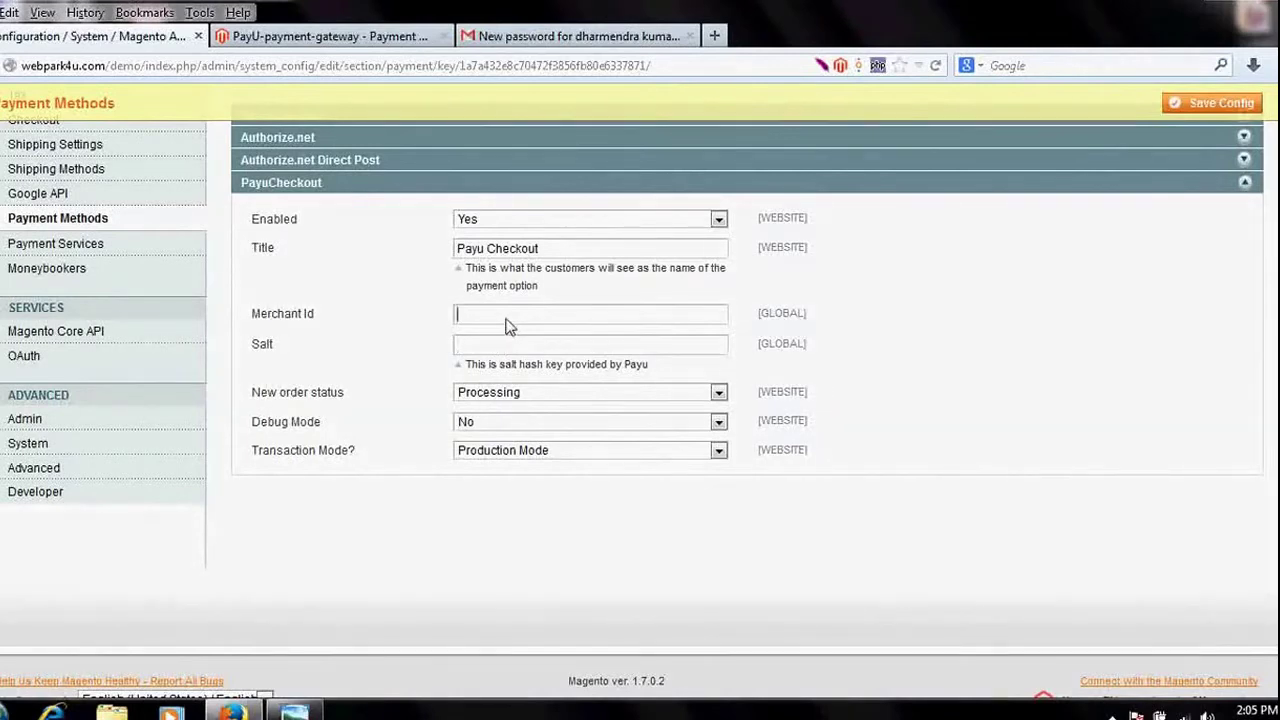
{"action": "left_click", "coordinate": [590, 344]}
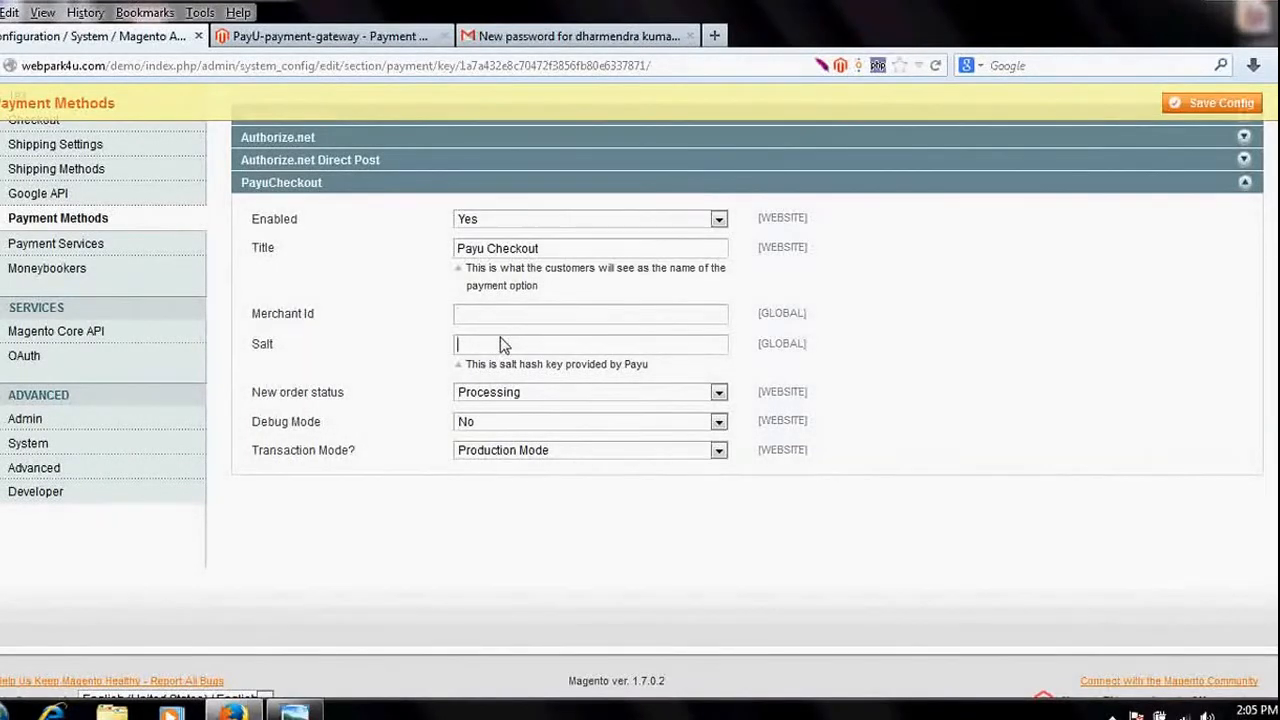
{"action": "mouse_move", "coordinate": [512, 343]}
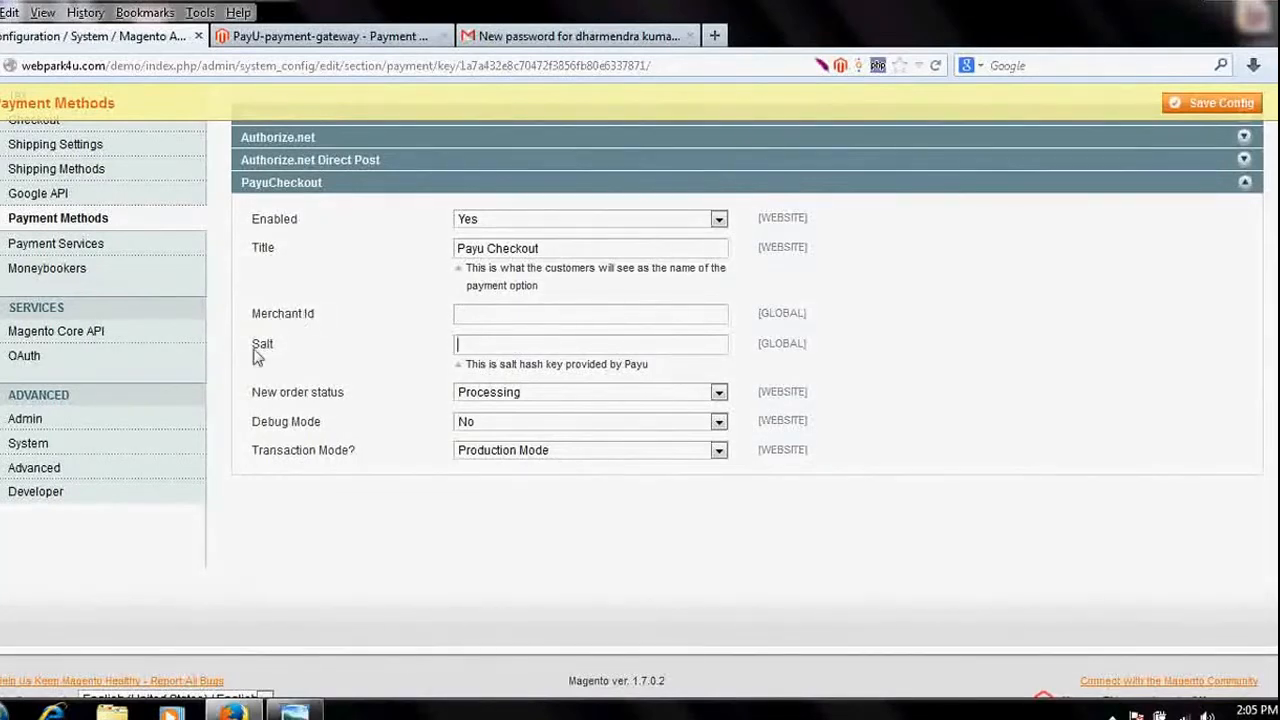
{"action": "left_click", "coordinate": [590, 313]}
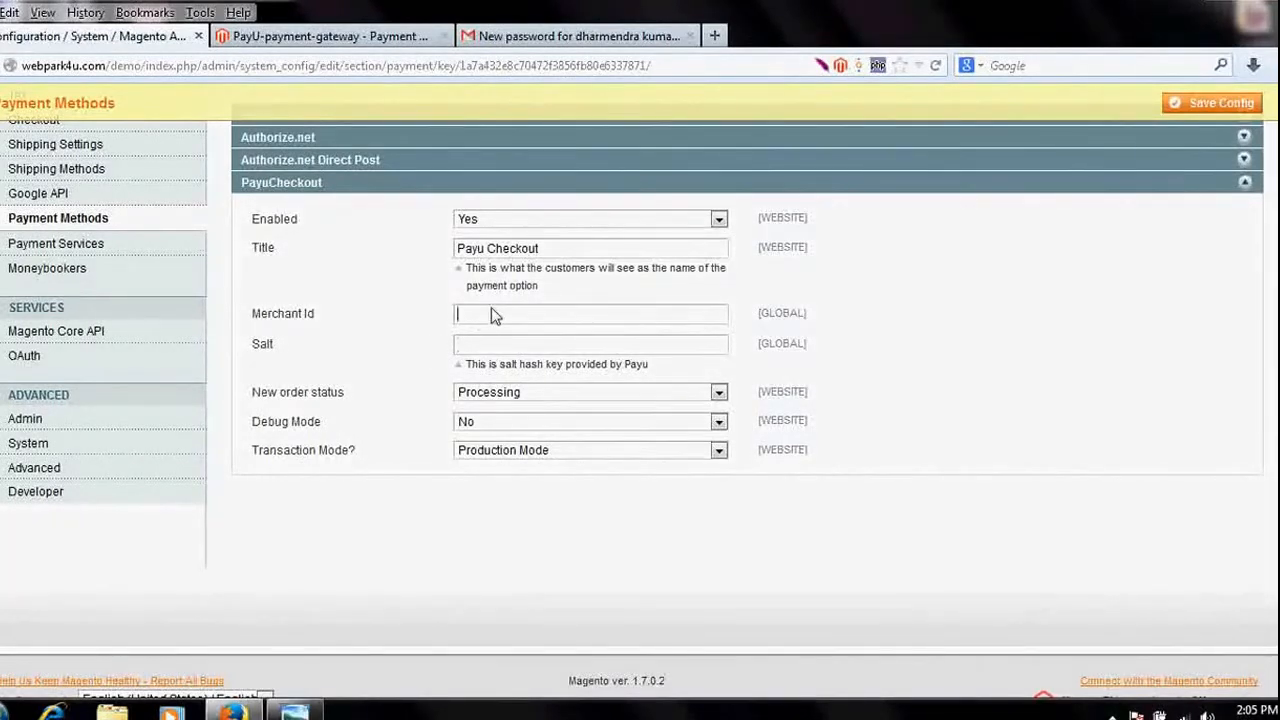
{"action": "left_click", "coordinate": [590, 344]}
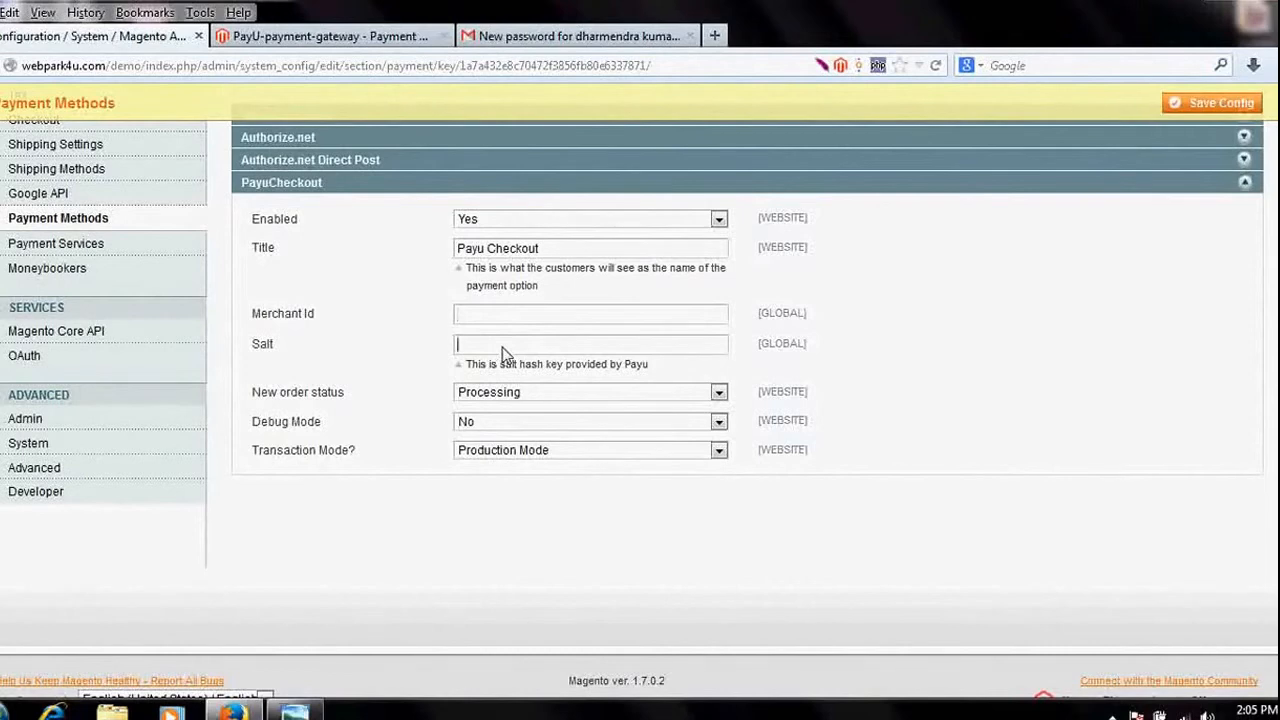
{"action": "mouse_move", "coordinate": [420, 414]}
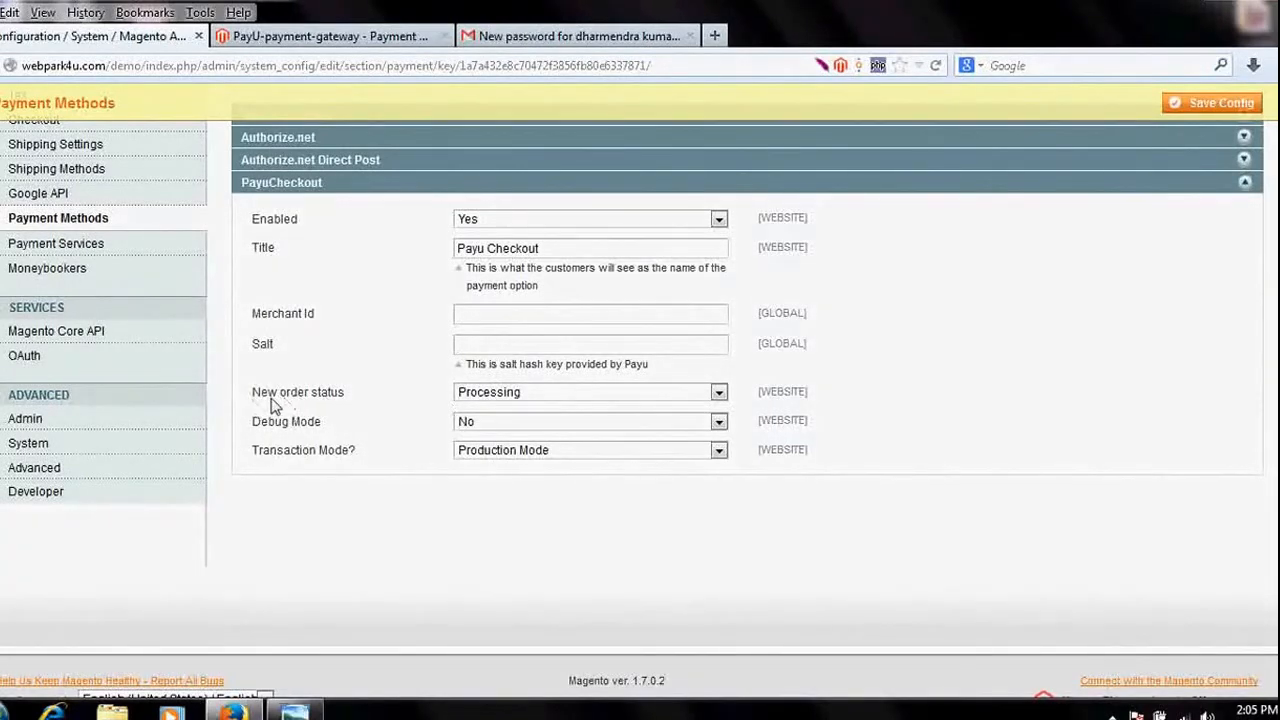
{"action": "mouse_move", "coordinate": [618, 407]}
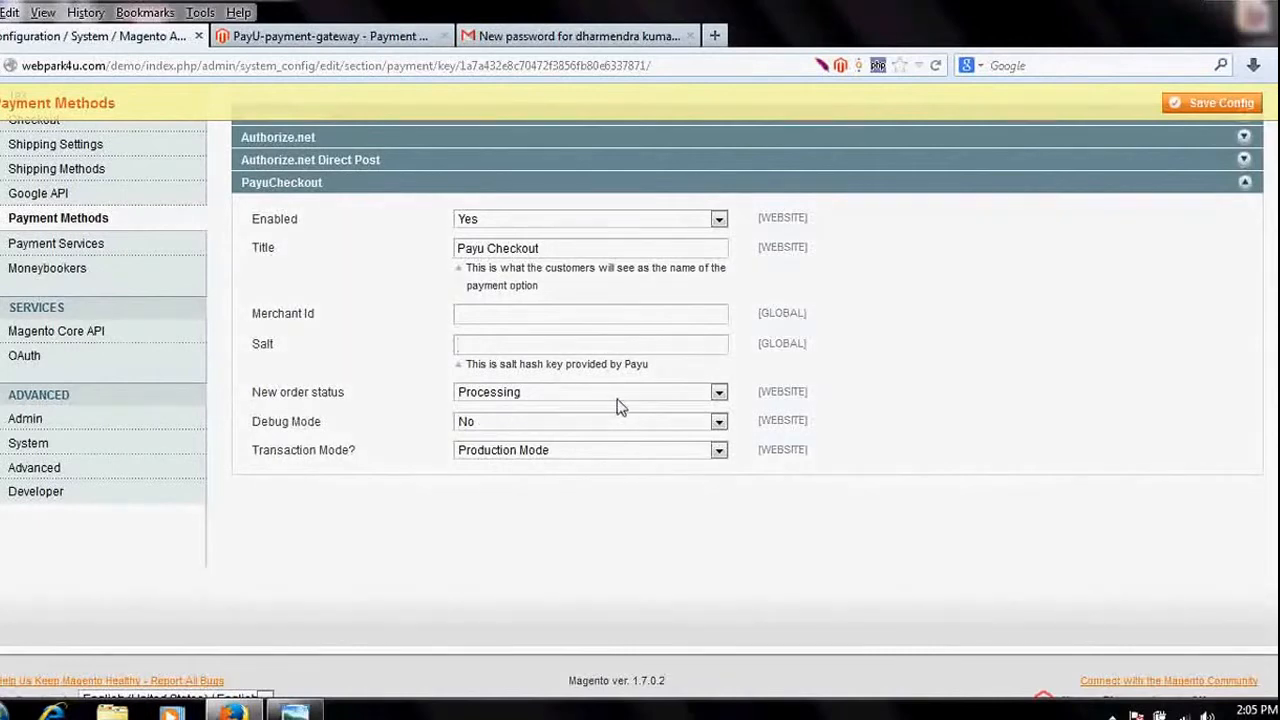
{"action": "mouse_move", "coordinate": [520, 410]}
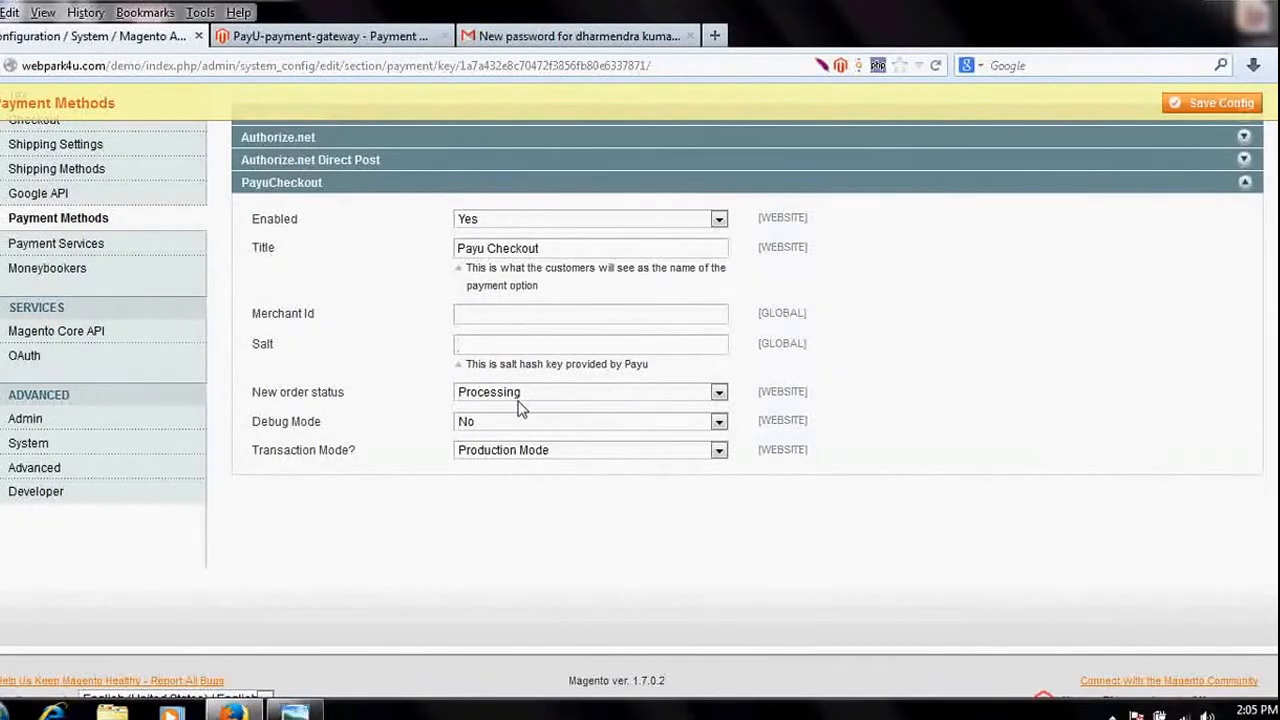
{"action": "mouse_move", "coordinate": [455, 465]}
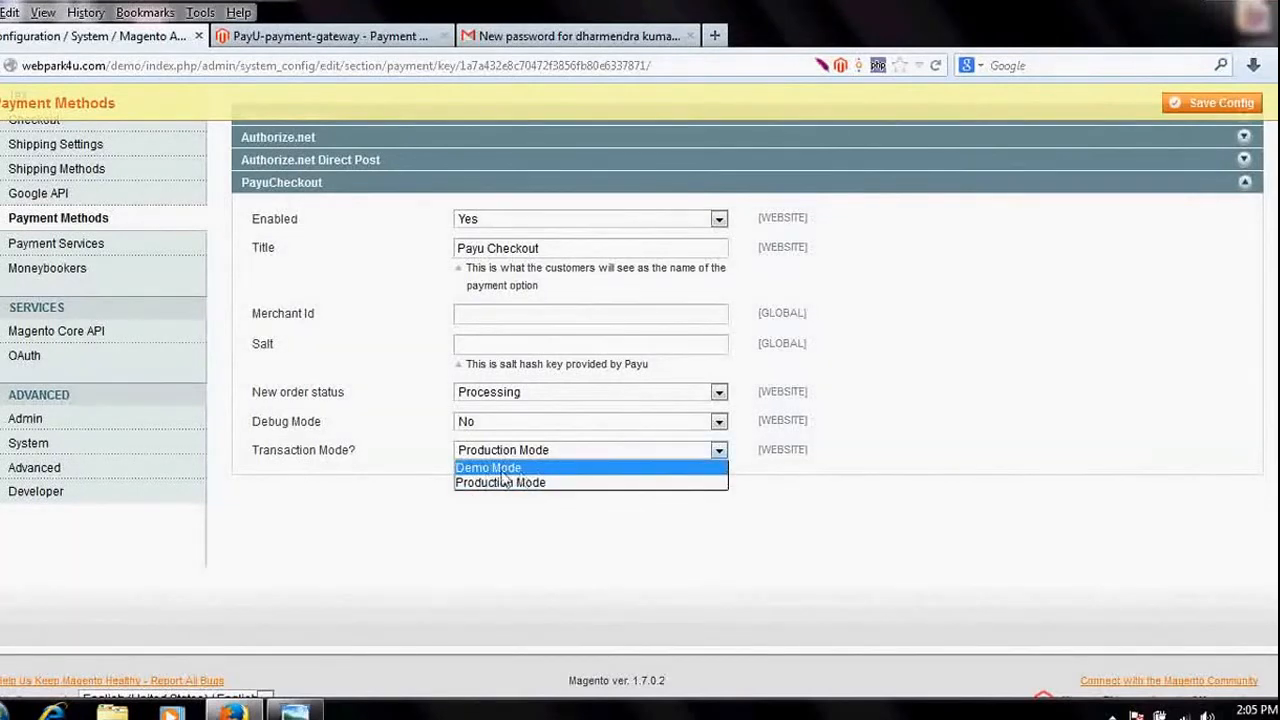
{"action": "mouse_move", "coordinate": [530, 470]}
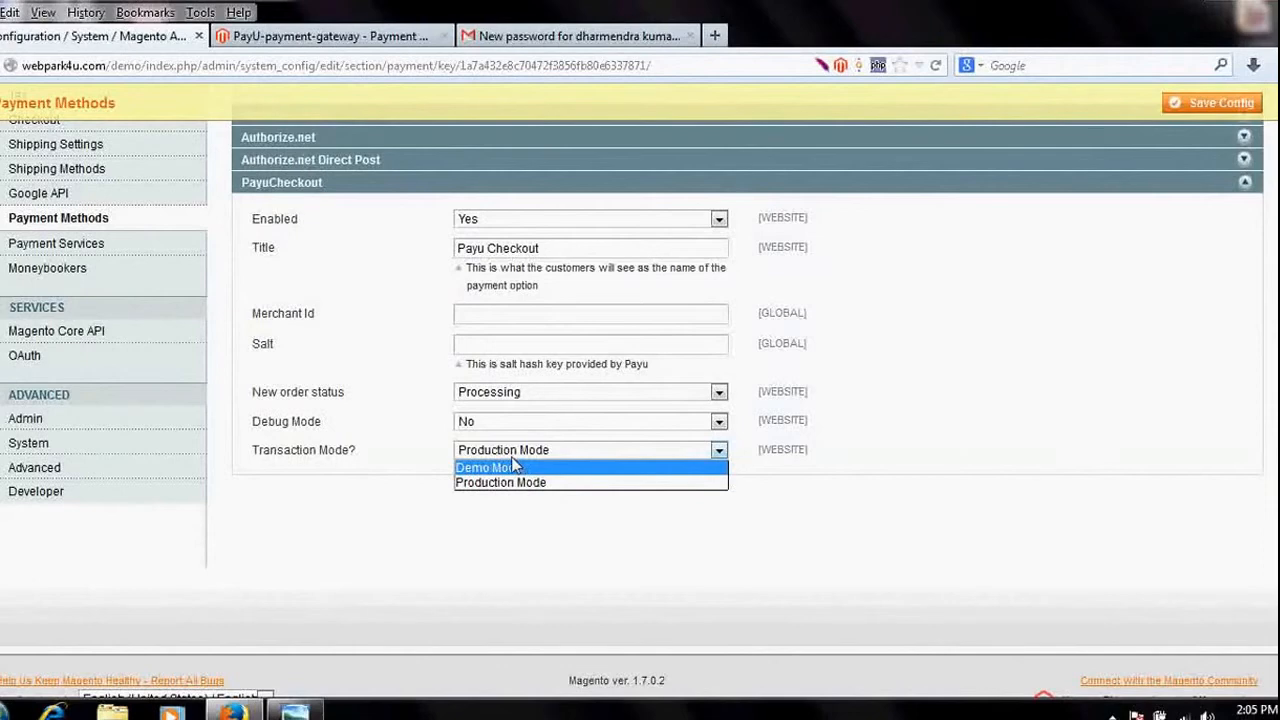
{"action": "mouse_move", "coordinate": [525, 483]}
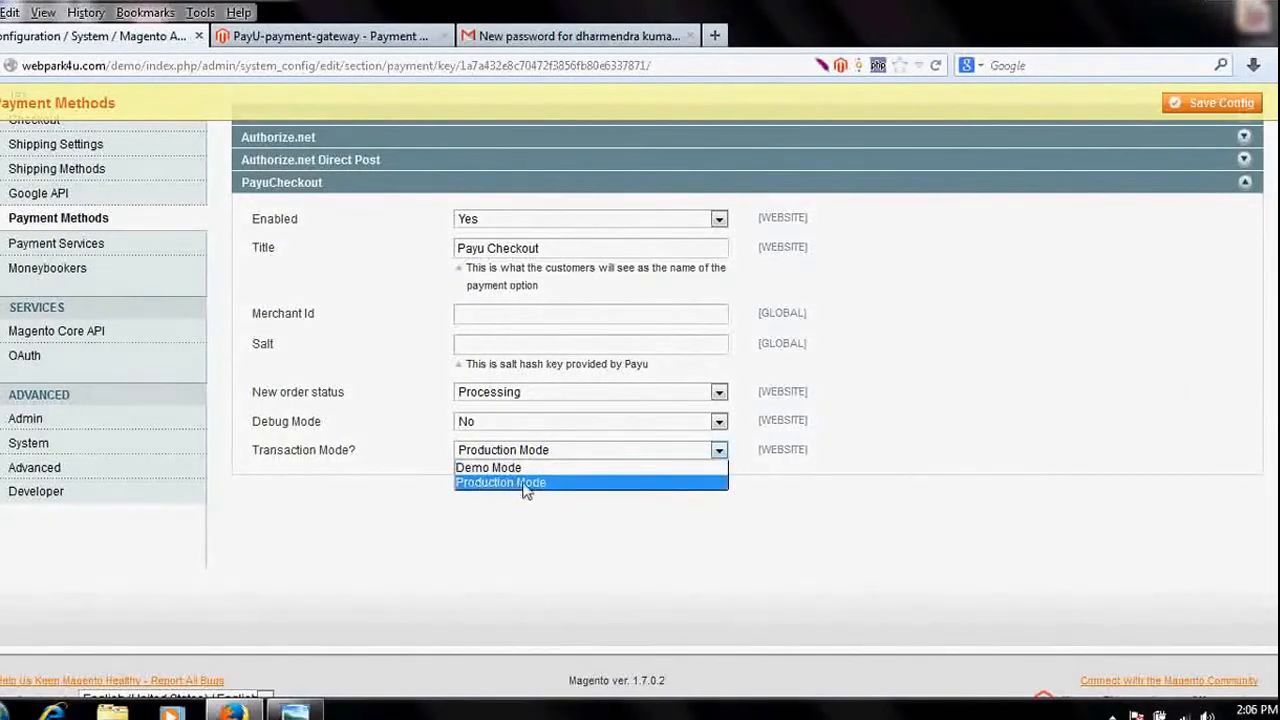
{"action": "mouse_move", "coordinate": [512, 495]}
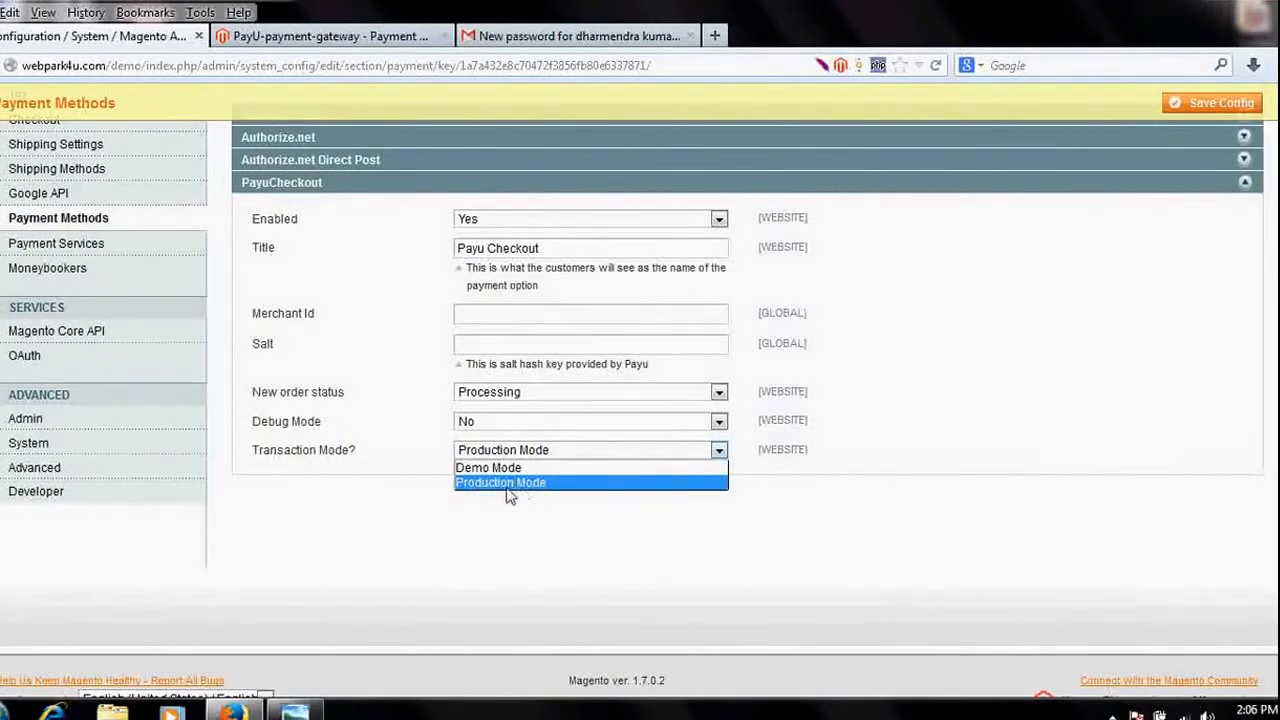
Keep Transaction Mode on Production Mode and save the configuration
{"action": "left_click", "coordinate": [500, 482]}
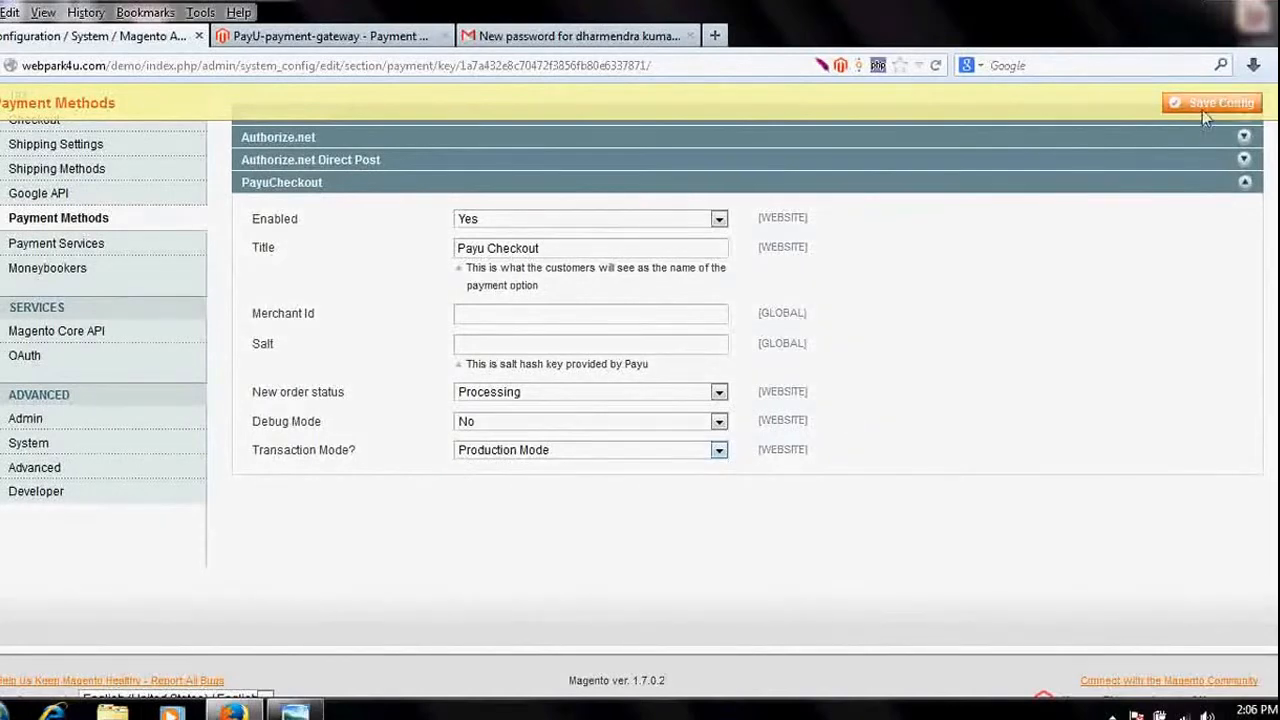
{"action": "left_click", "coordinate": [1213, 103]}
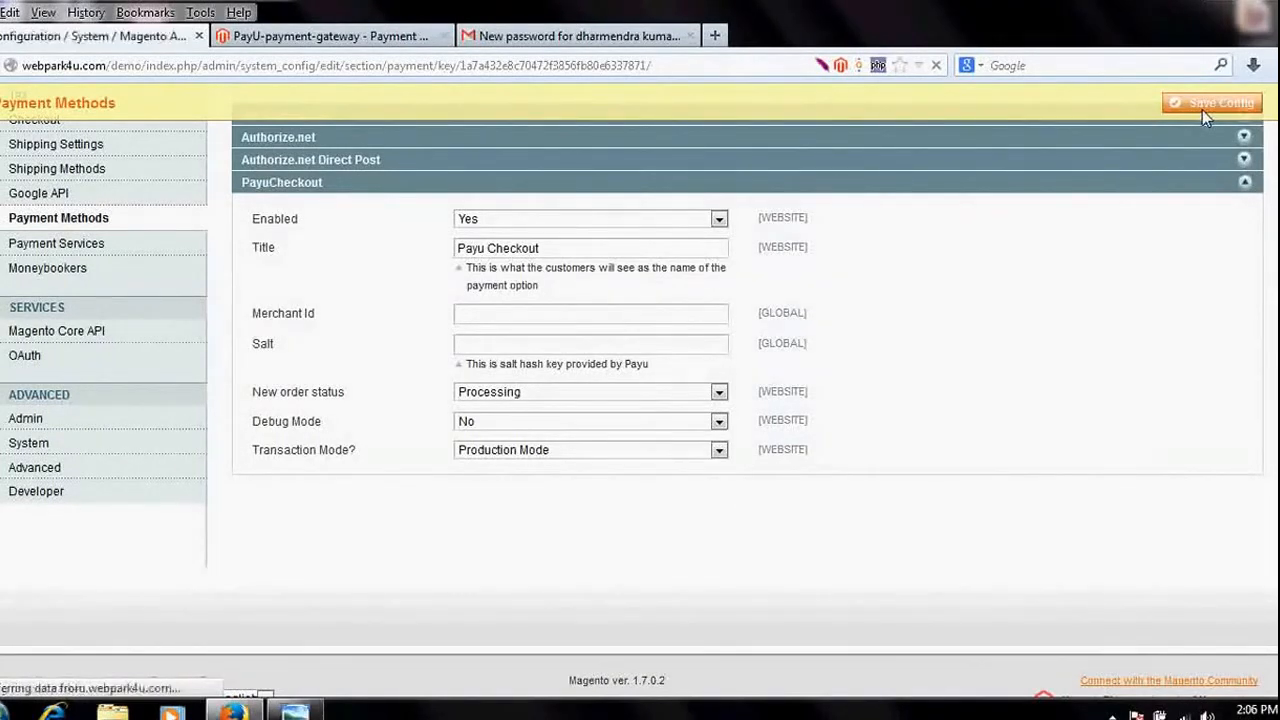
Save Config again until the 'configuration has been saved' message appears
{"action": "left_click", "coordinate": [1211, 102]}
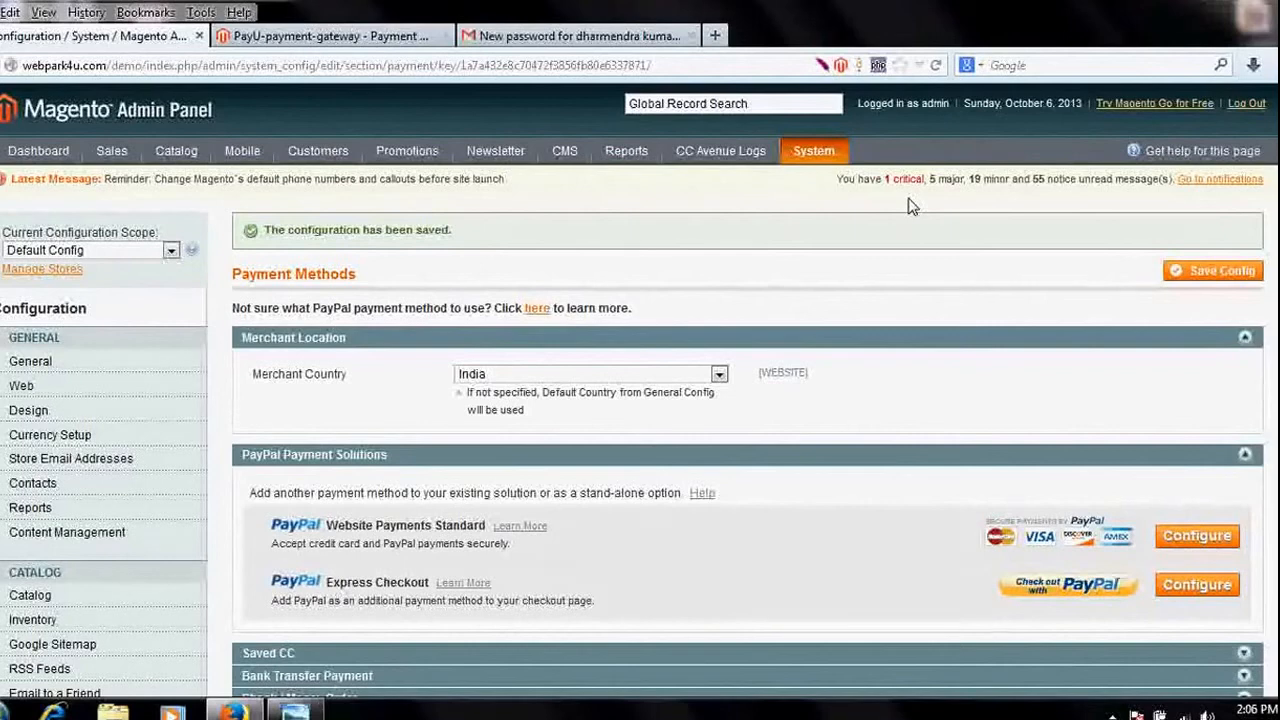
{"action": "mouse_move", "coordinate": [1178, 232]}
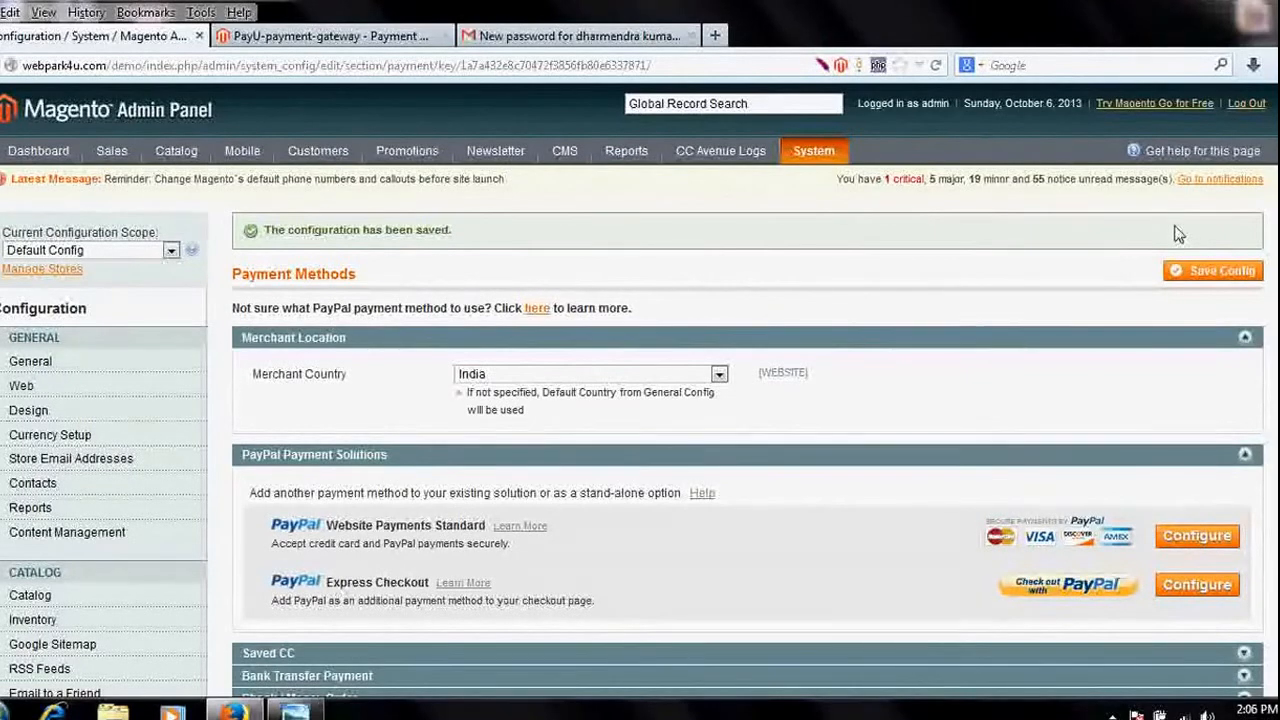